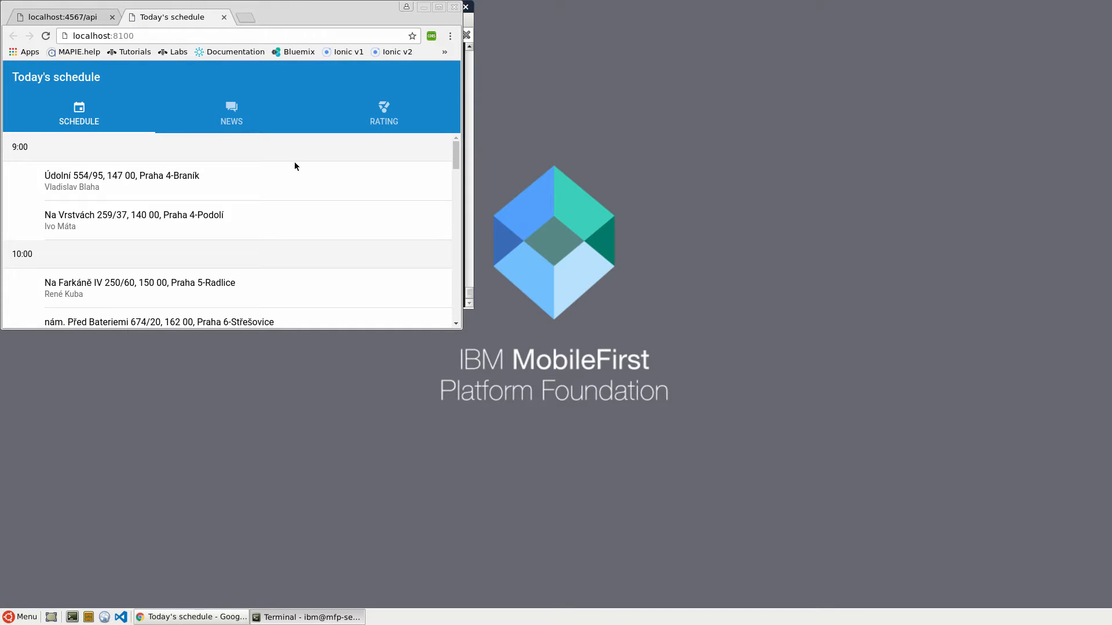
Step: Inspect the schedule page with DevTools emulating a Nexus 5X and show the console
right_click(295, 167)
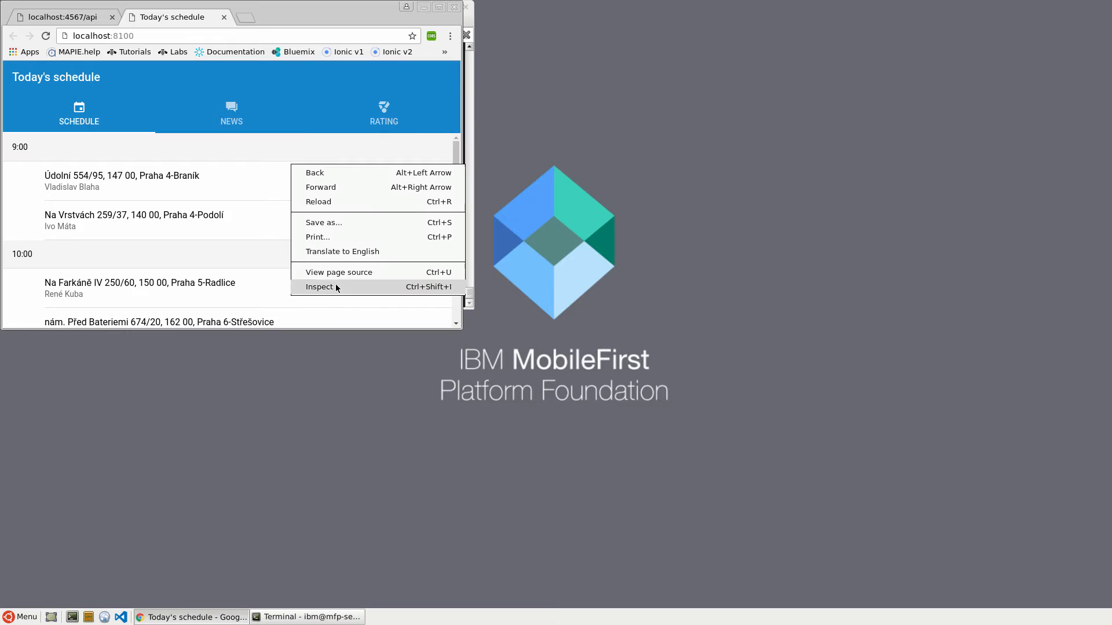
left_click(319, 286)
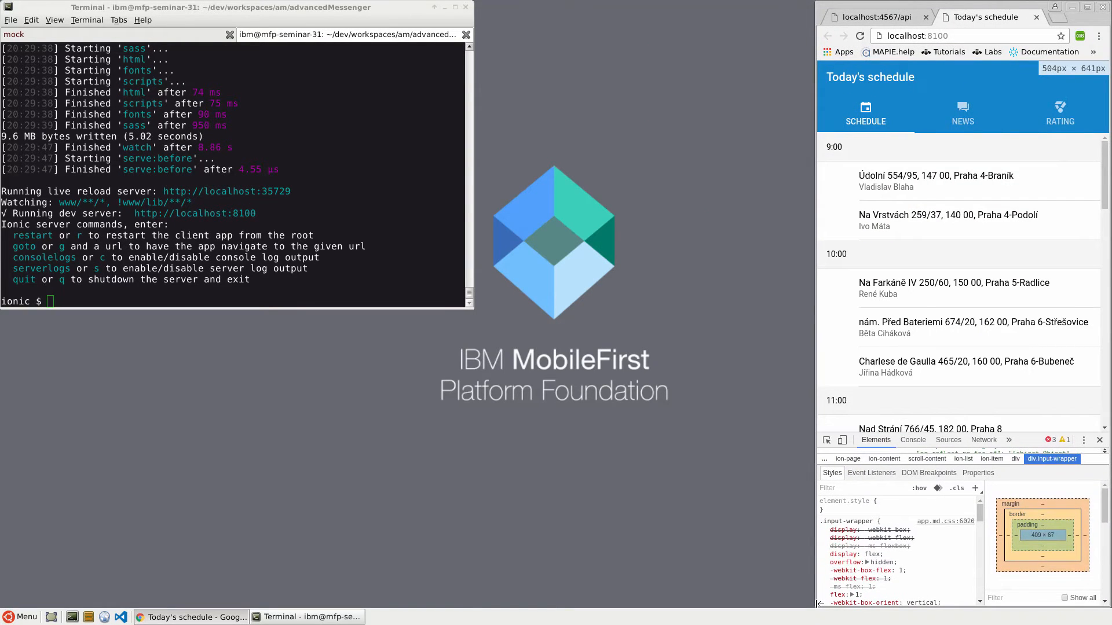
mouse_move(843, 441)
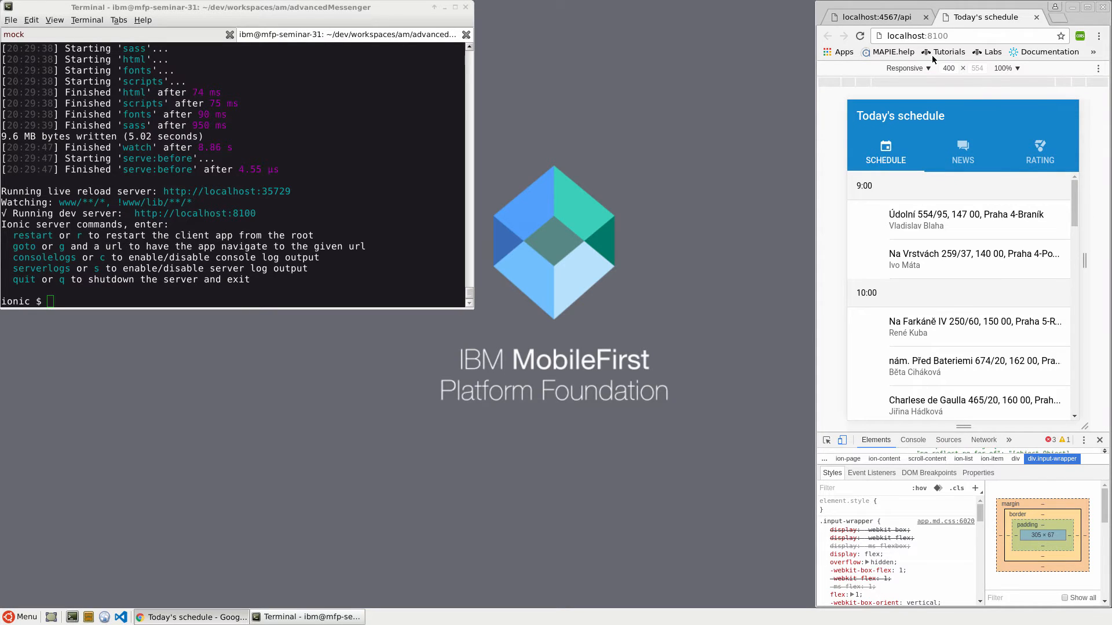
left_click(906, 67)
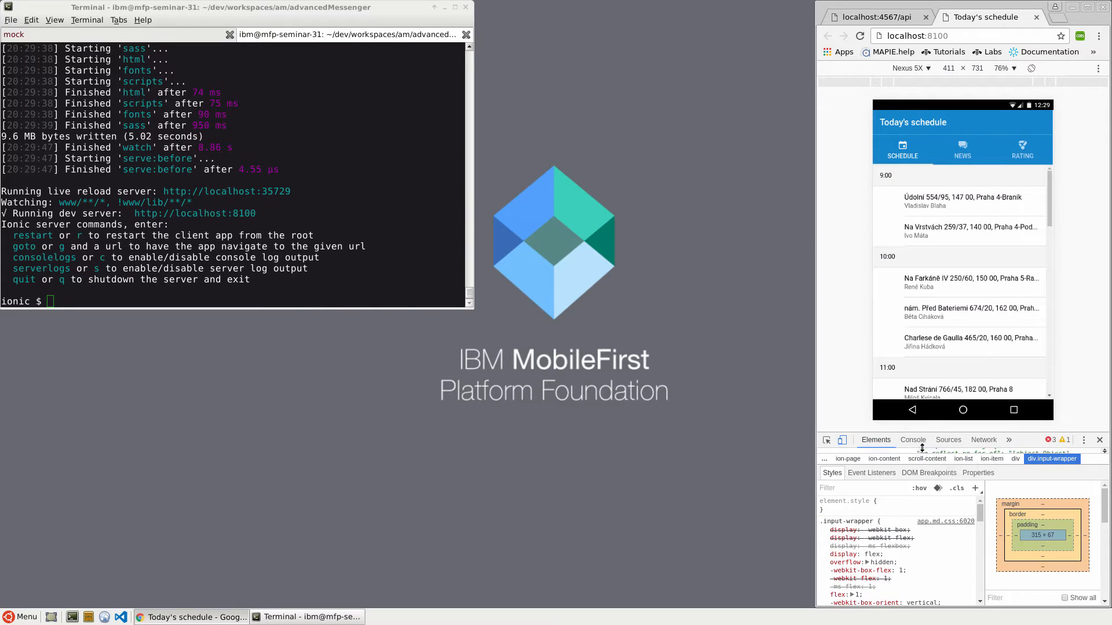
left_click(912, 440)
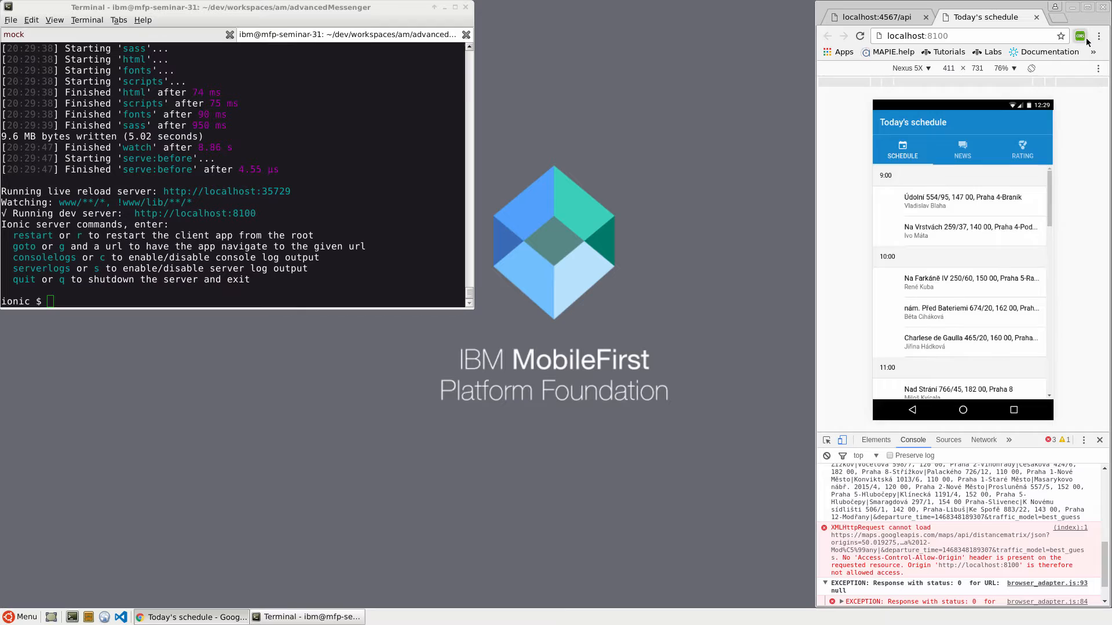
Step: Enable cross-origin resource sharing in the CORS extension and reload the schedule app
left_click(1081, 36)
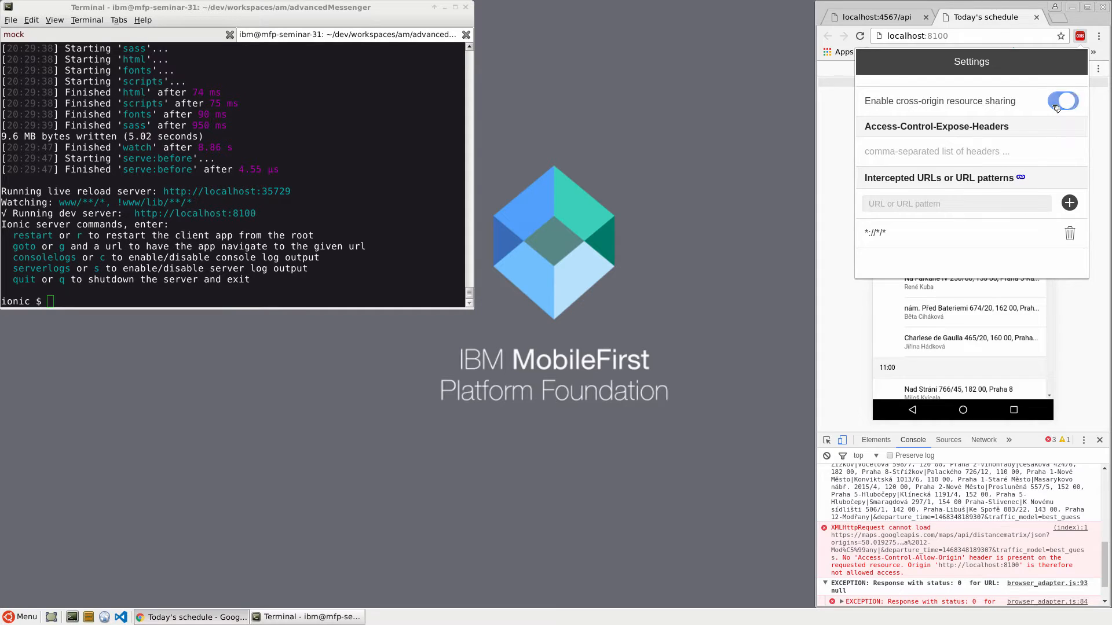
left_click(1062, 101)
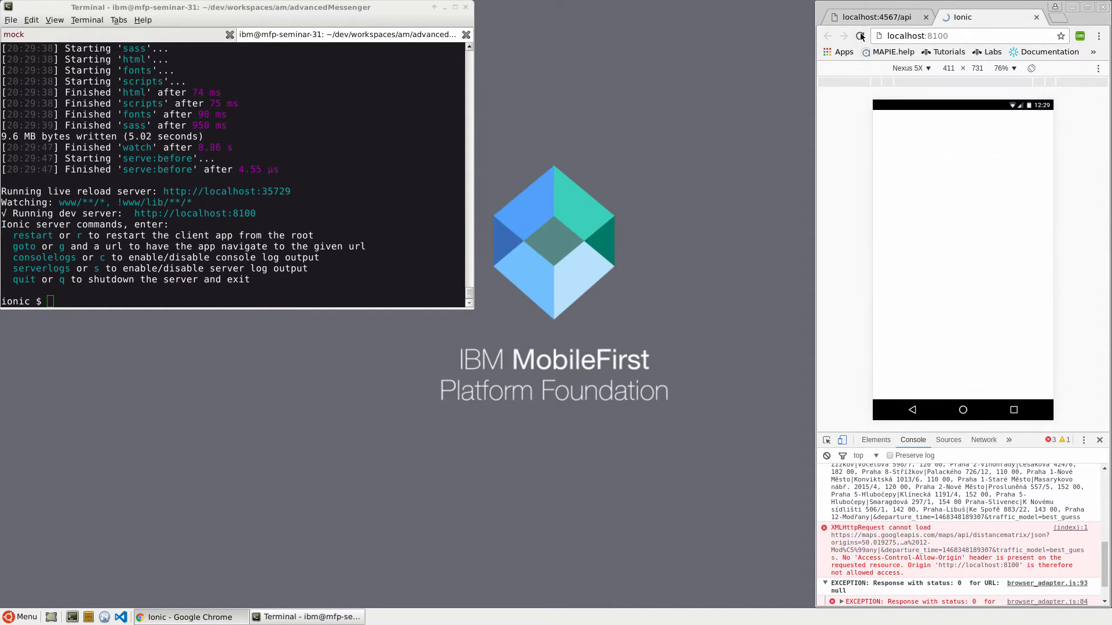
left_click(860, 36)
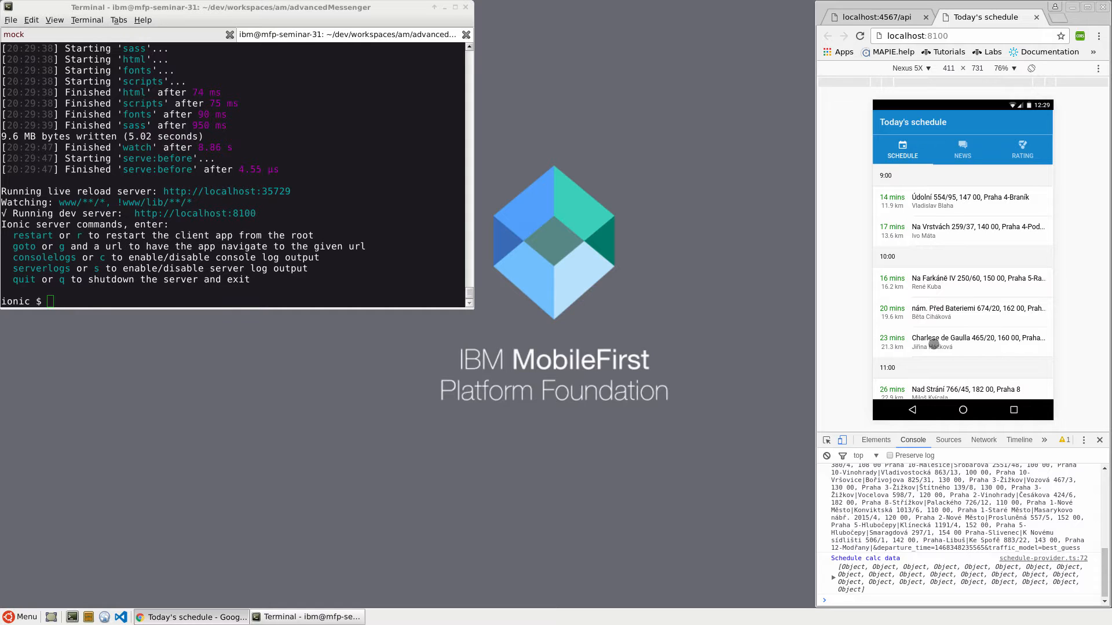
mouse_move(355, 56)
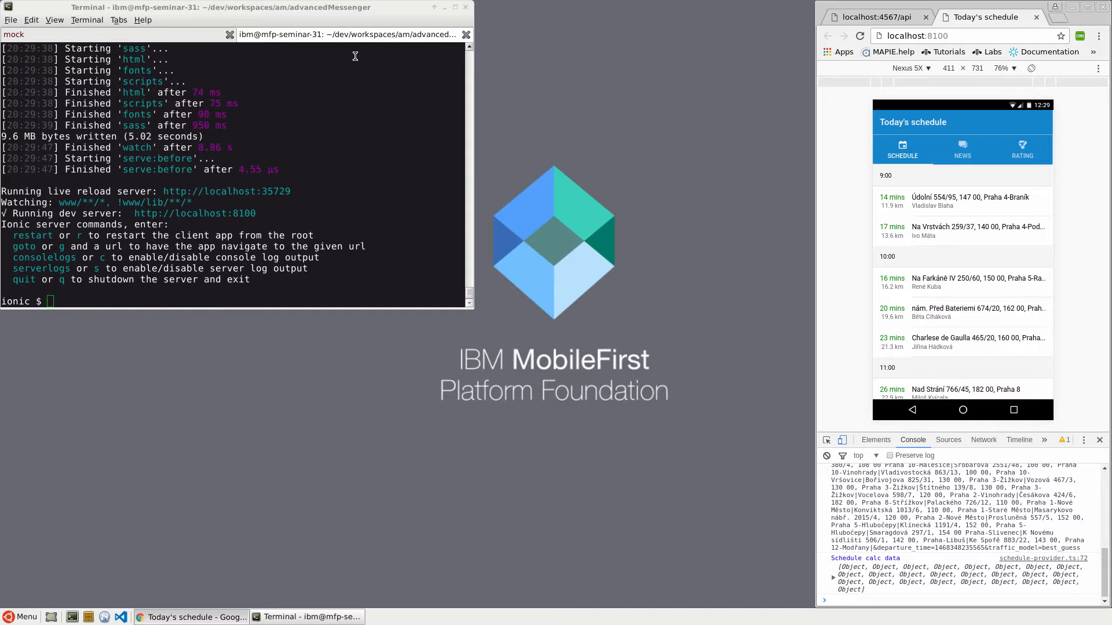
mouse_move(10, 27)
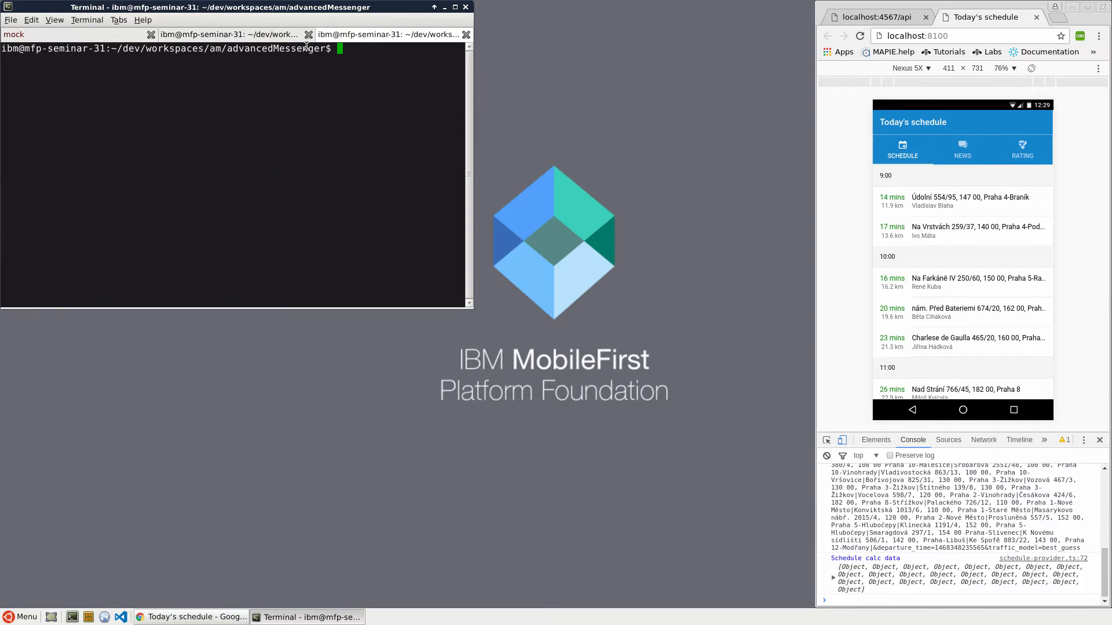
Step: From dev/server, launch the MobileFirst server with ./run.sh -bg
type("cd")
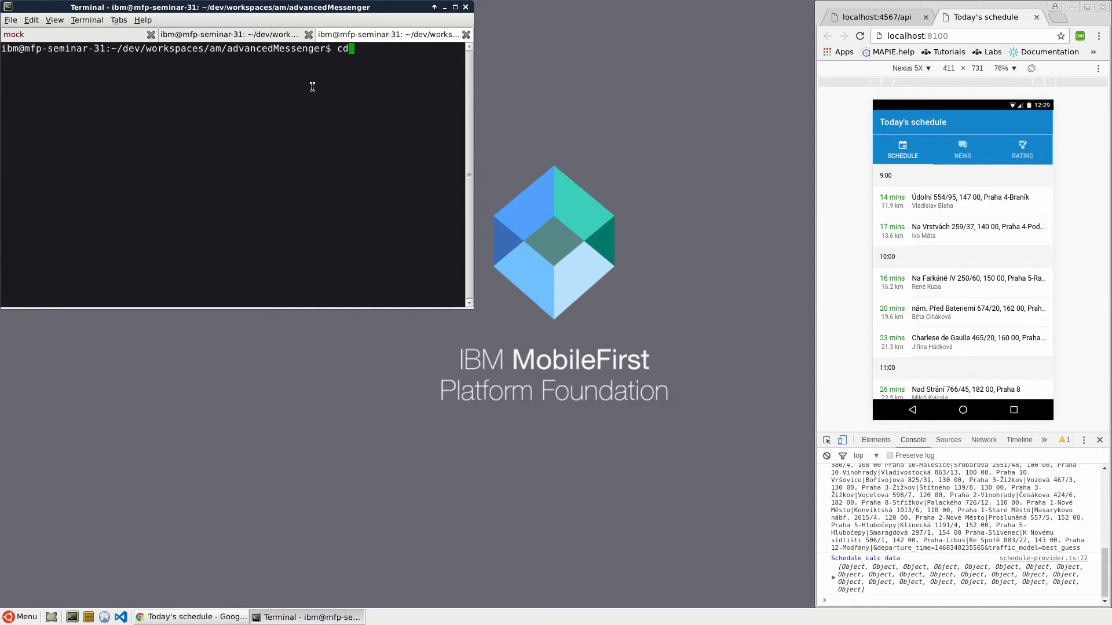
key("Return")
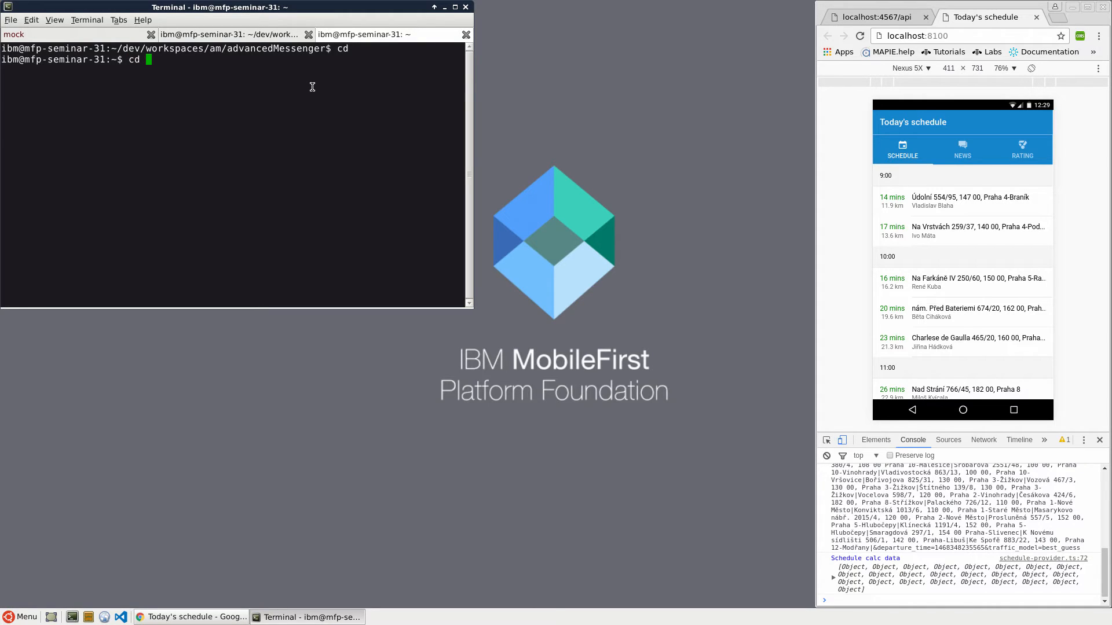
type("dev/server/")
type("ls")
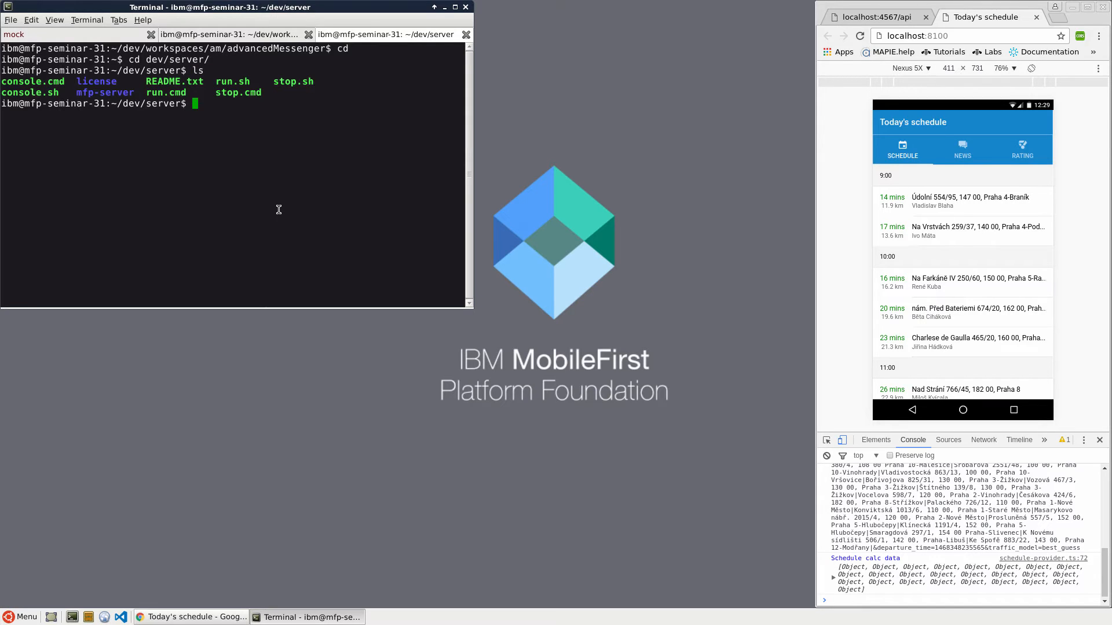
type("./")
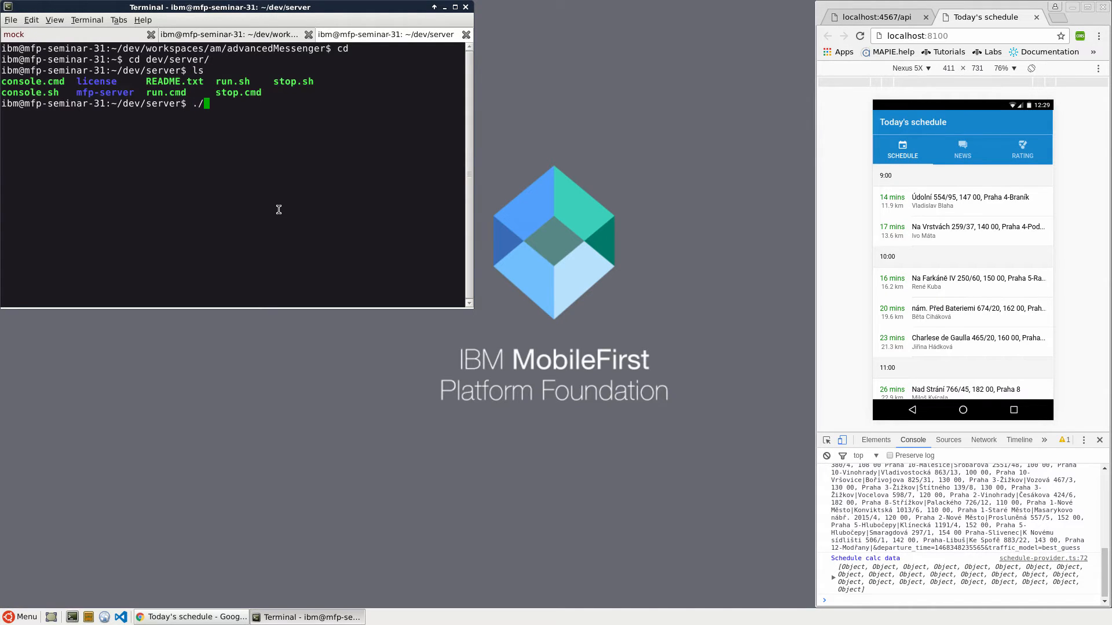
type("run.sh")
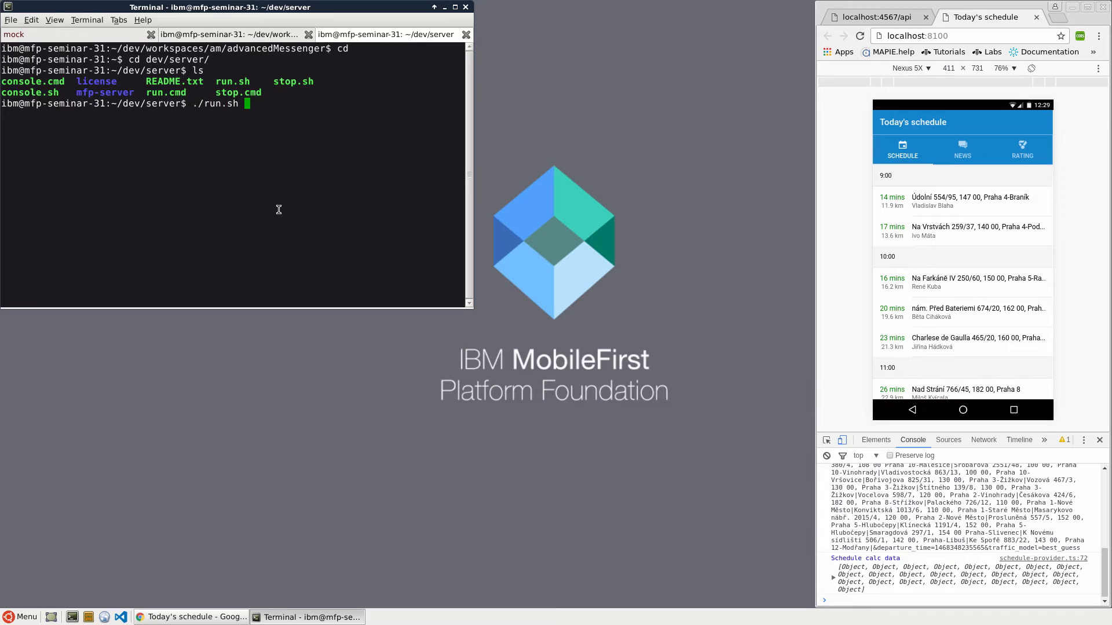
type("-bg")
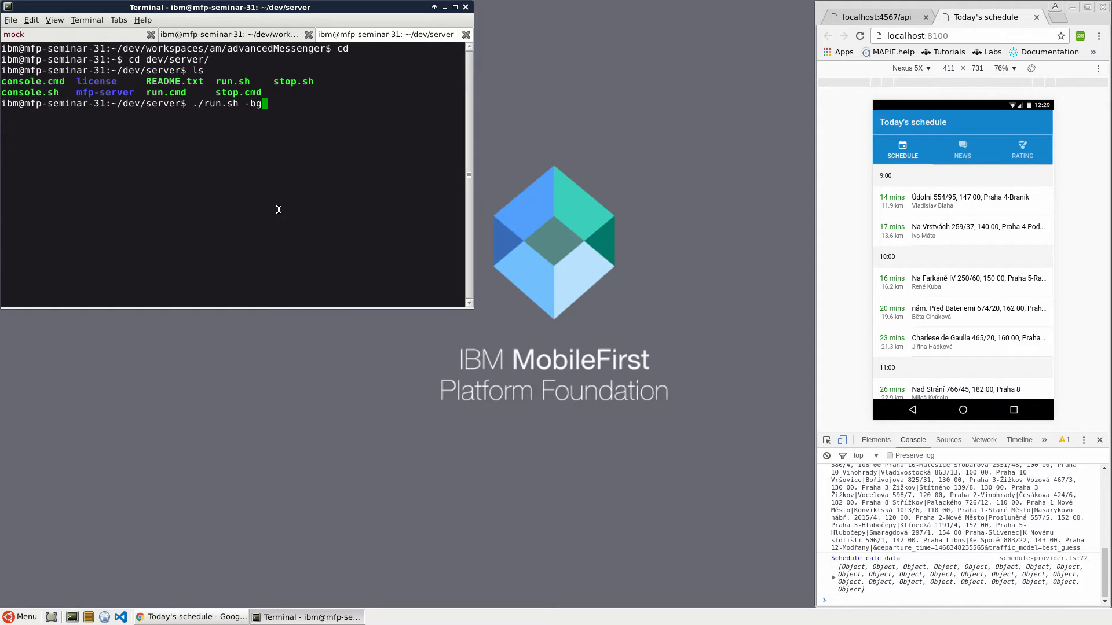
key("Return")
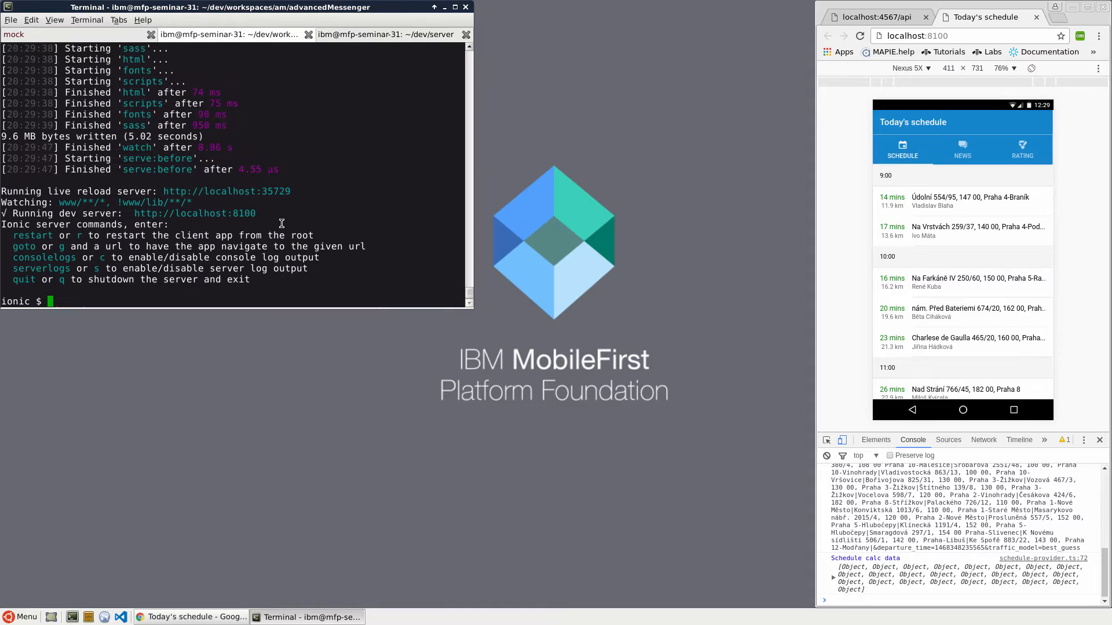
Step: Quit ionic serve with q and close the schedule tab in Chrome
type("q")
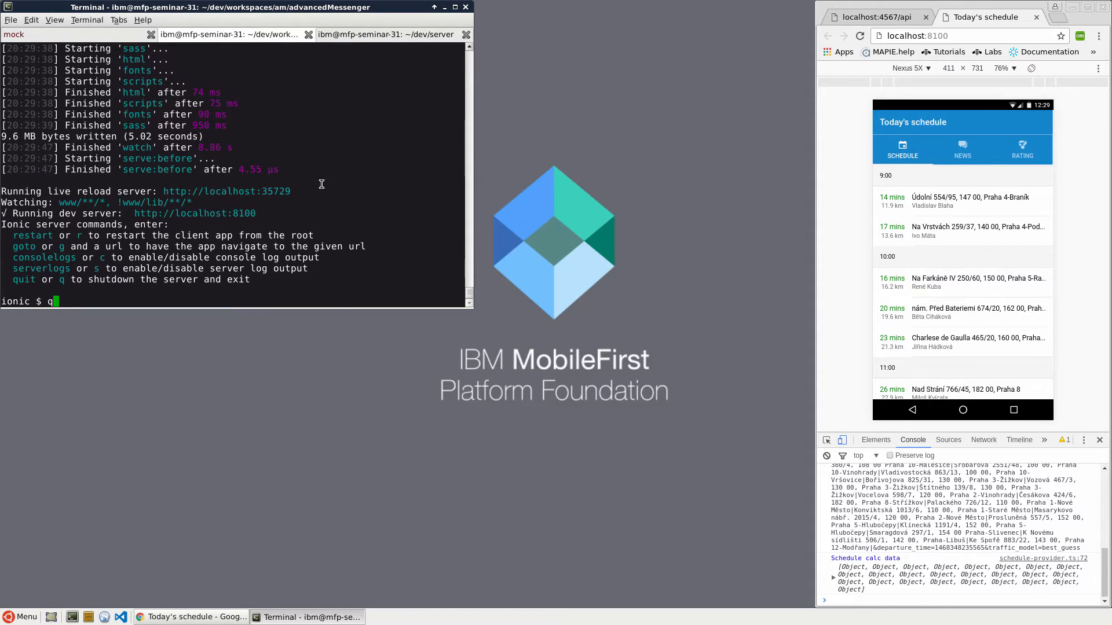
key("Return")
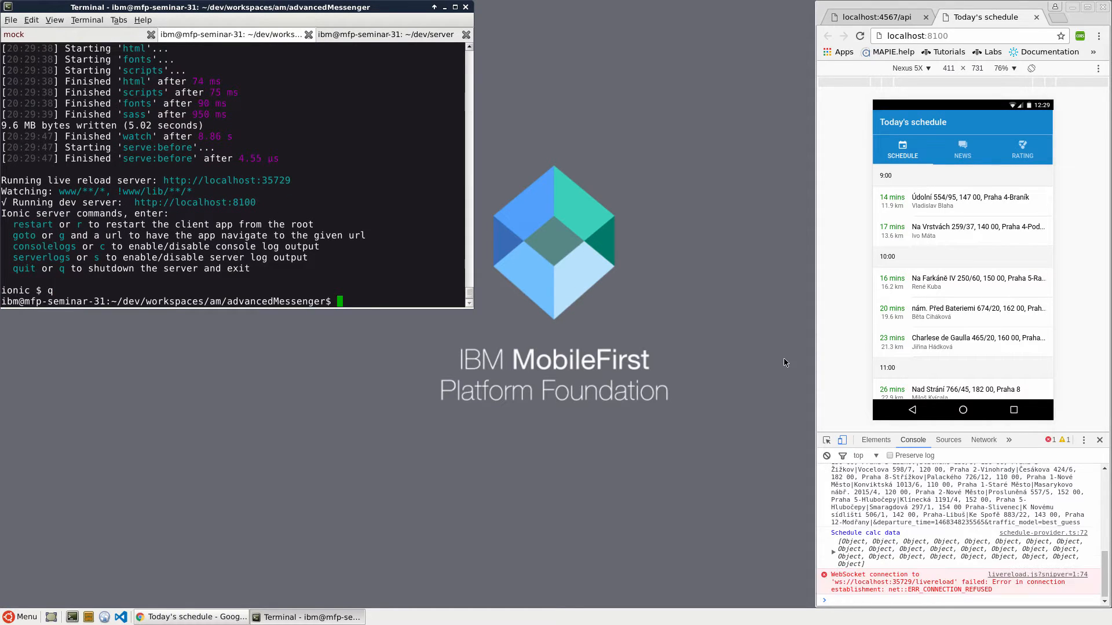
left_click(1038, 16)
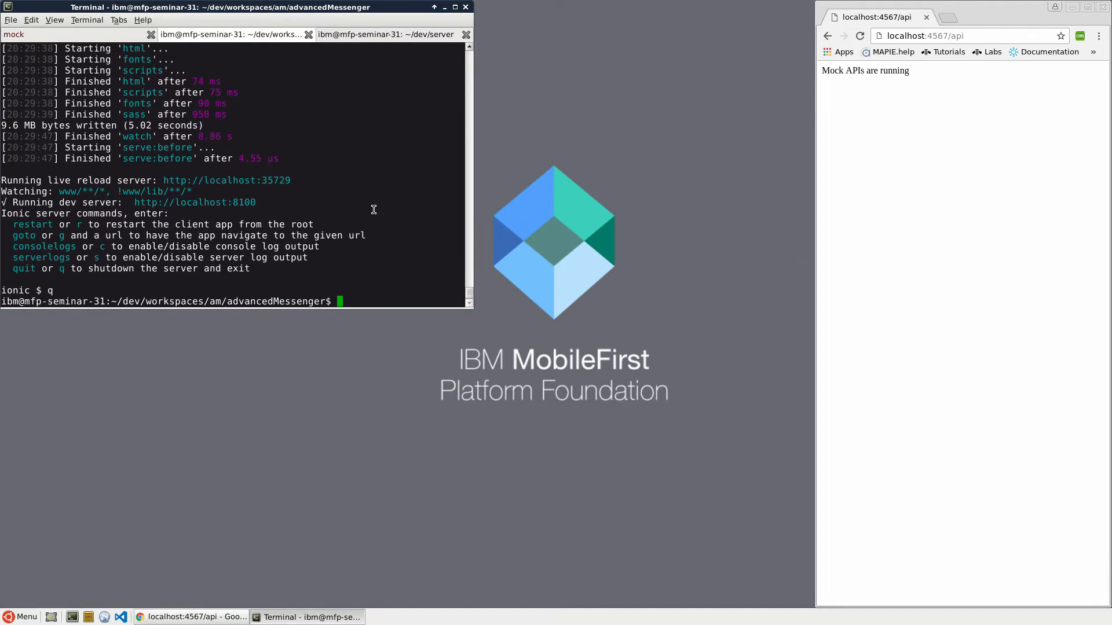
mouse_move(409, 252)
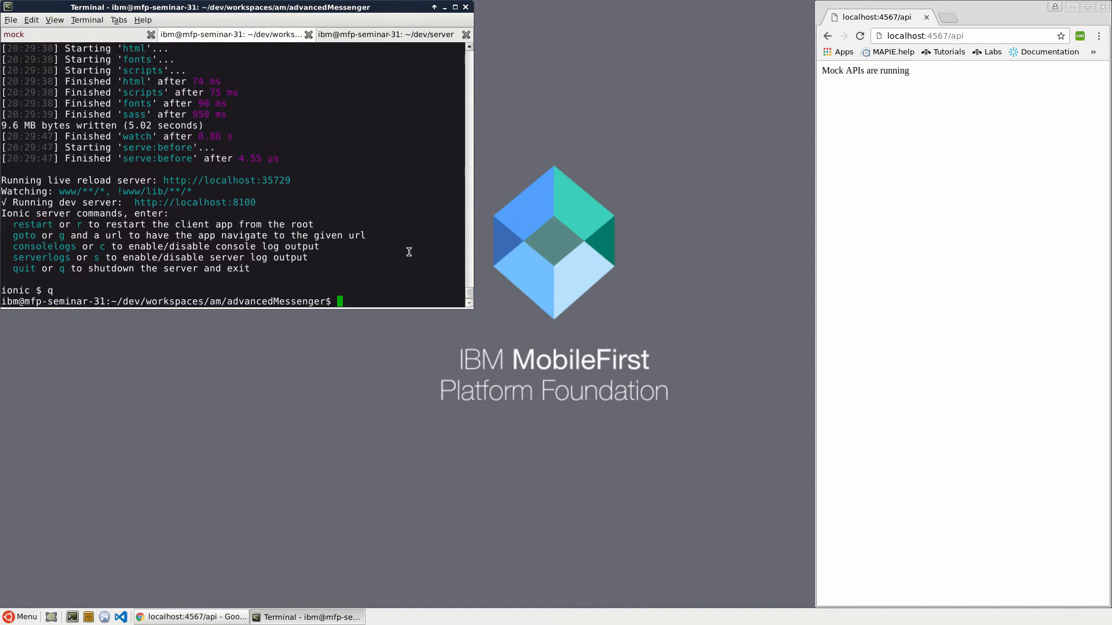
mouse_move(400, 249)
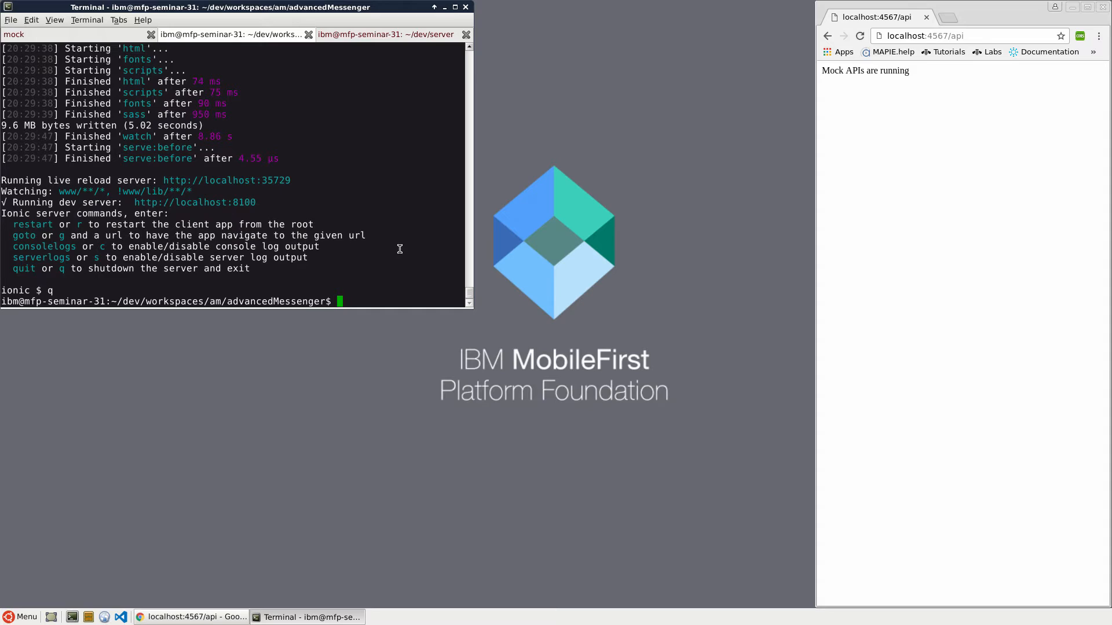
Step: Run cordova platform add android to add the Android platform and its plugins
type("cordova")
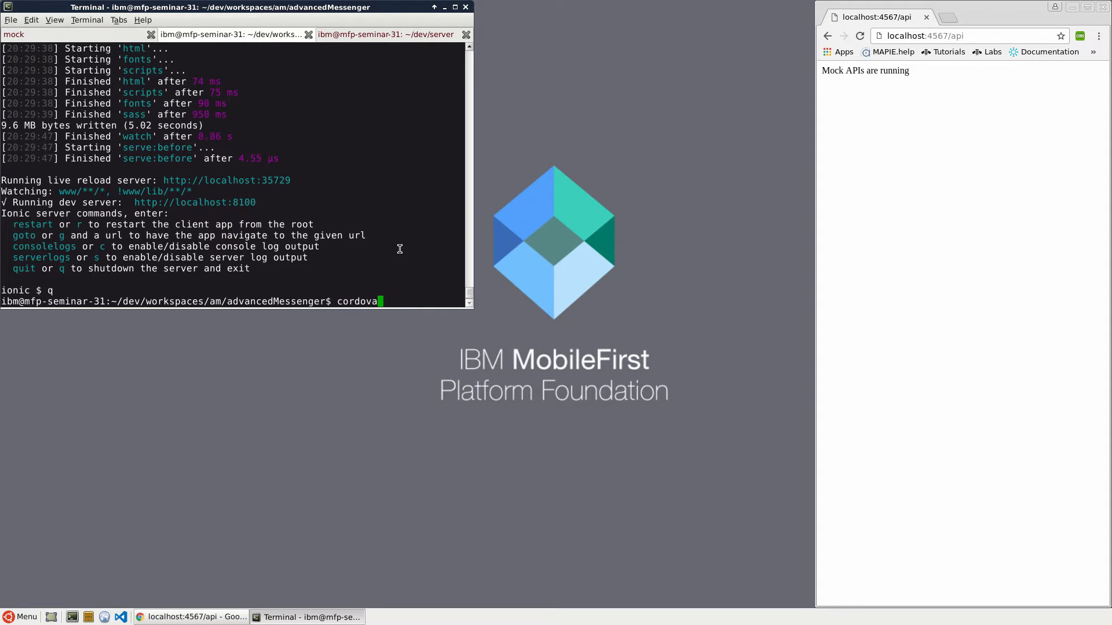
type("plafo")
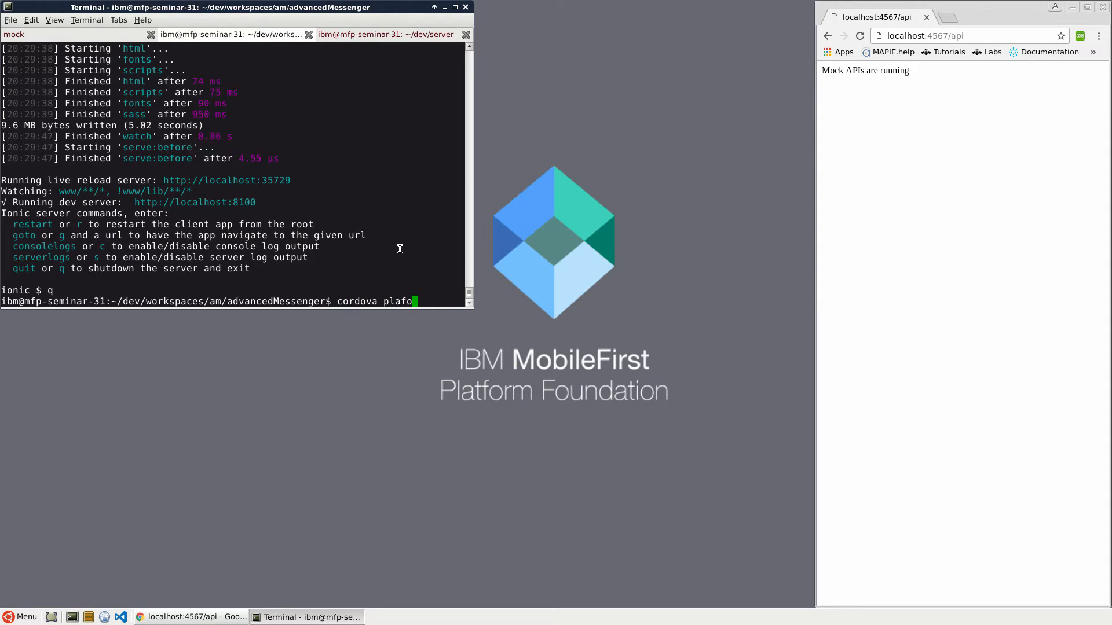
type("rm a")
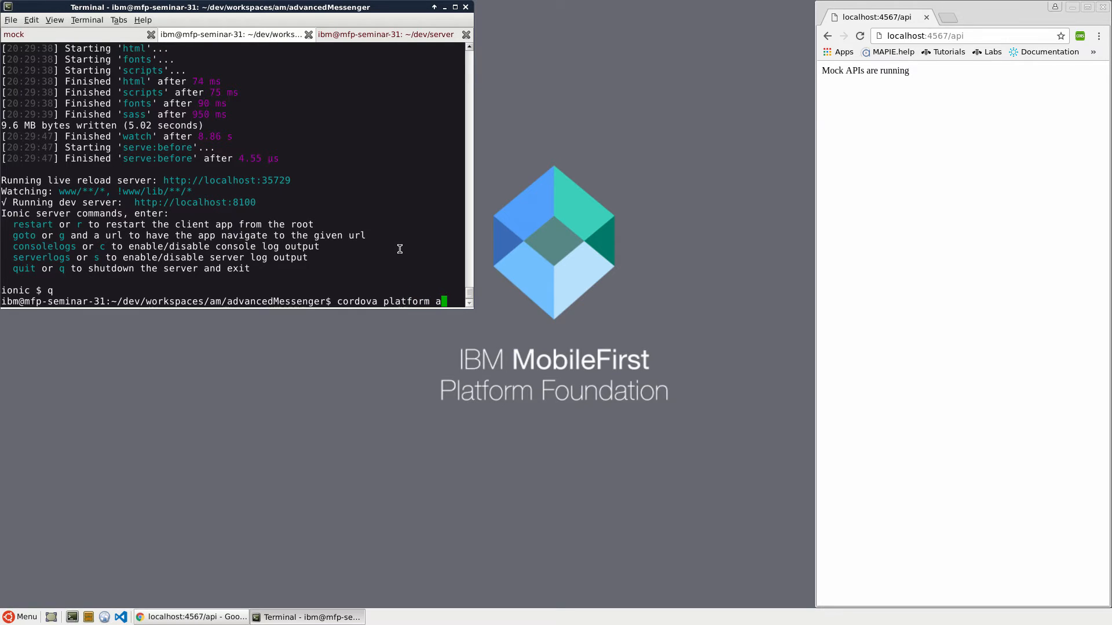
type("dd android")
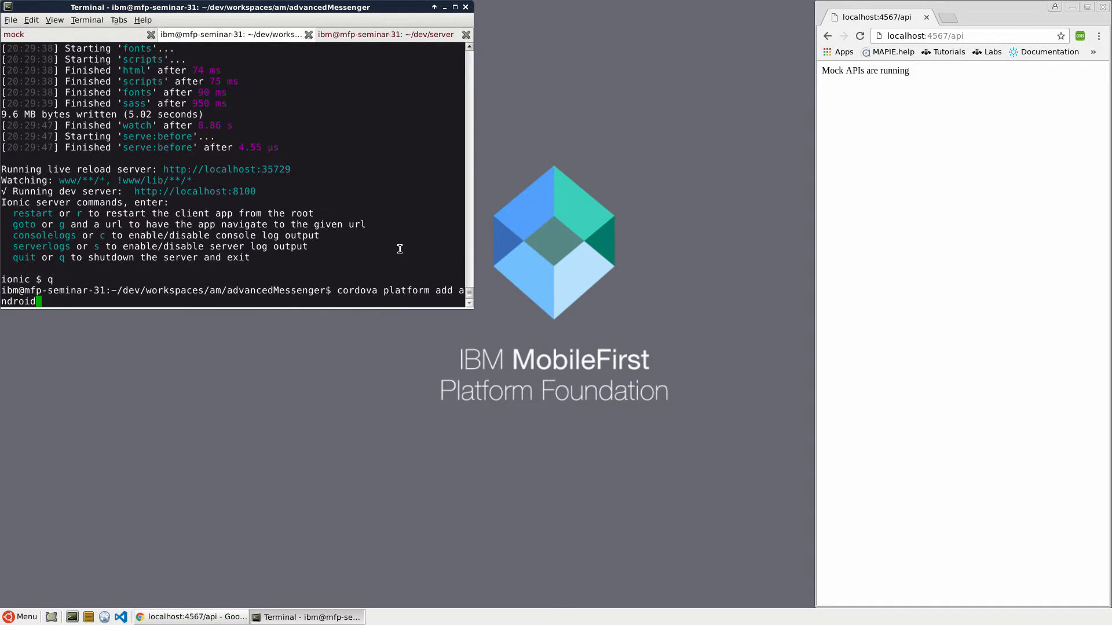
key("Return")
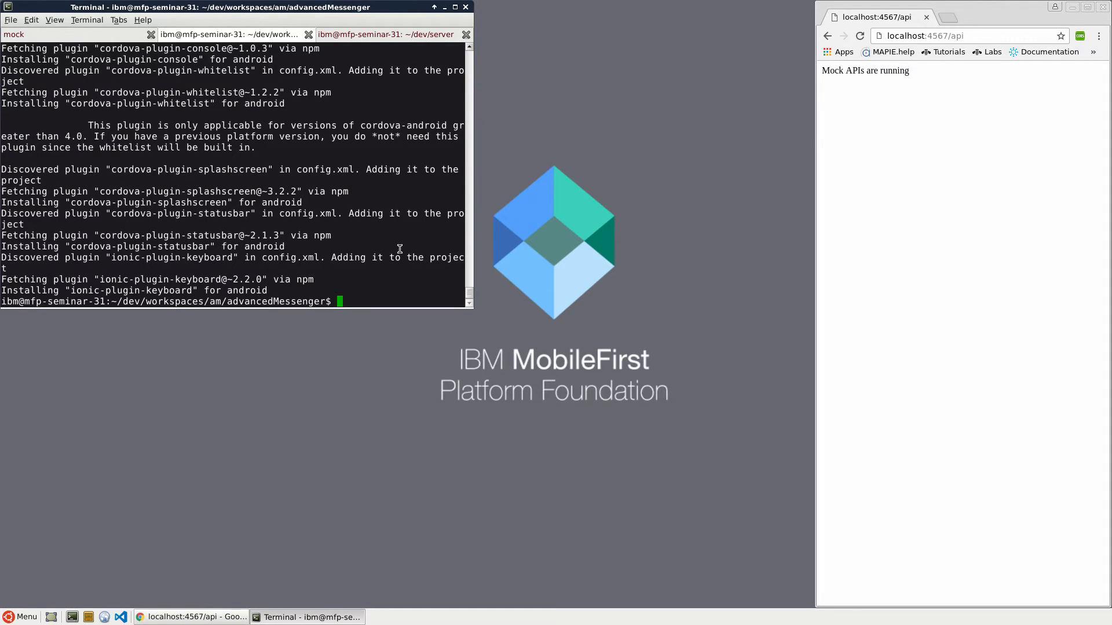
Step: Install the cordova-plugin-mfp core plugin with cordova plugin add
type("cordova")
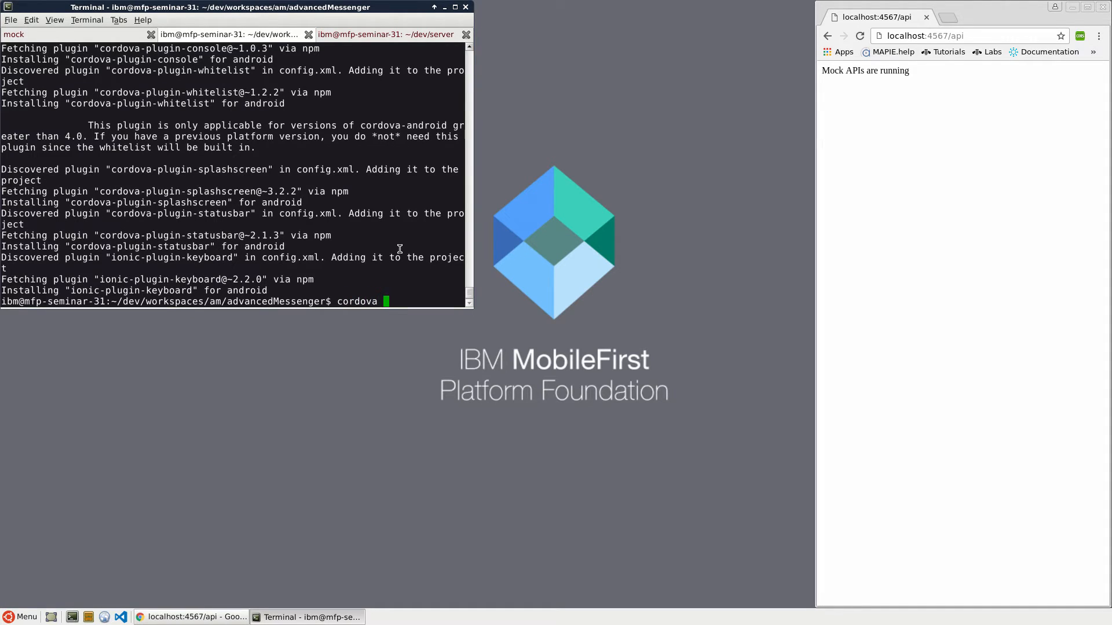
type("plug")
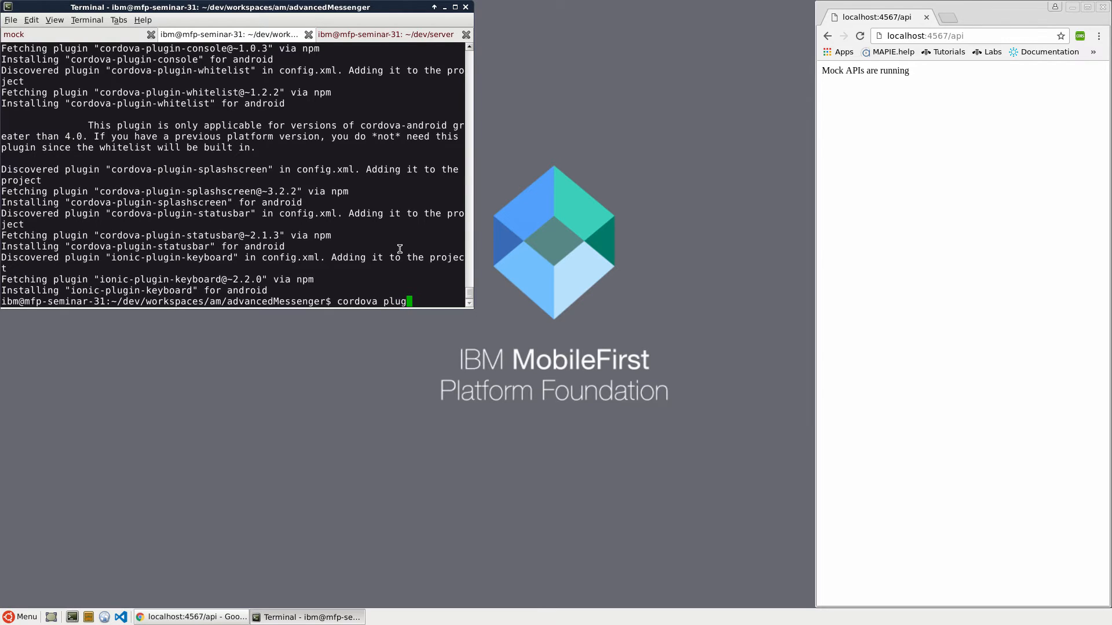
key("BackSpace")
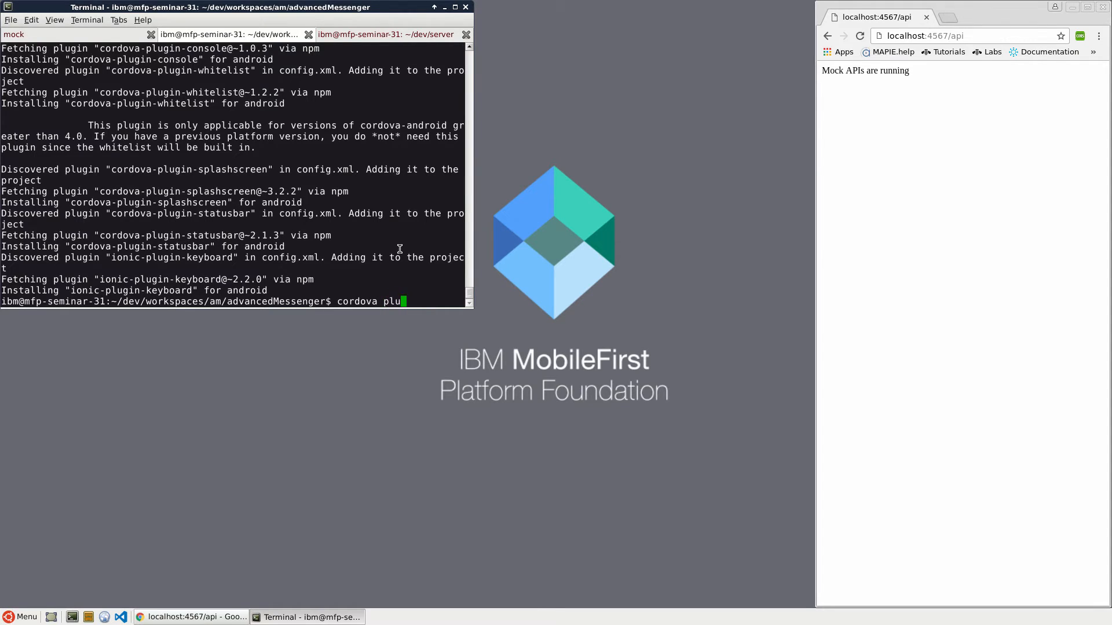
type("gin add")
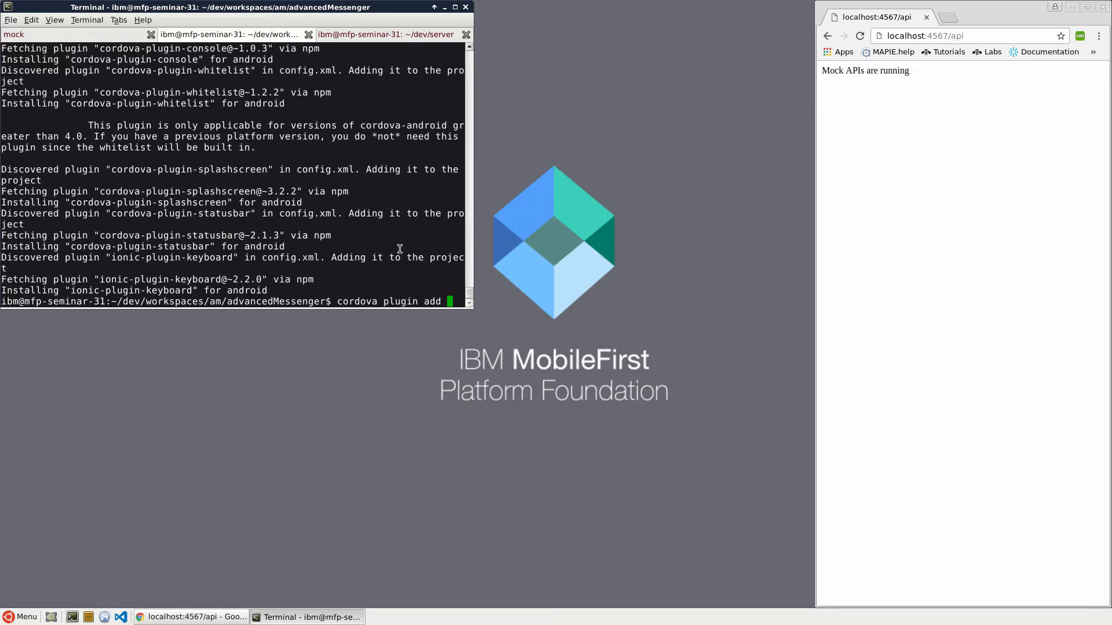
type("co")
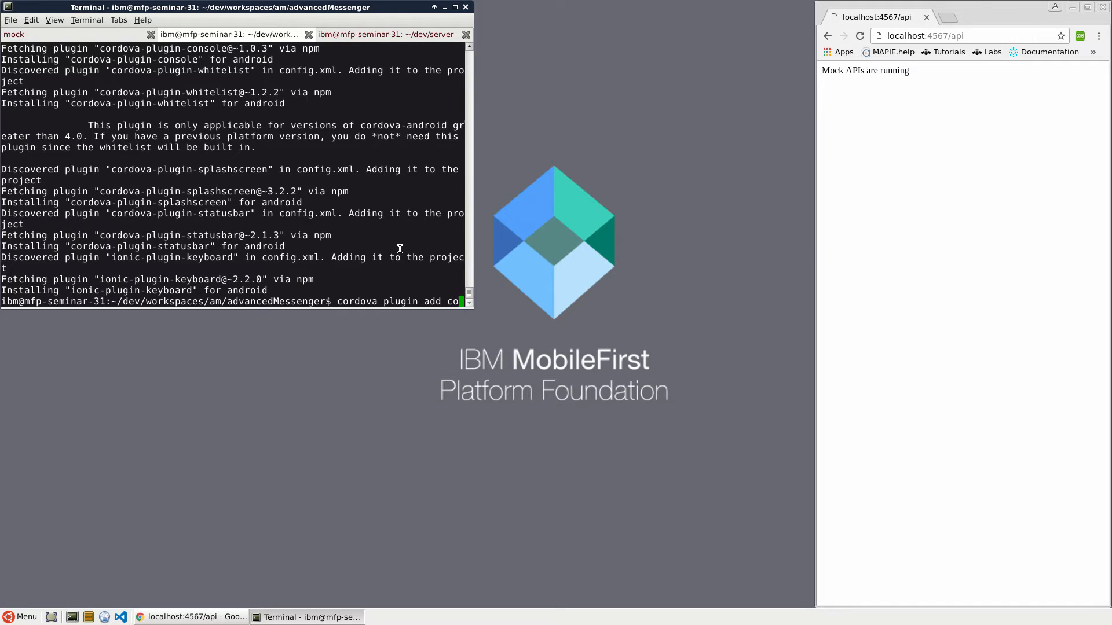
type("rdova-p")
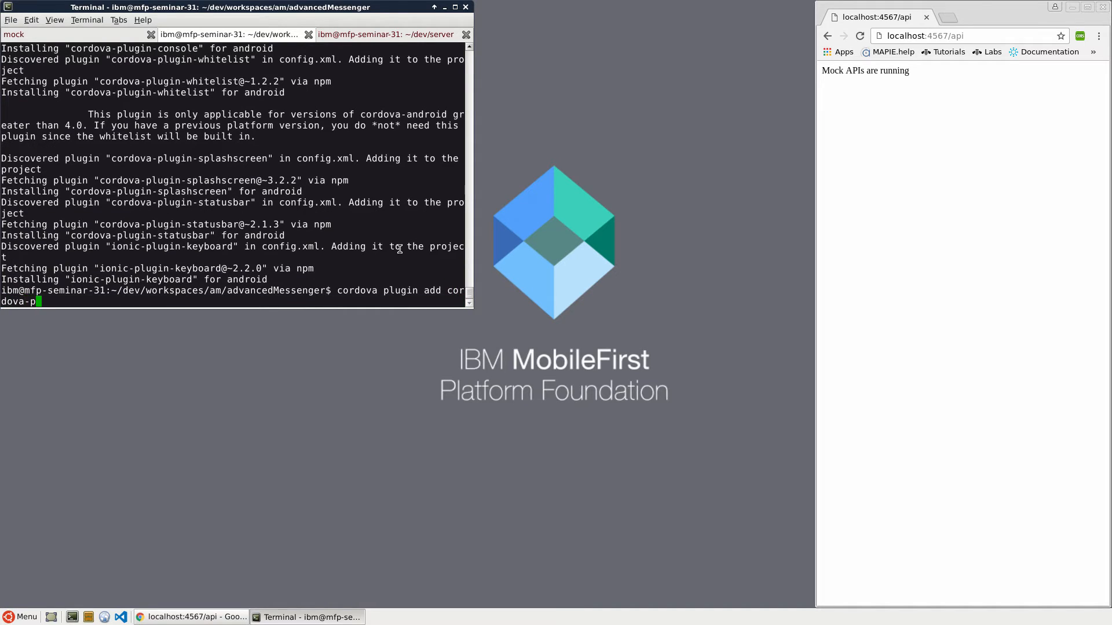
type("lugin-mfp")
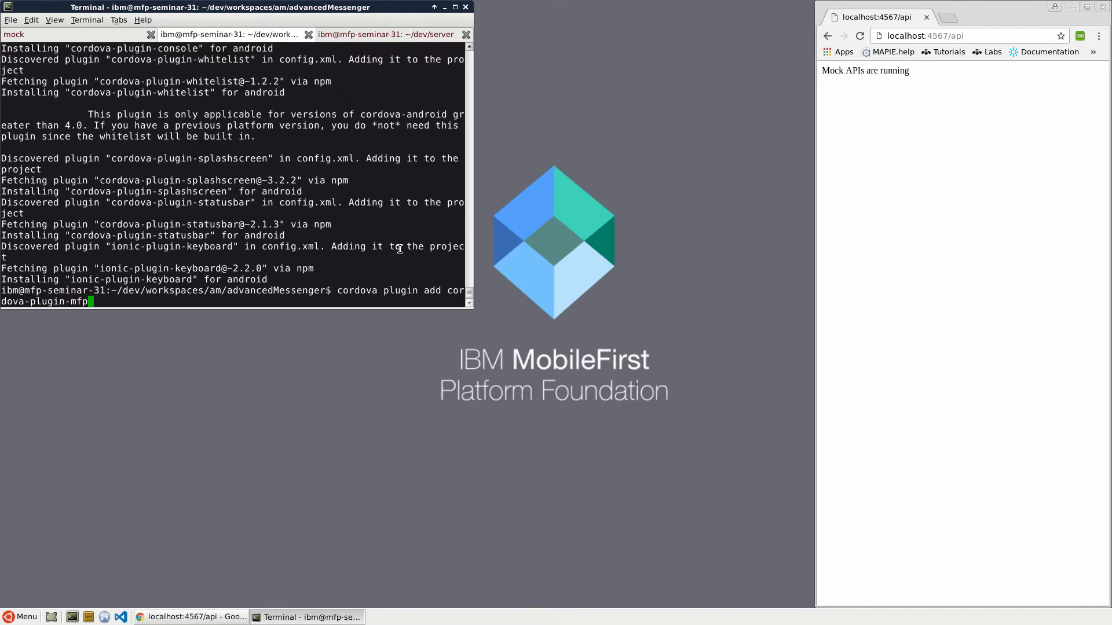
key("Return")
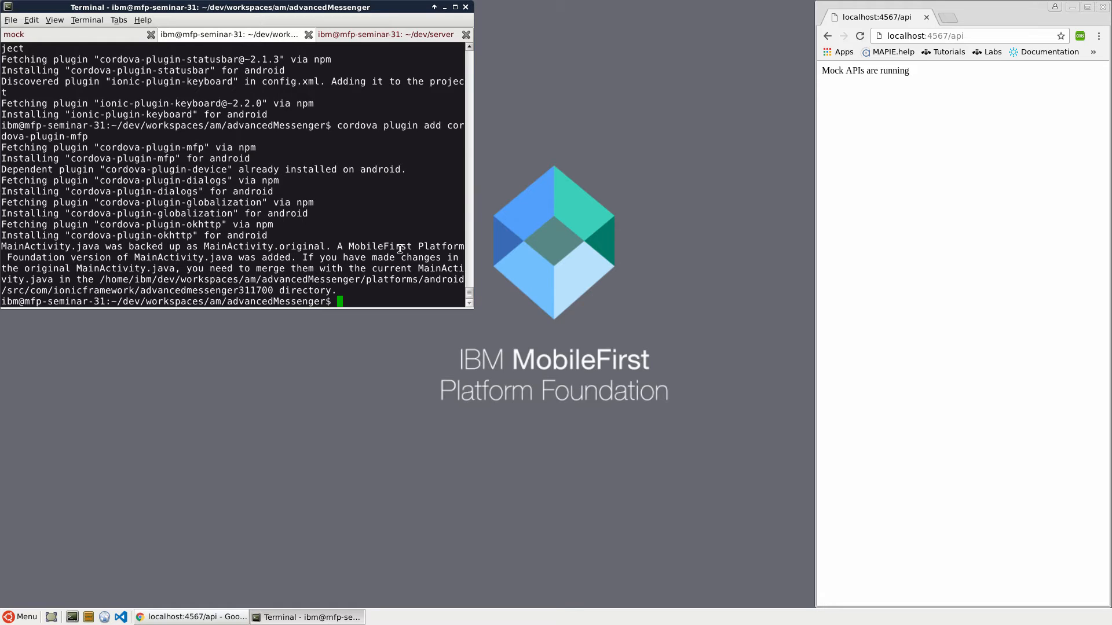
Step: Add cordova-plugin-mfp-push, then return to the project terminal and begin an mfpdev command
type("cordova plugin add cordova-plugin-mfp")
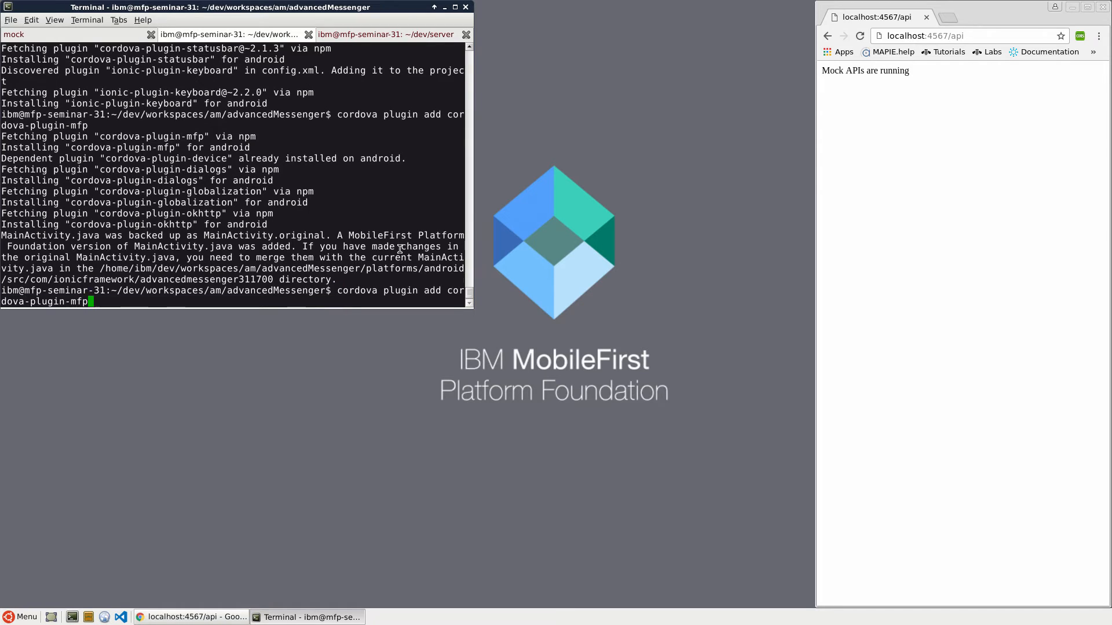
type("-")
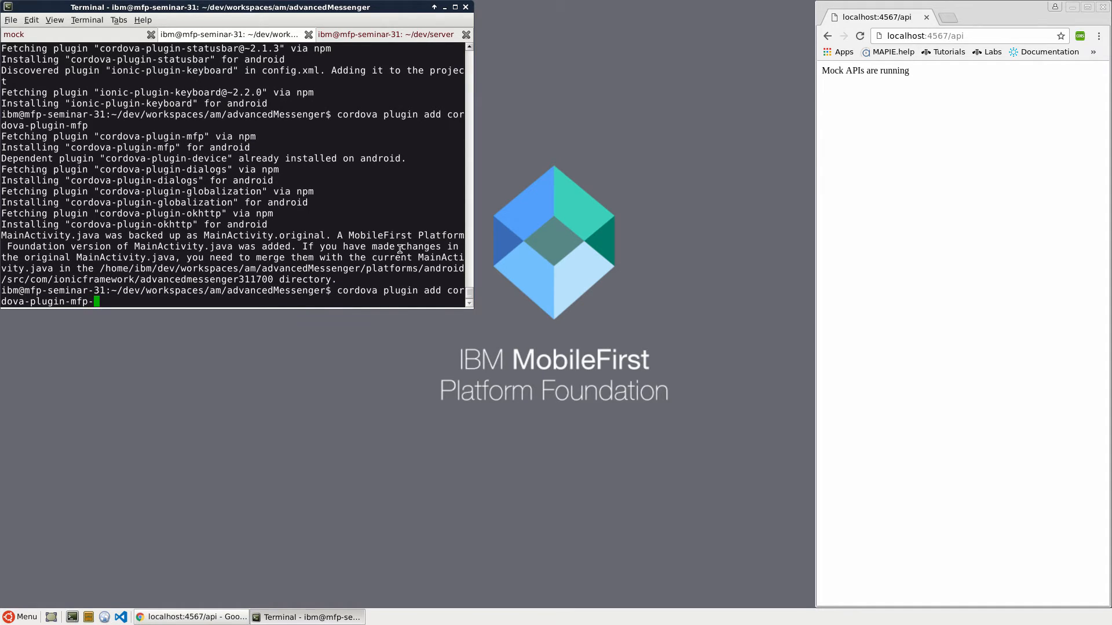
type("push")
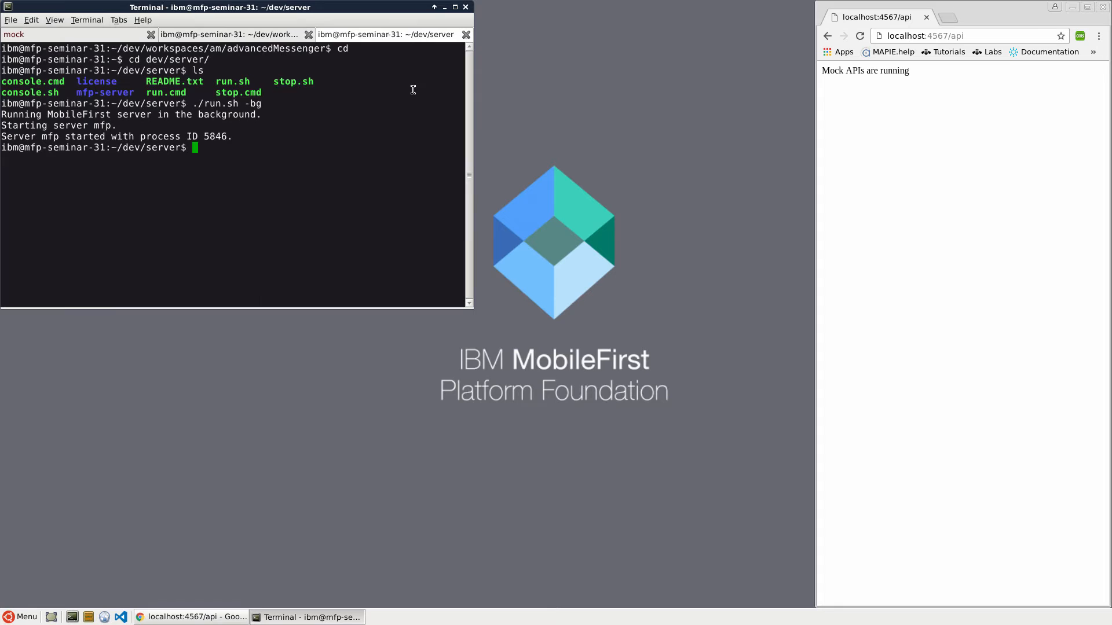
left_click(227, 34)
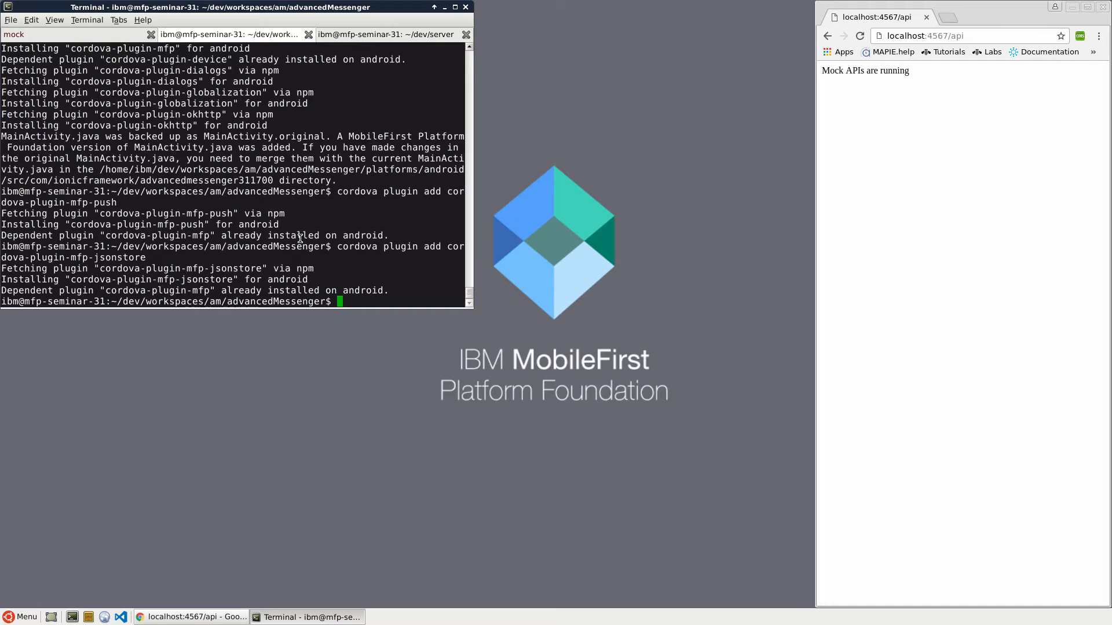
type("mfpdev app")
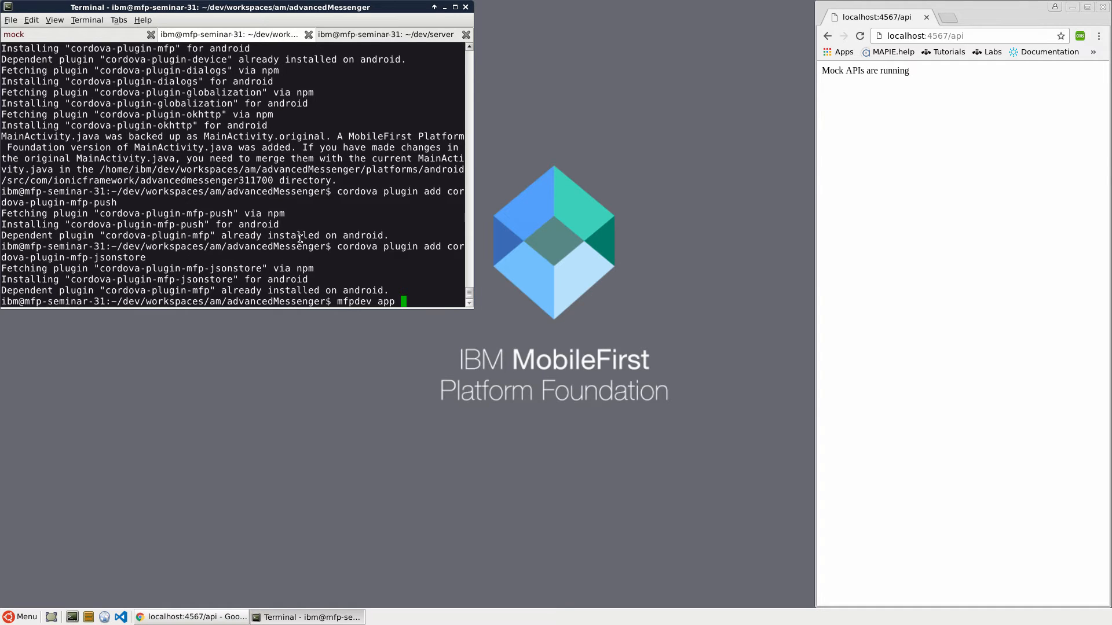
mouse_move(105, 617)
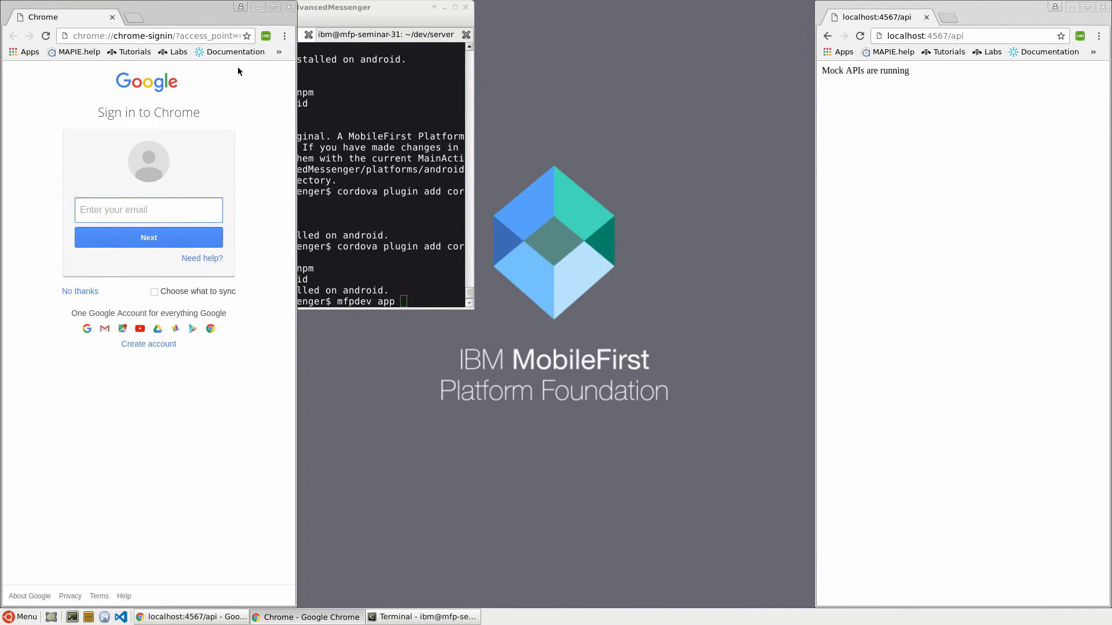
mouse_move(292, 251)
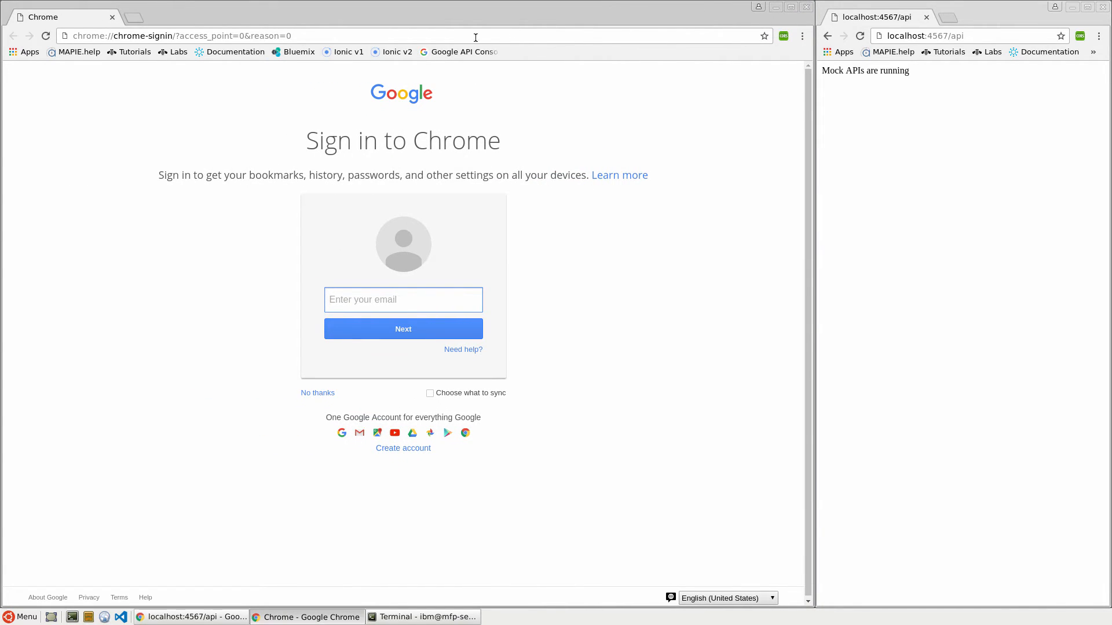
Step: Log in to localhost:9080/mfpconsole and dismiss the save-password prompt
type("localhost:9080")
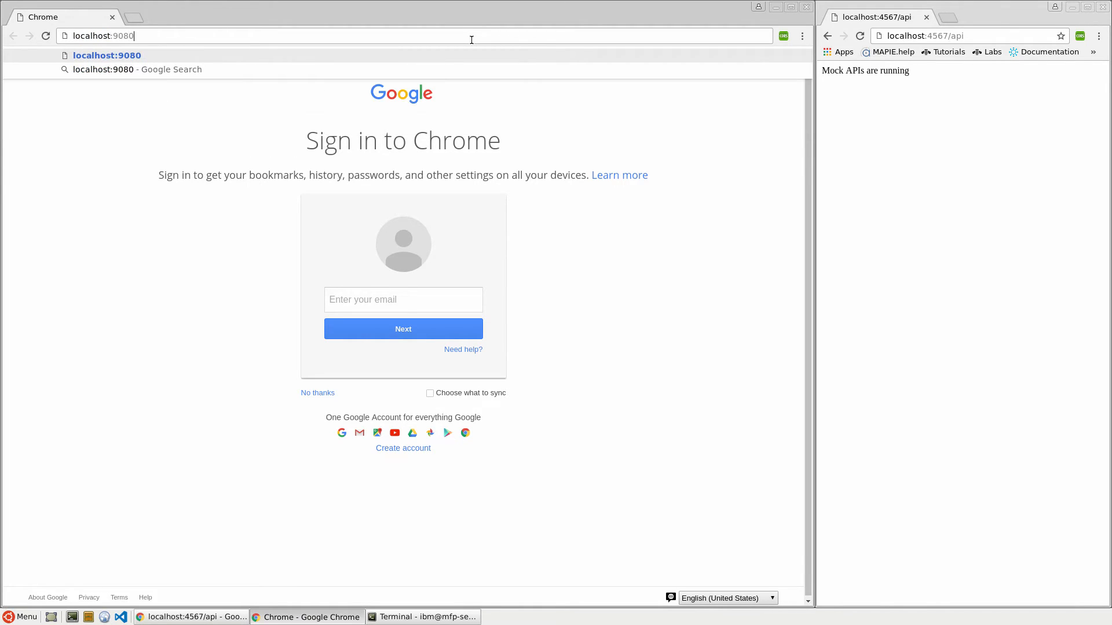
type("/mfpconsole/login.html")
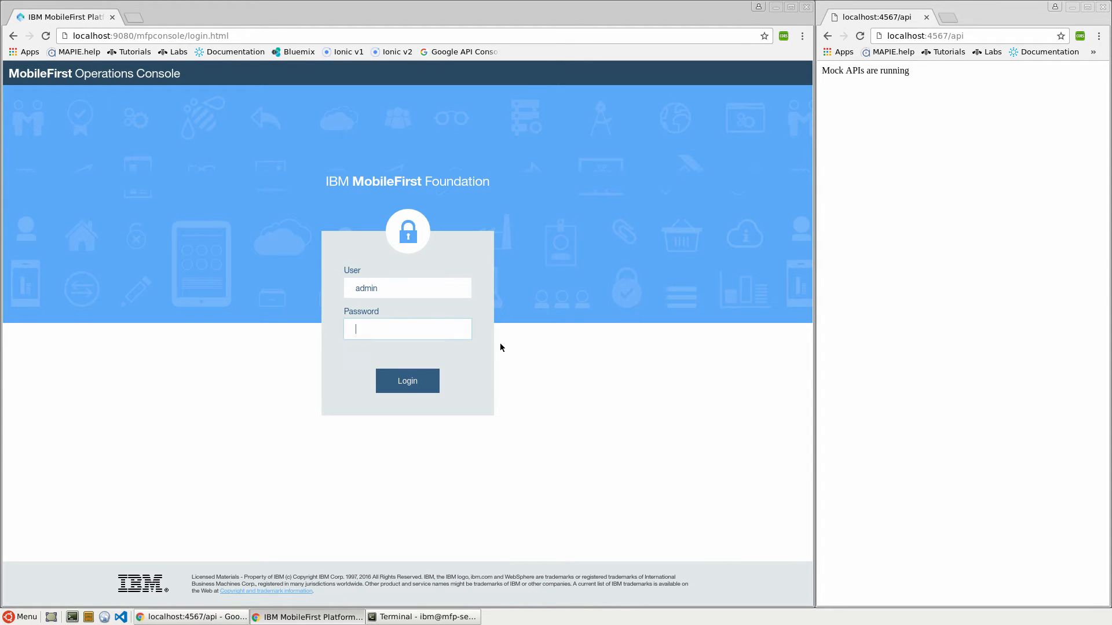
left_click(406, 381)
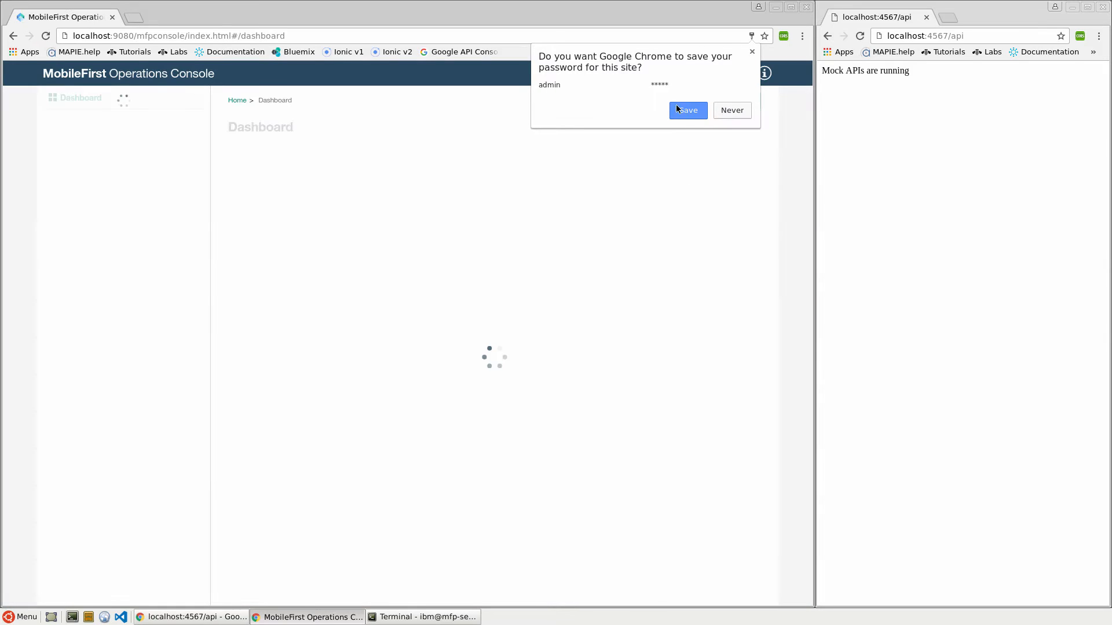
left_click(685, 110)
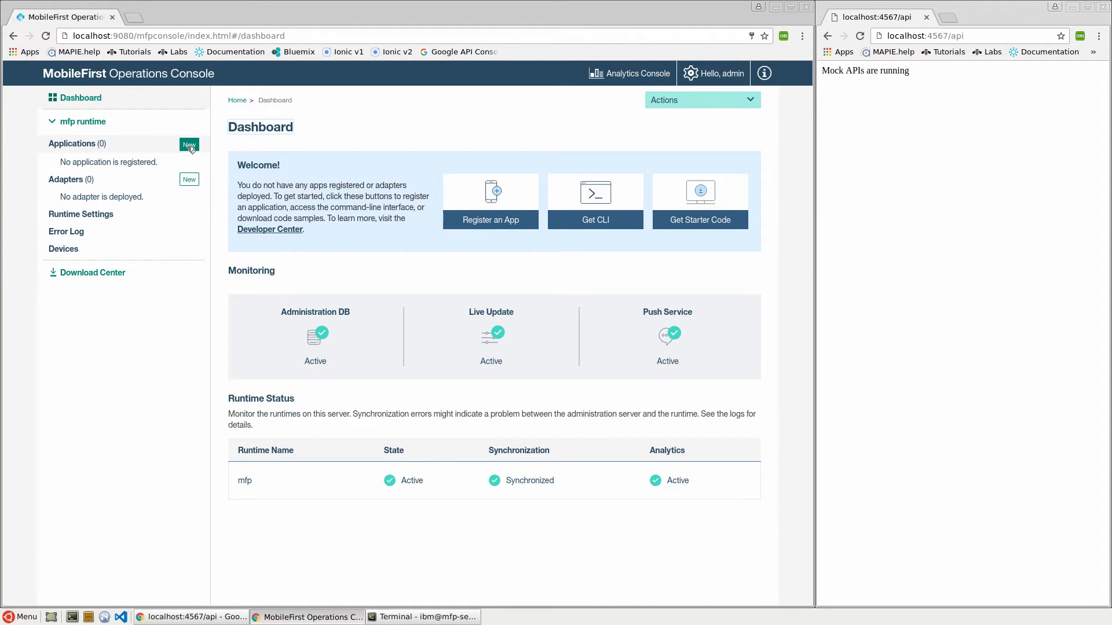
Step: Start registering a new Android application, focus the Package field, then bring Terminal forward
left_click(189, 145)
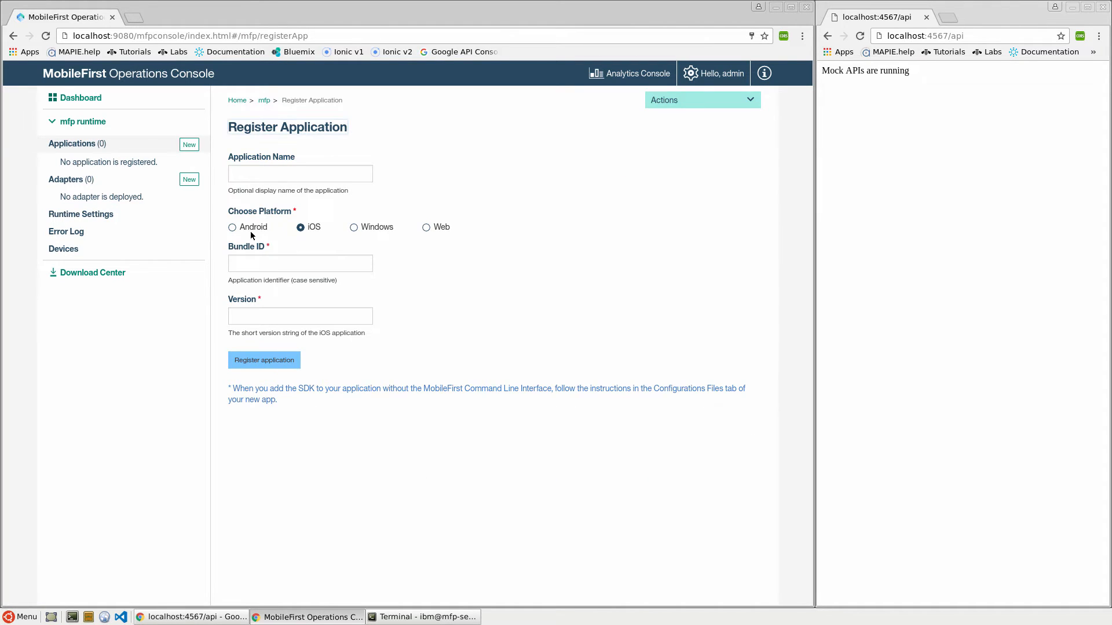
left_click(232, 227)
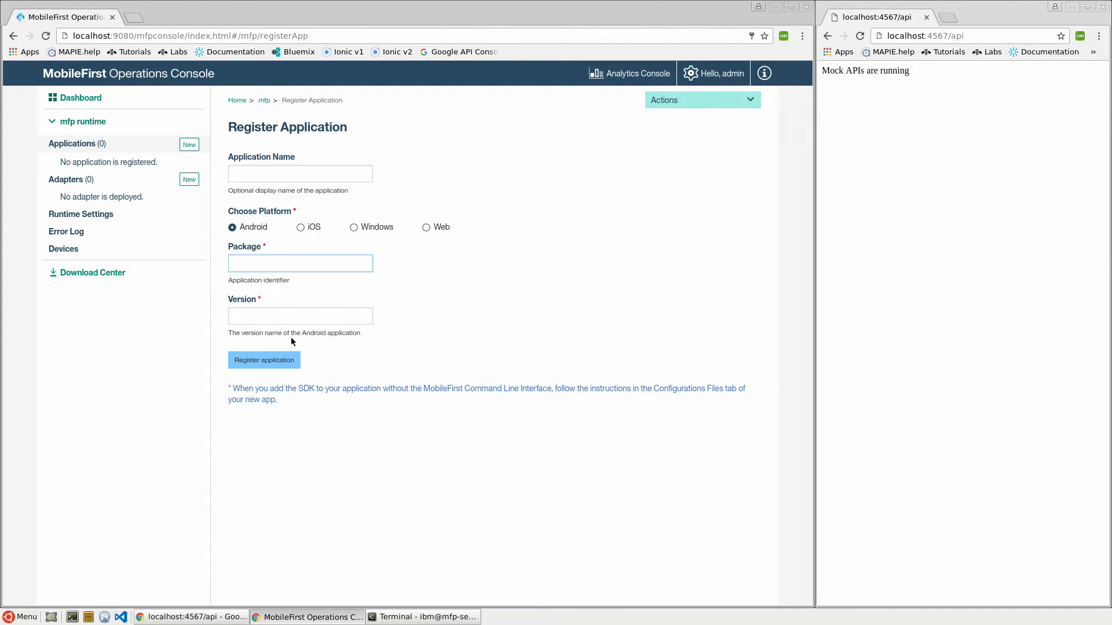
left_click(298, 263)
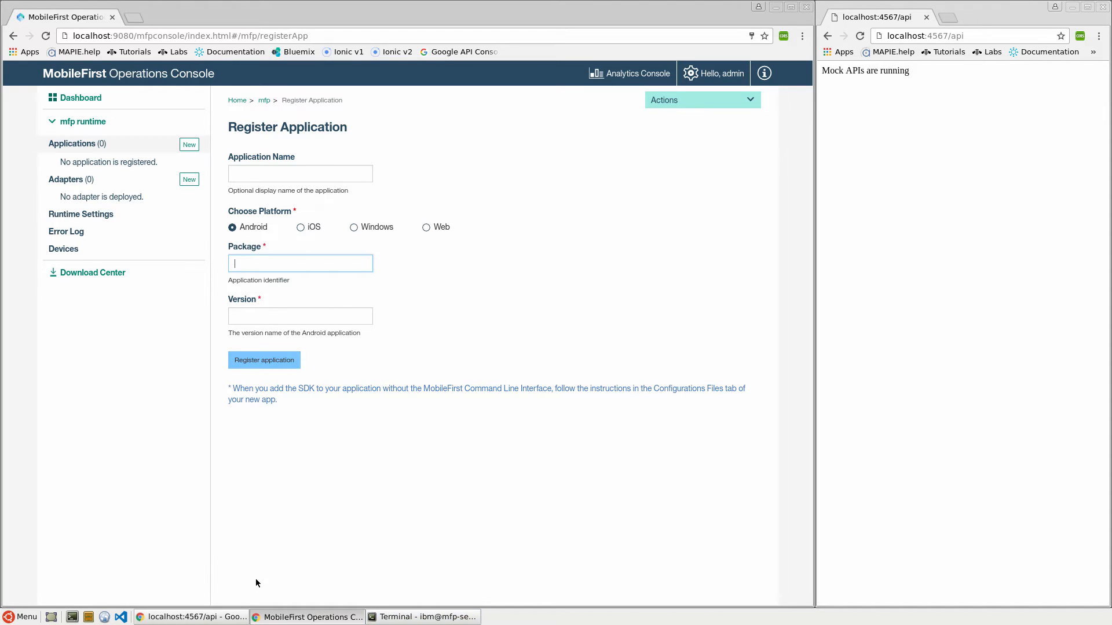
left_click(300, 315)
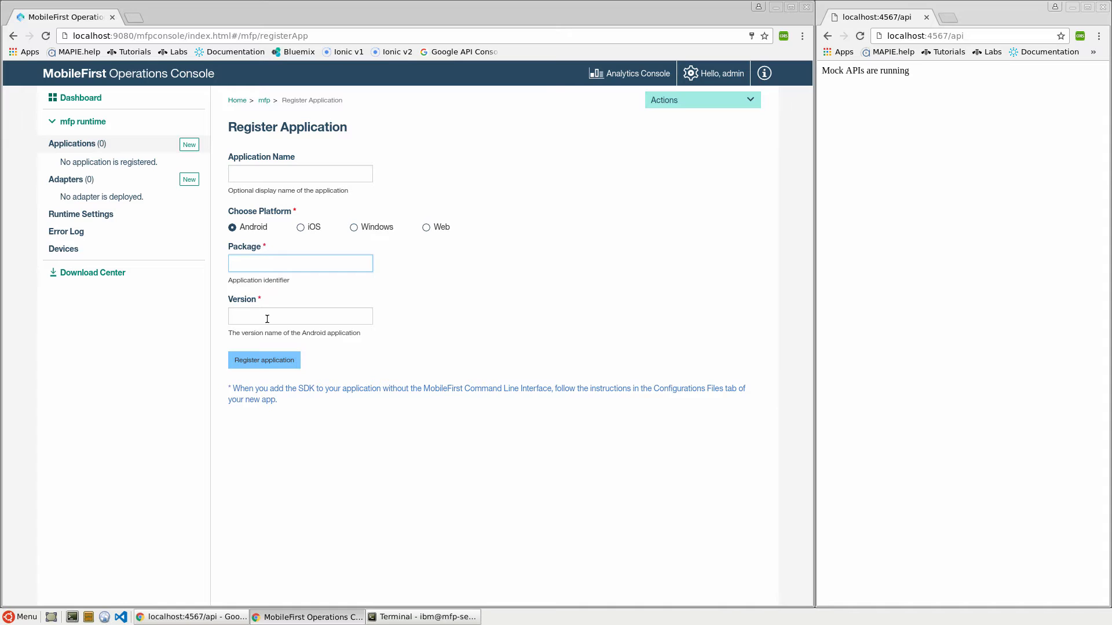
left_click(300, 263)
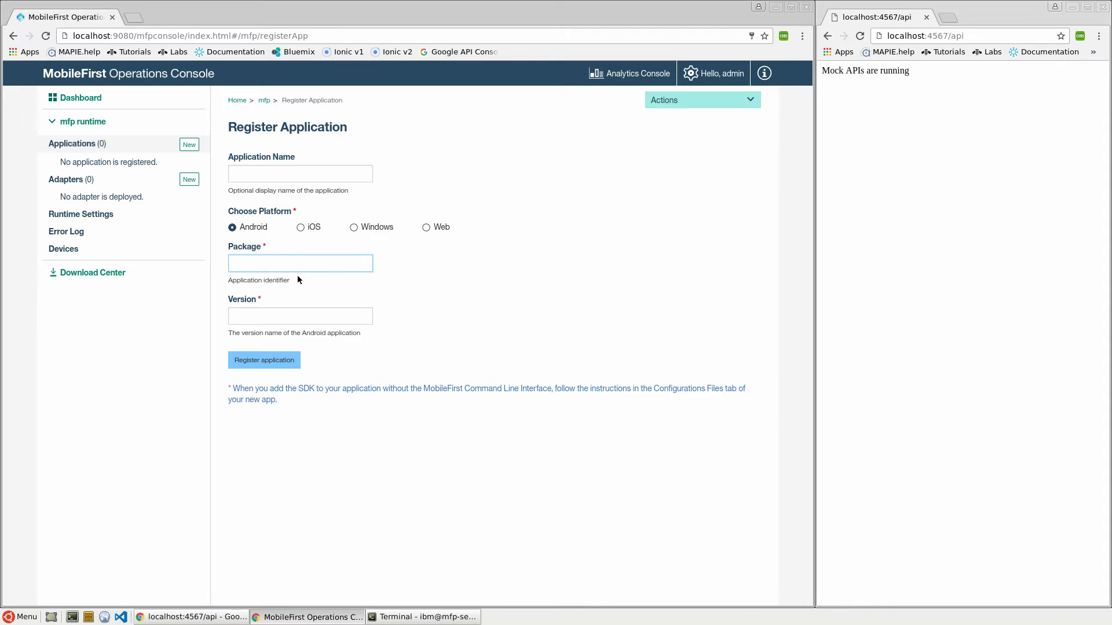
left_click(300, 263)
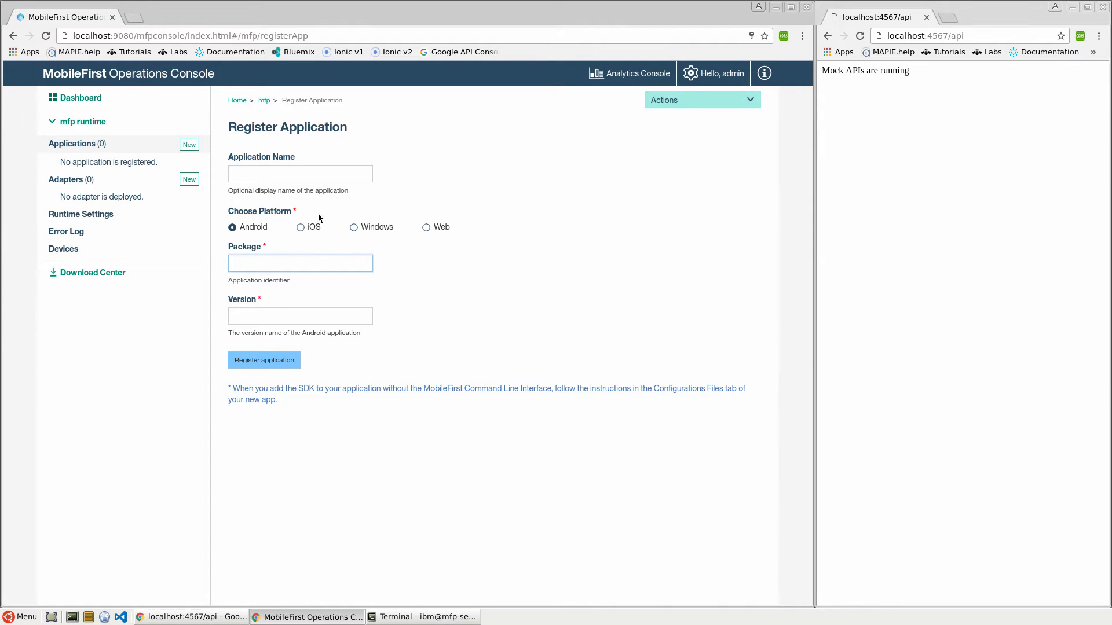
left_click(422, 616)
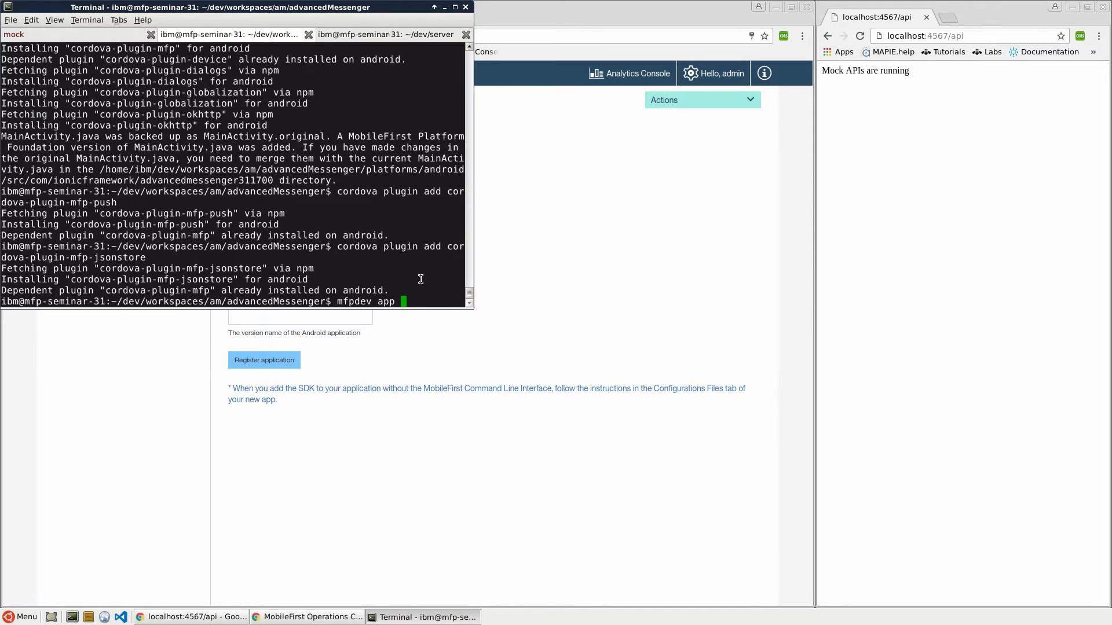
Step: Run mfpdev app register and cordova prepare, then return to the operations console
type("regist")
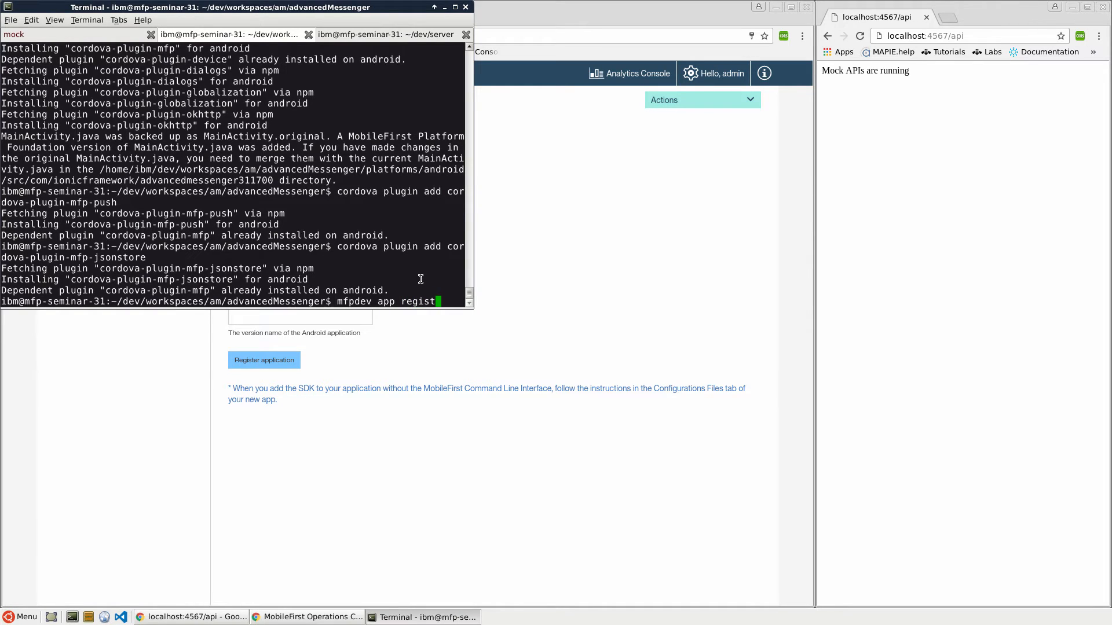
key("Return")
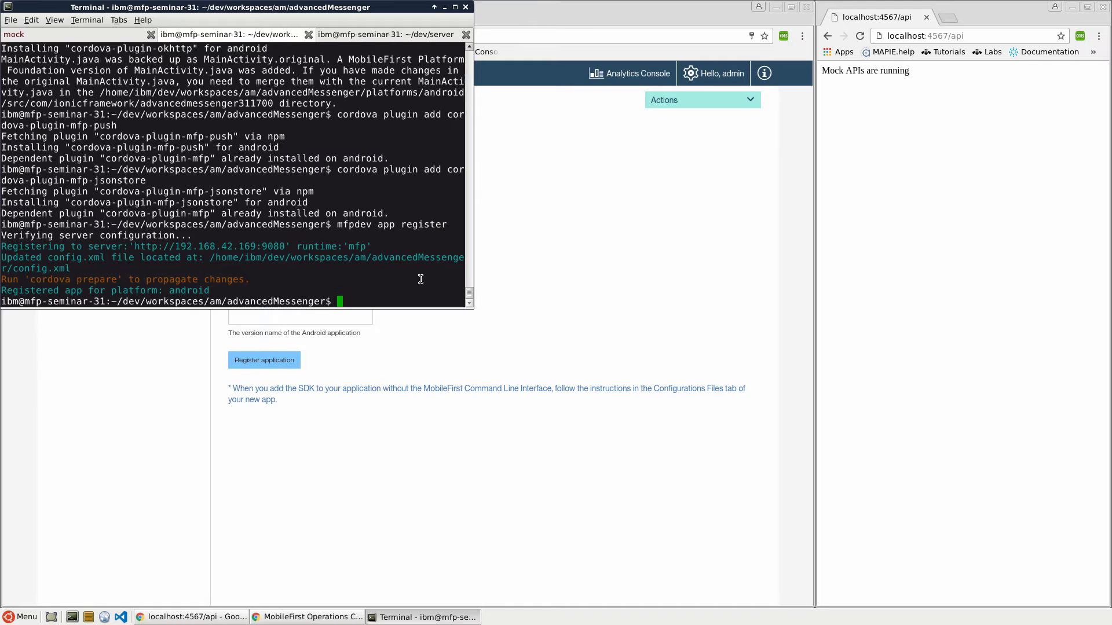
type("cordova prepa")
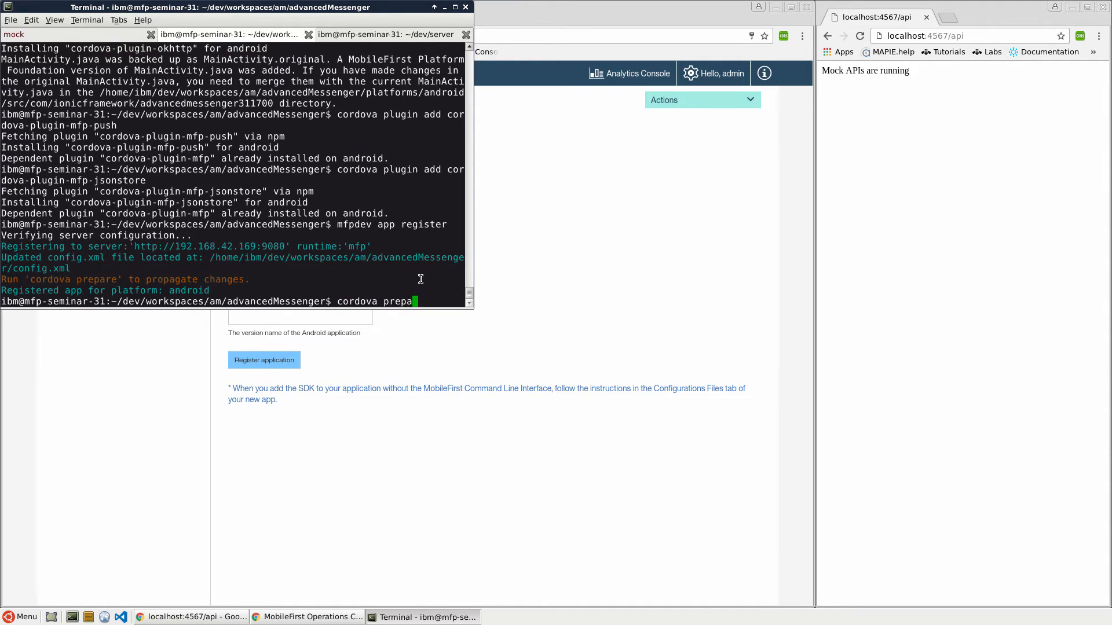
key("Return")
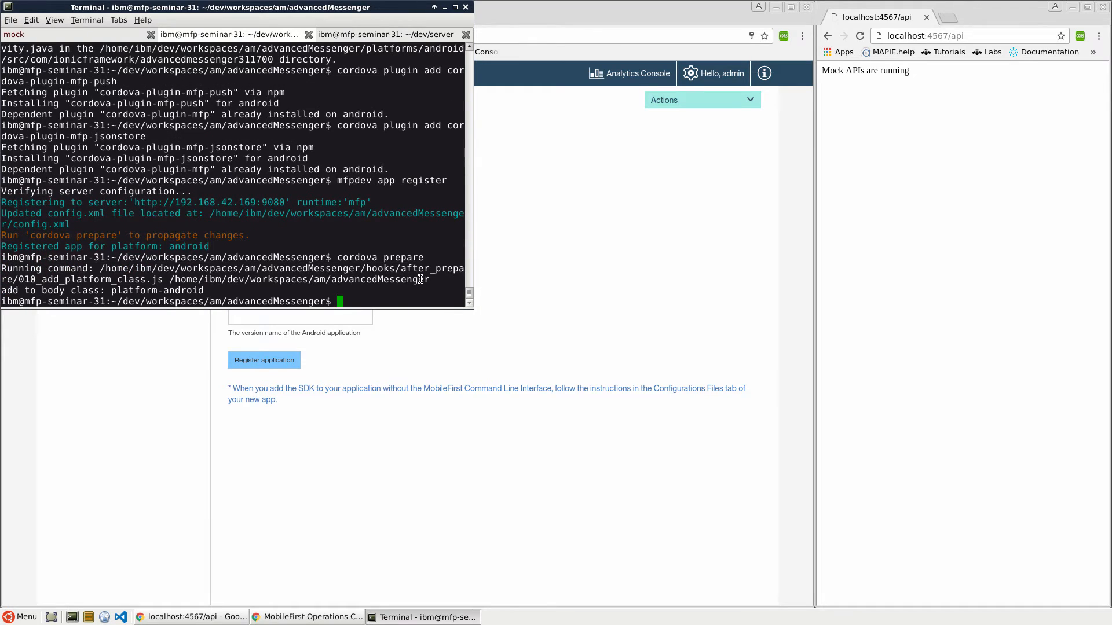
left_click(306, 617)
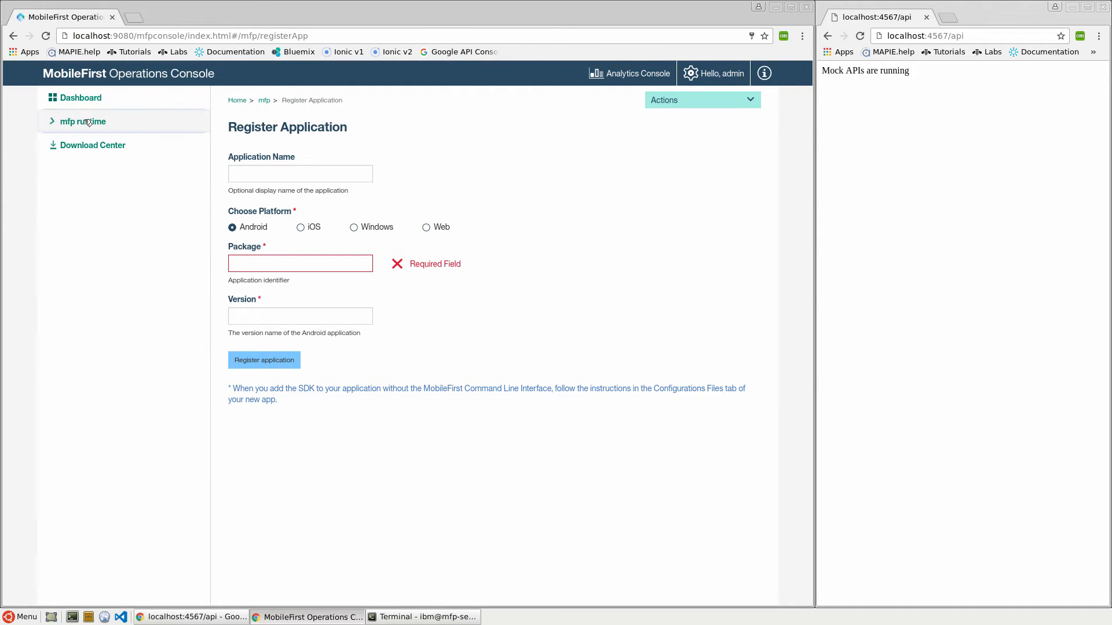
Step: Reload the console and open advancedMessenger's Android version 0.0.1 management page
left_click(46, 36)
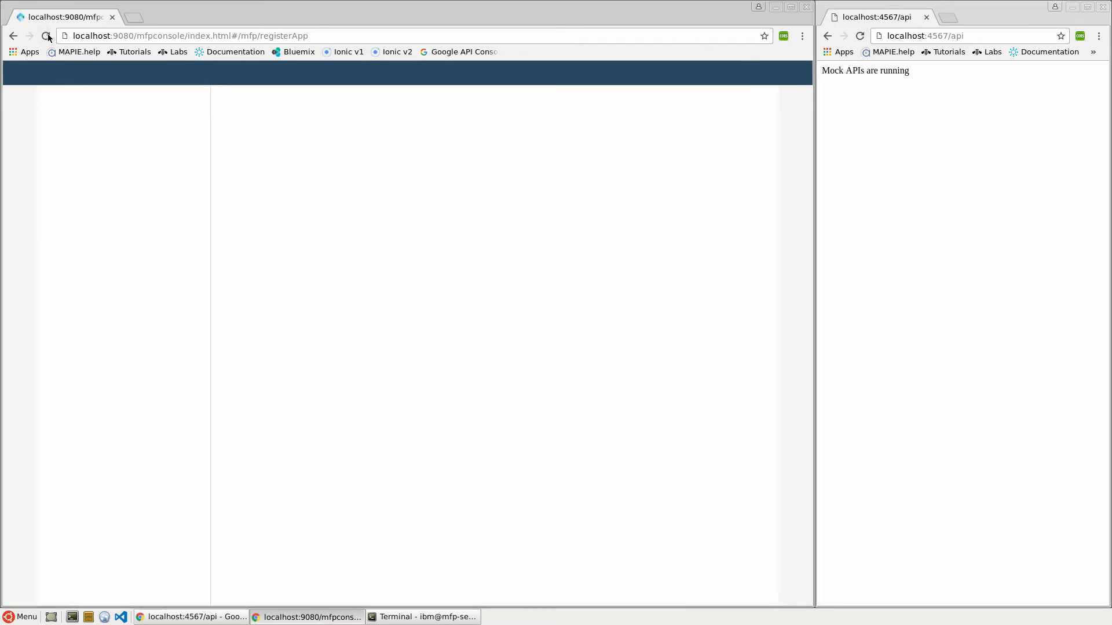
left_click(46, 36)
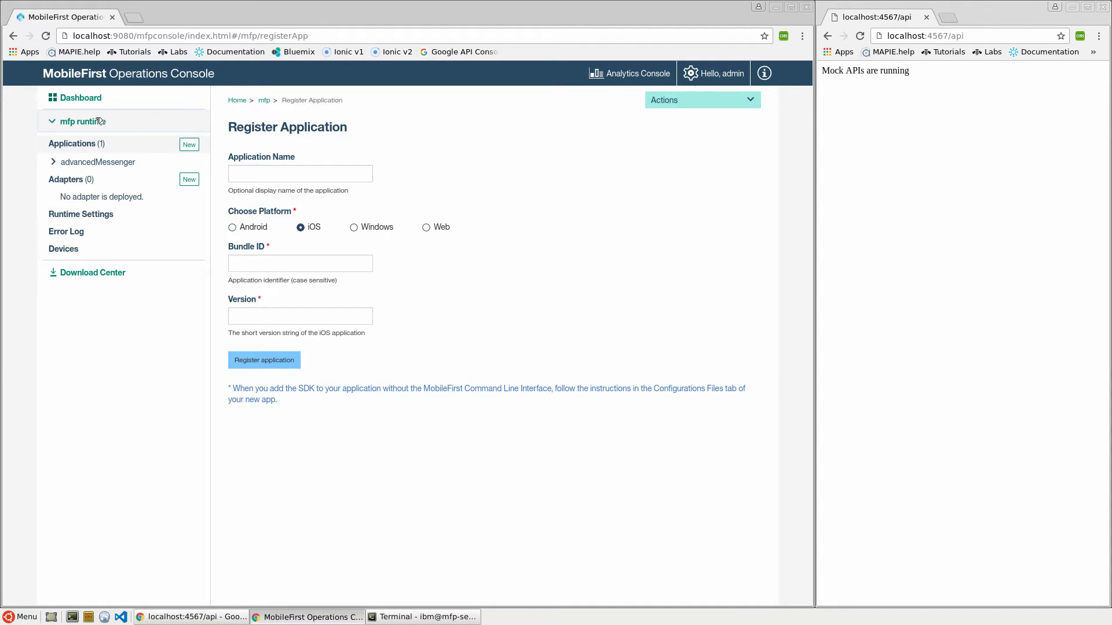
left_click(96, 162)
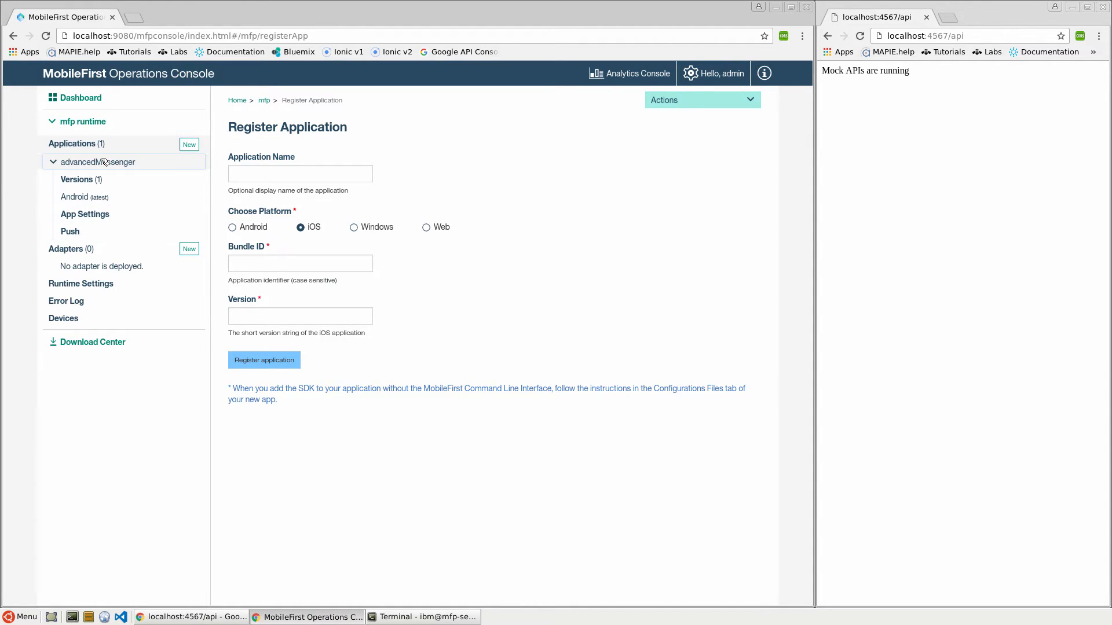
left_click(83, 197)
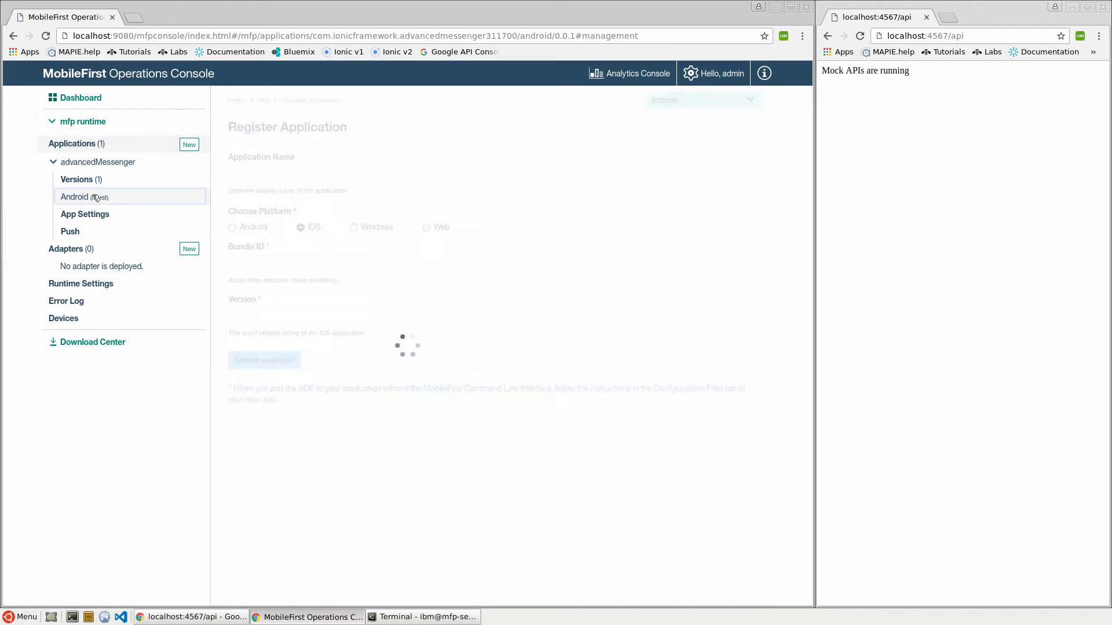
left_click(75, 197)
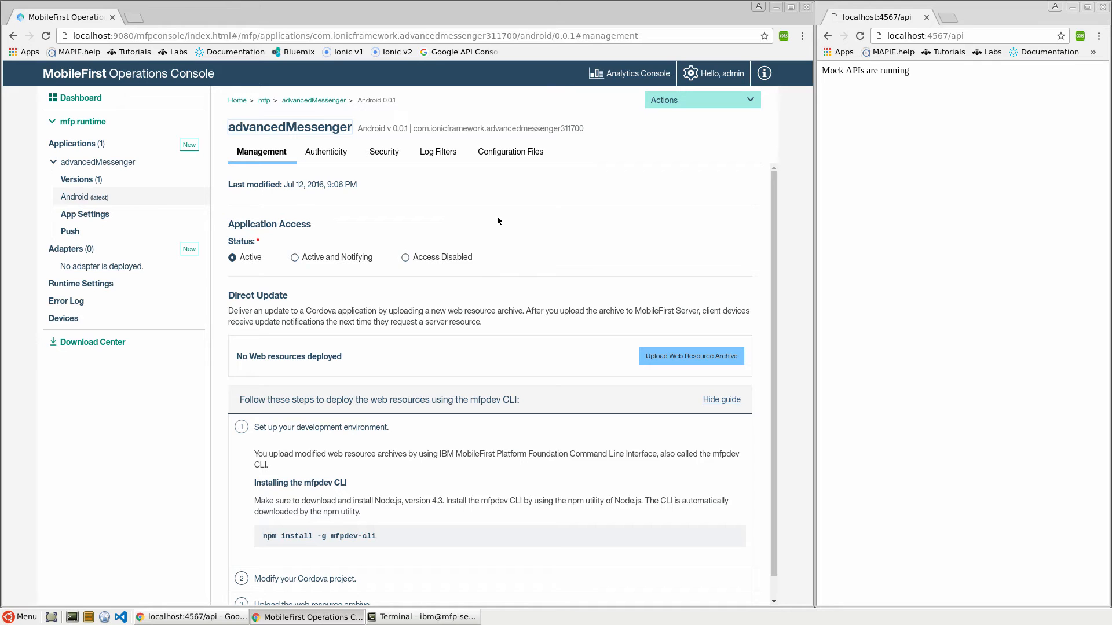
left_click(421, 616)
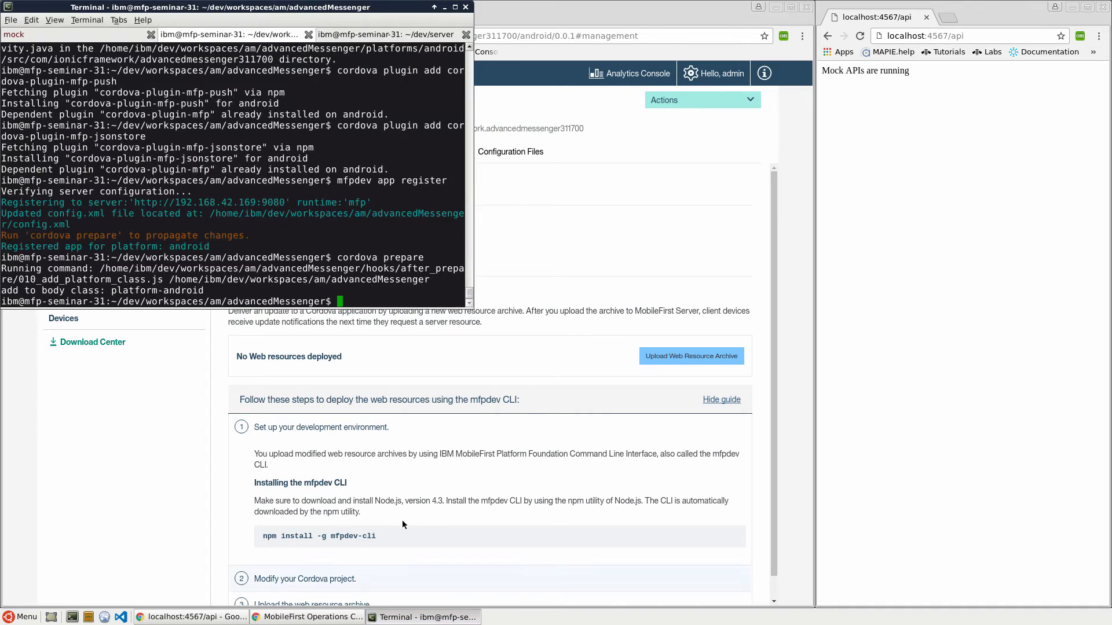
mouse_move(377, 250)
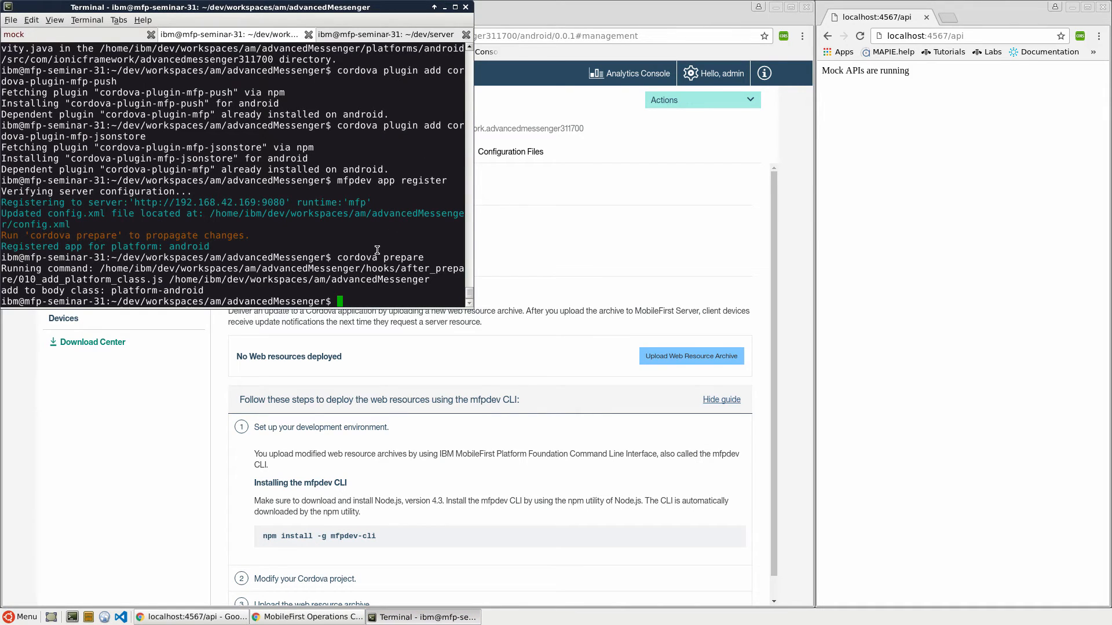
mouse_move(379, 289)
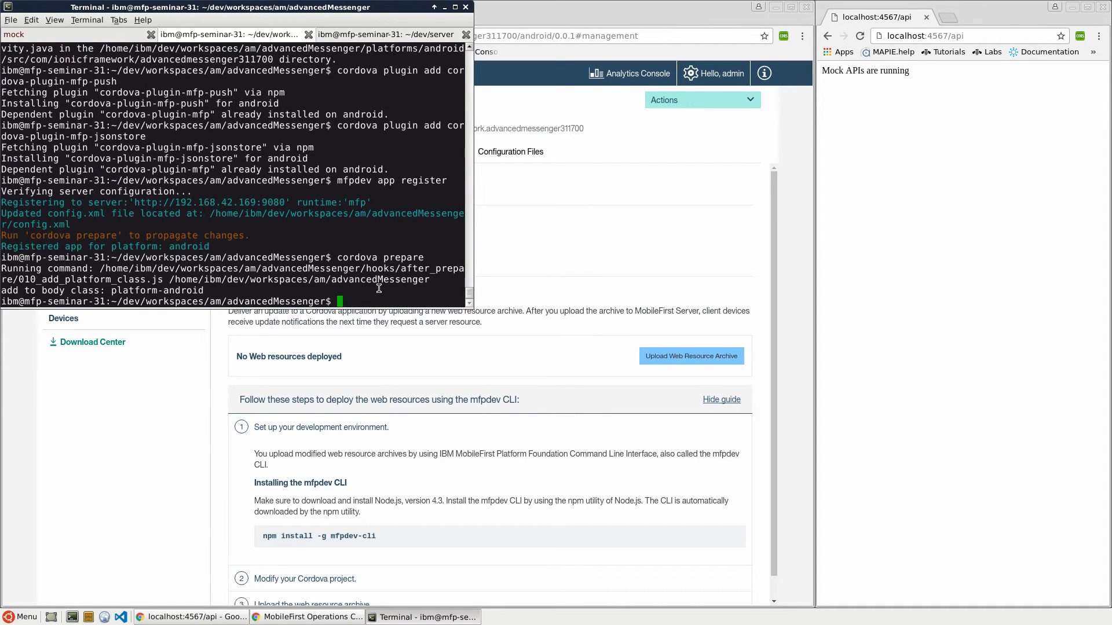
Step: Run mfpdev app preview to open the Today's schedule app in the browser
type("mfpde")
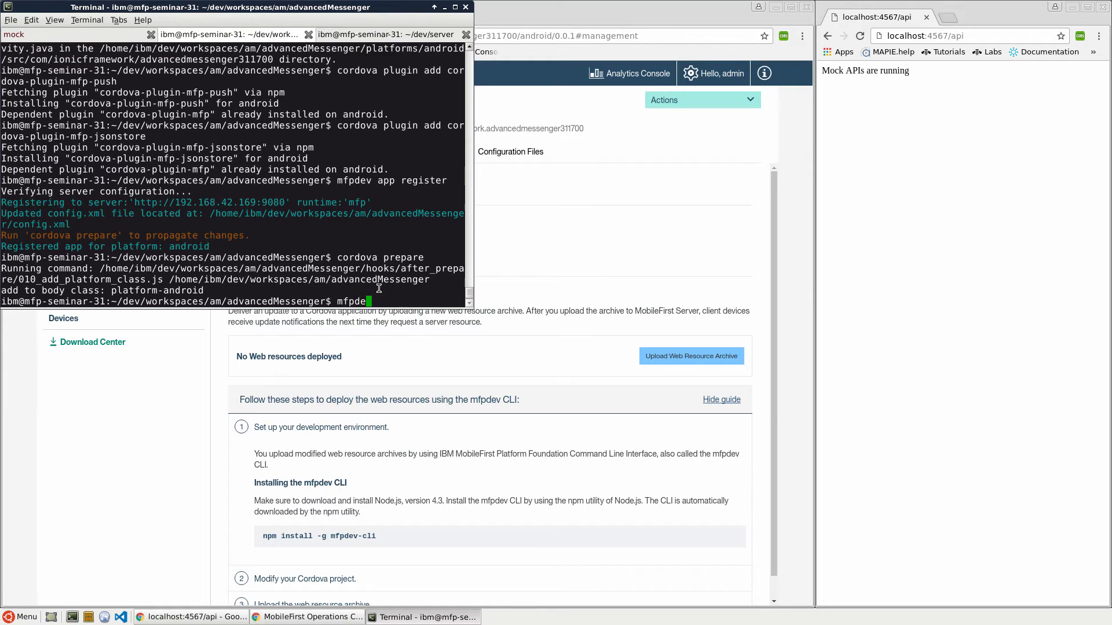
type("app preview")
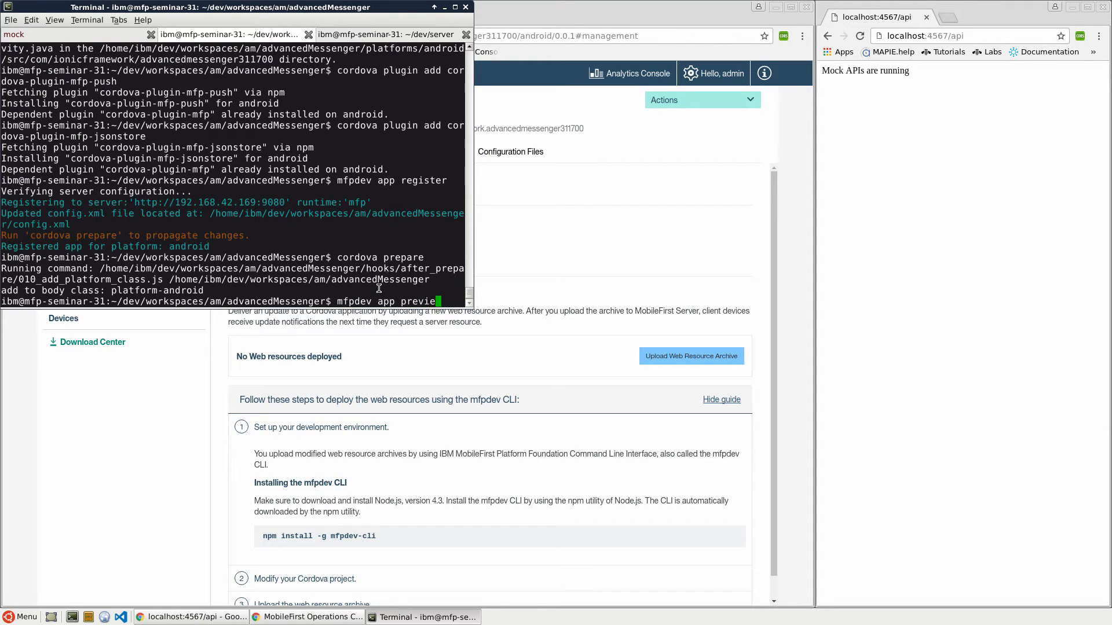
key("Return")
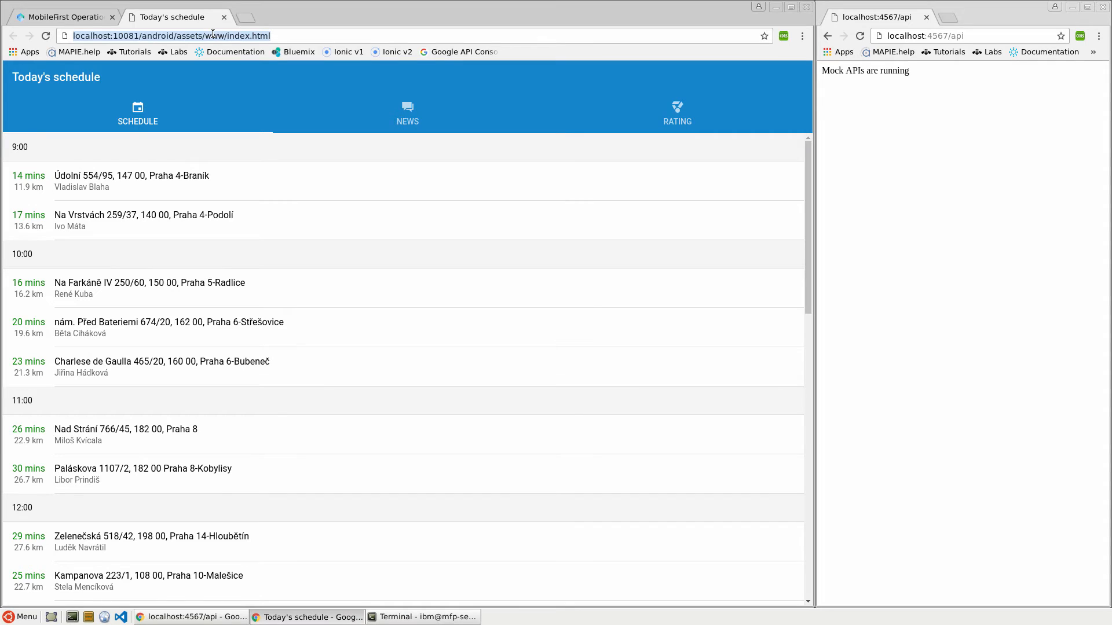
Step: Show the schedule preview's DevTools console and highlight the wlclient init success log line
left_click(64, 17)
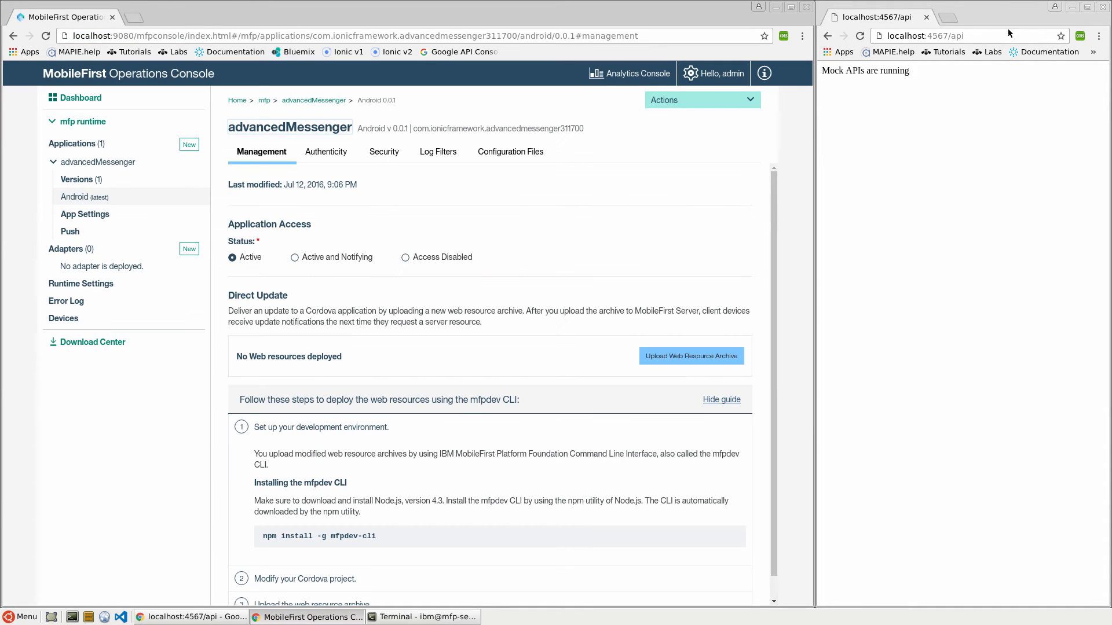
left_click(940, 16)
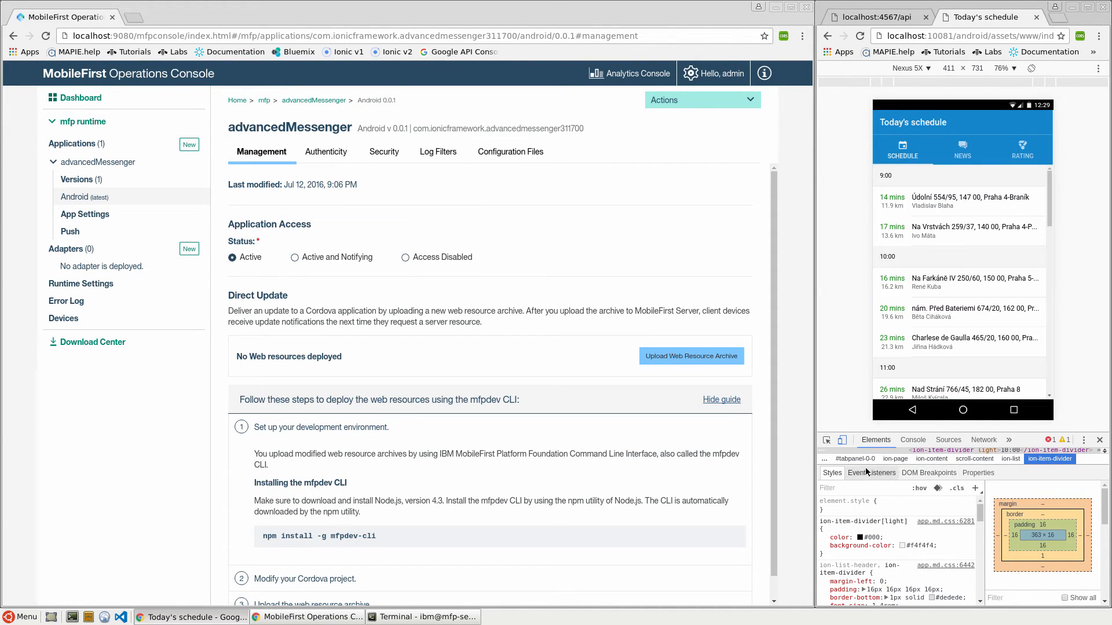
left_click(912, 440)
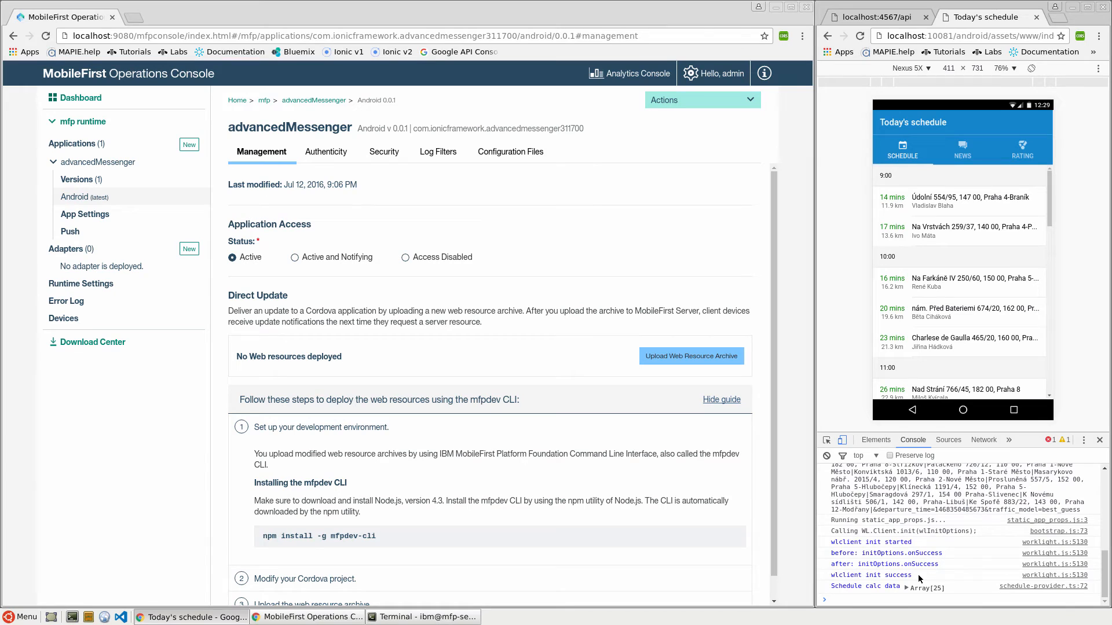
double_click(871, 542)
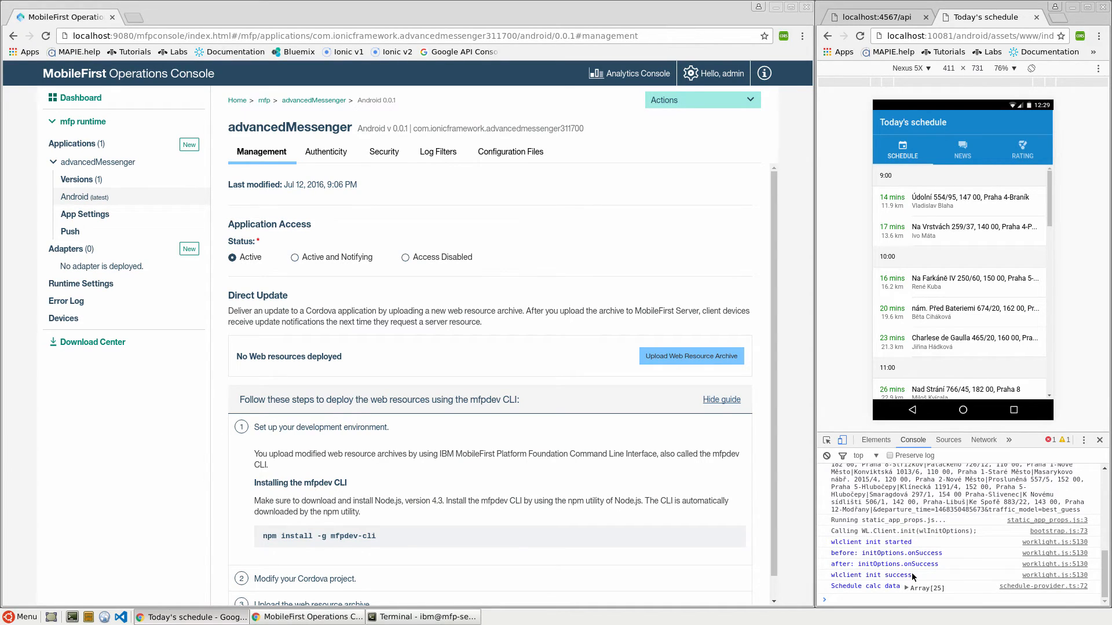
double_click(869, 576)
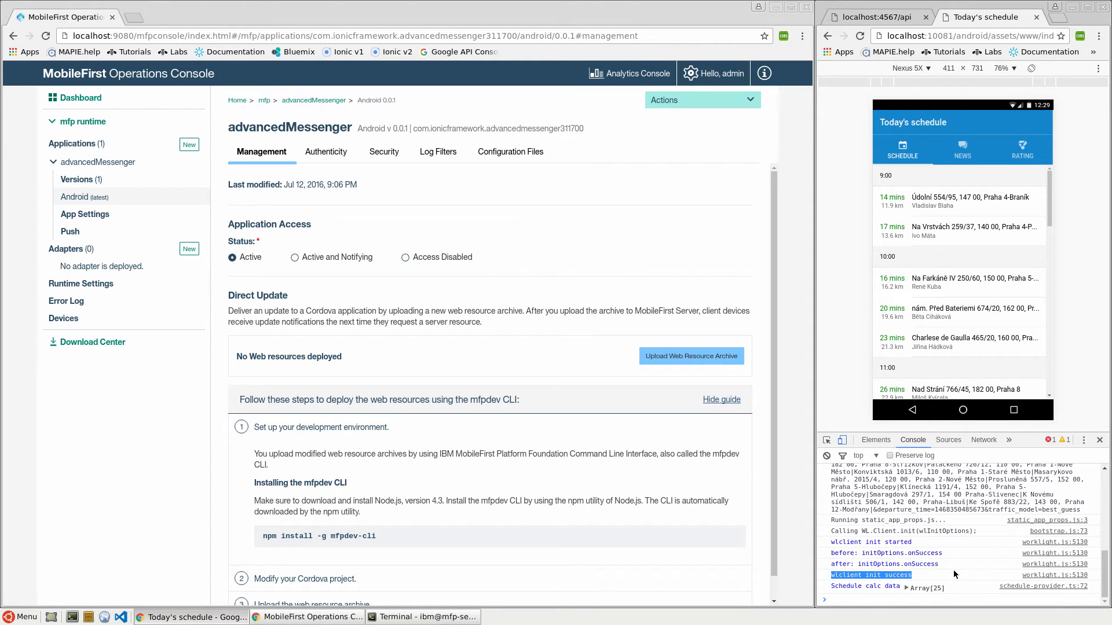
mouse_move(945, 571)
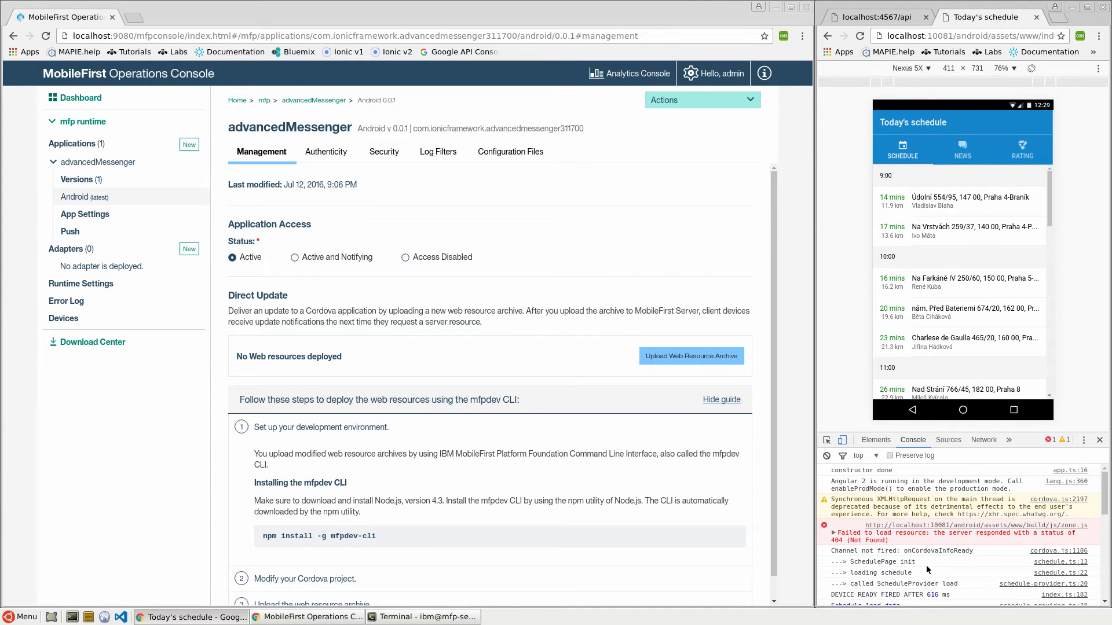
Step: Scroll through the remaining console output, then bring Visual Studio Code to the front
scroll("down", 3)
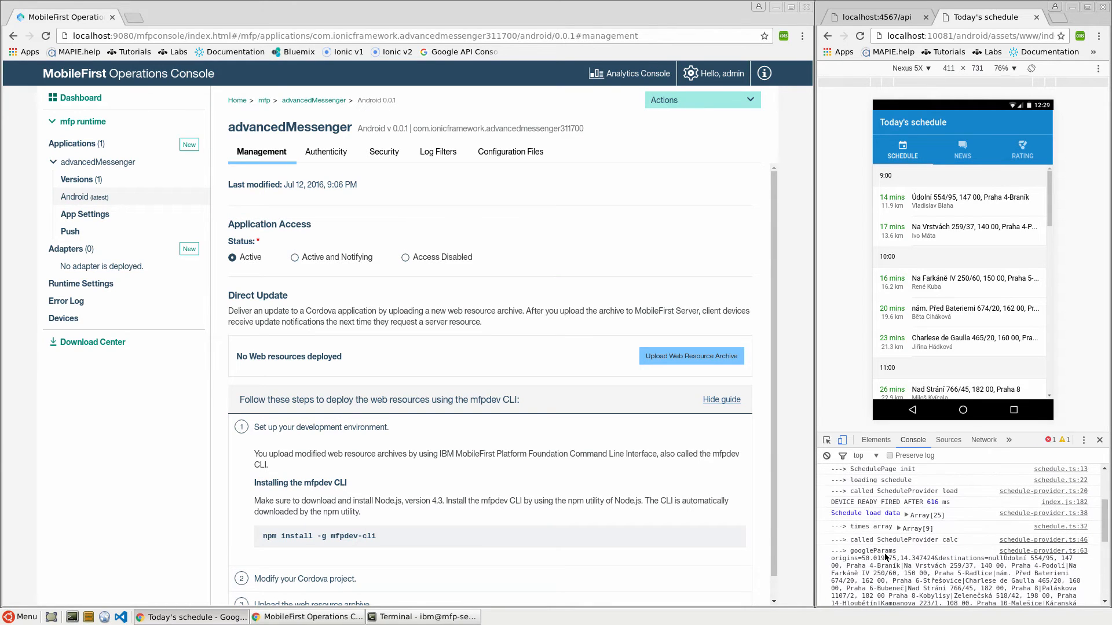
mouse_move(913, 546)
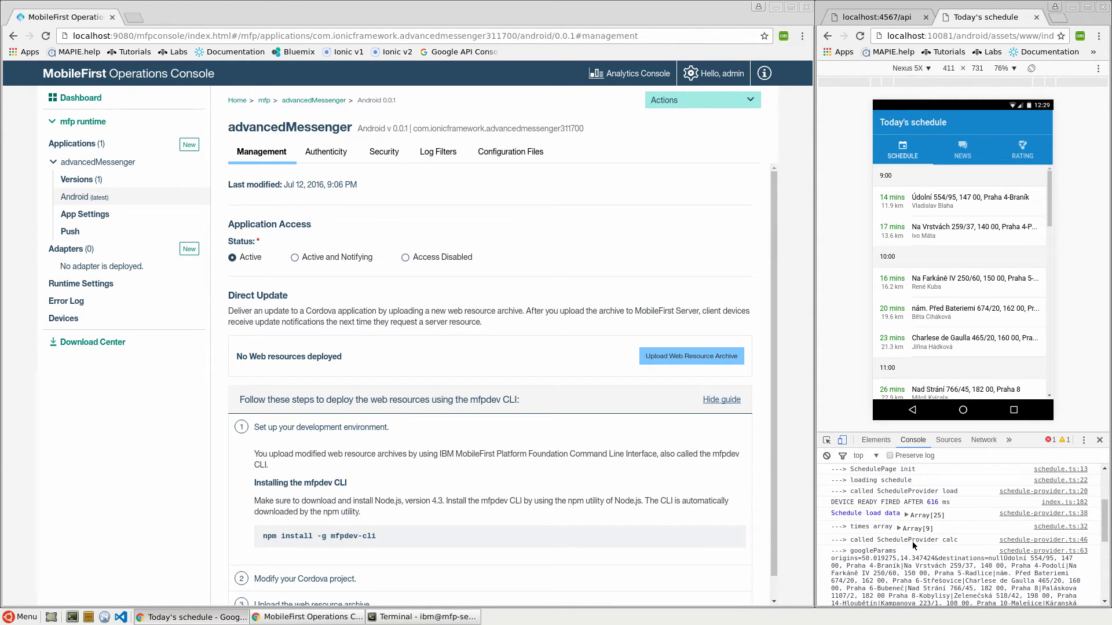
scroll("down", 3)
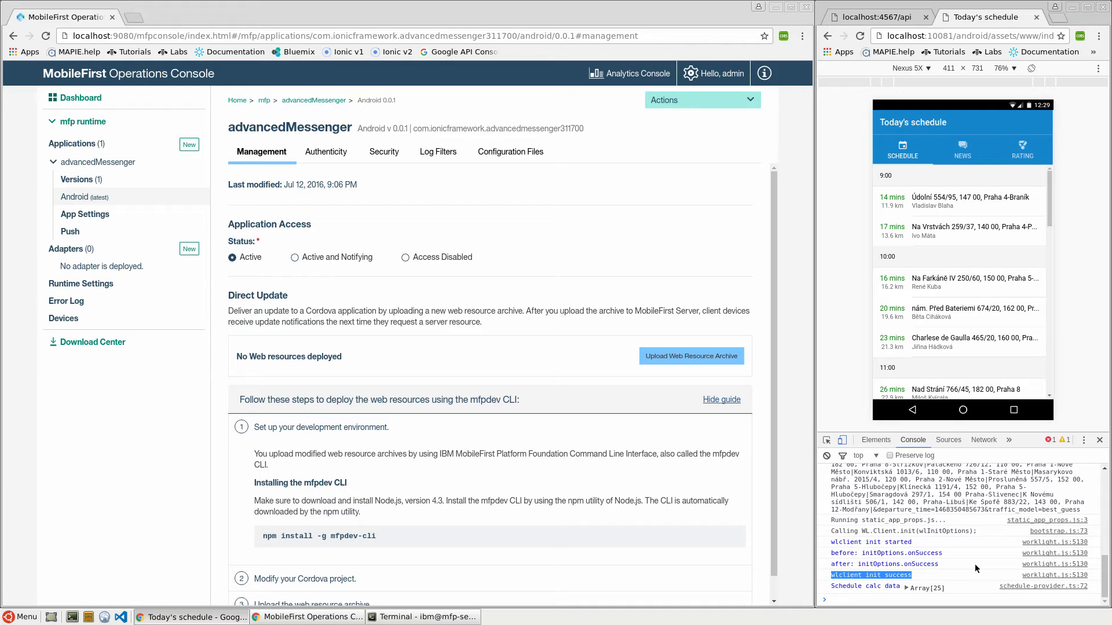
mouse_move(122, 617)
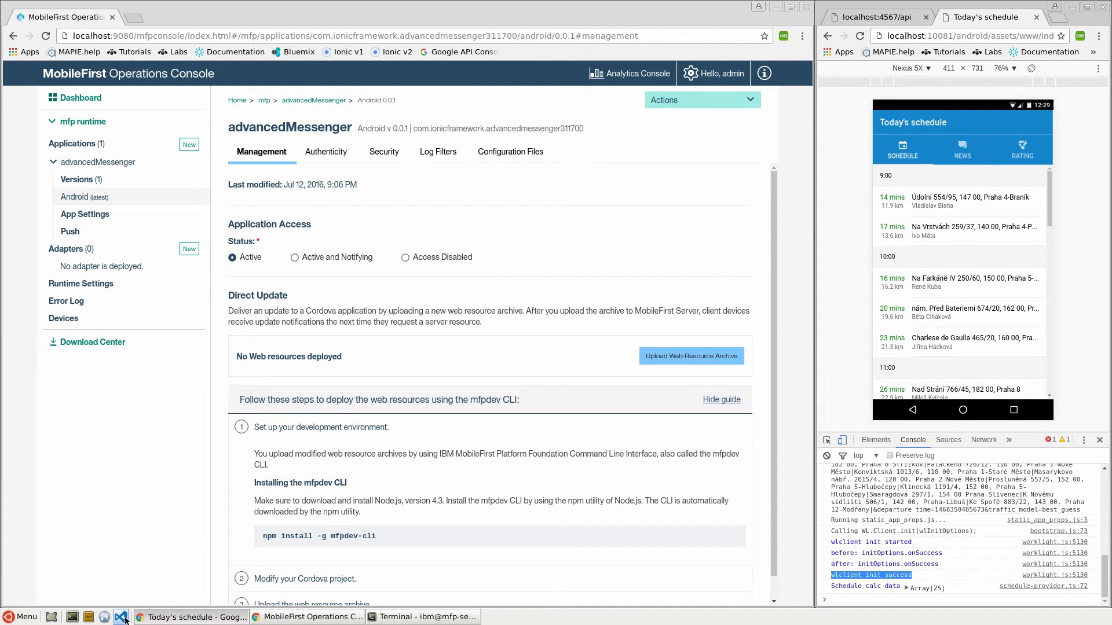
left_click(122, 616)
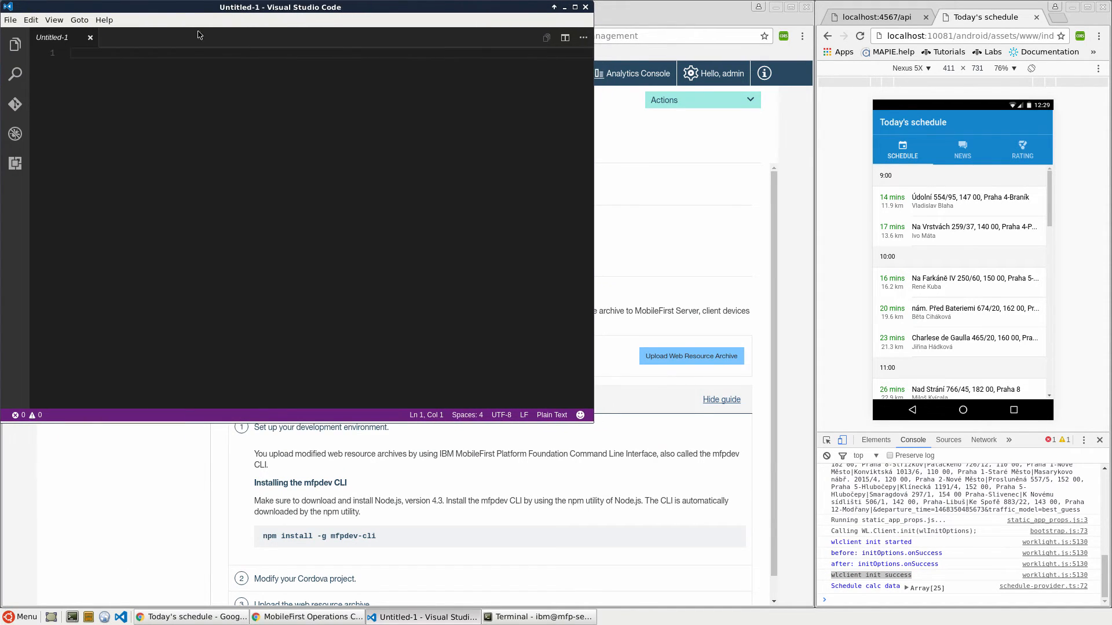
Step: Open the dev/workspaces/am folder so advancedMessenger and mockServer appear in the Explorer
left_click(11, 20)
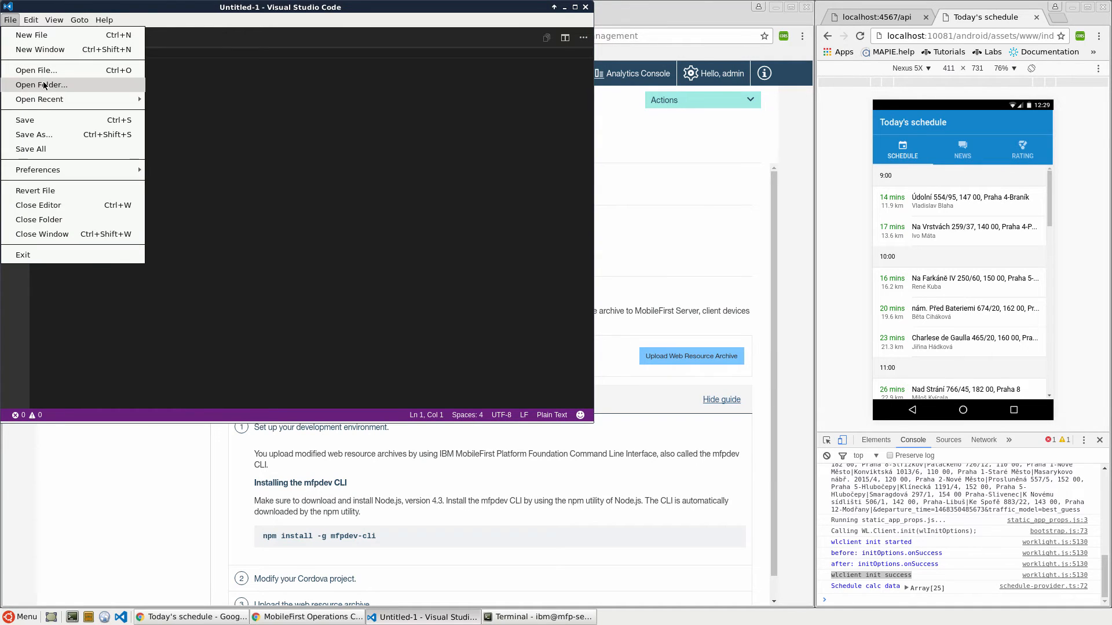
left_click(42, 84)
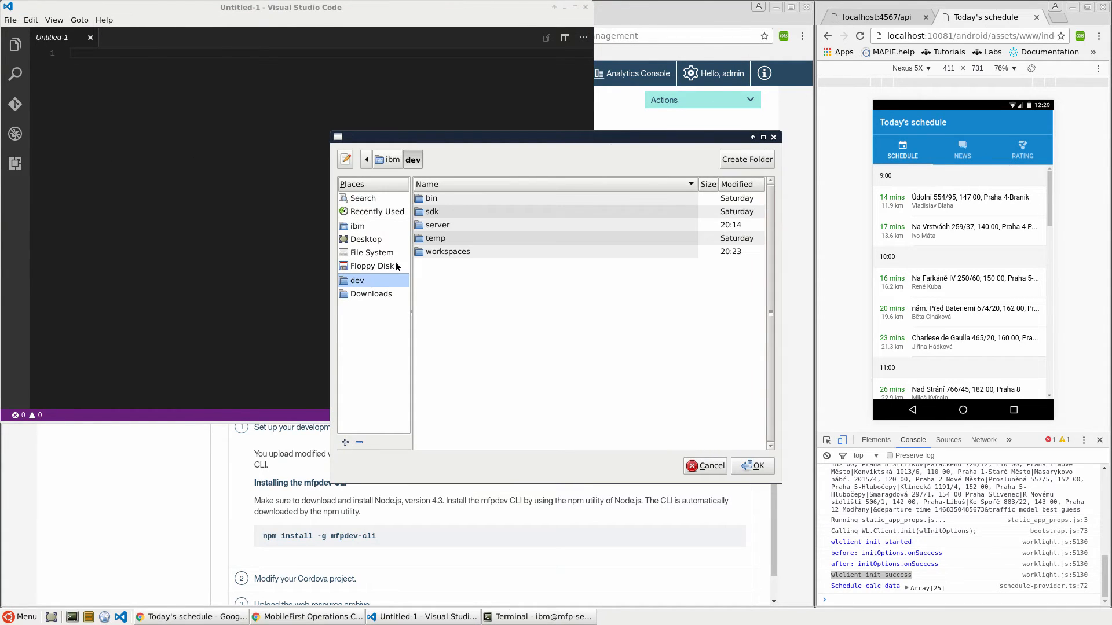
double_click(448, 251)
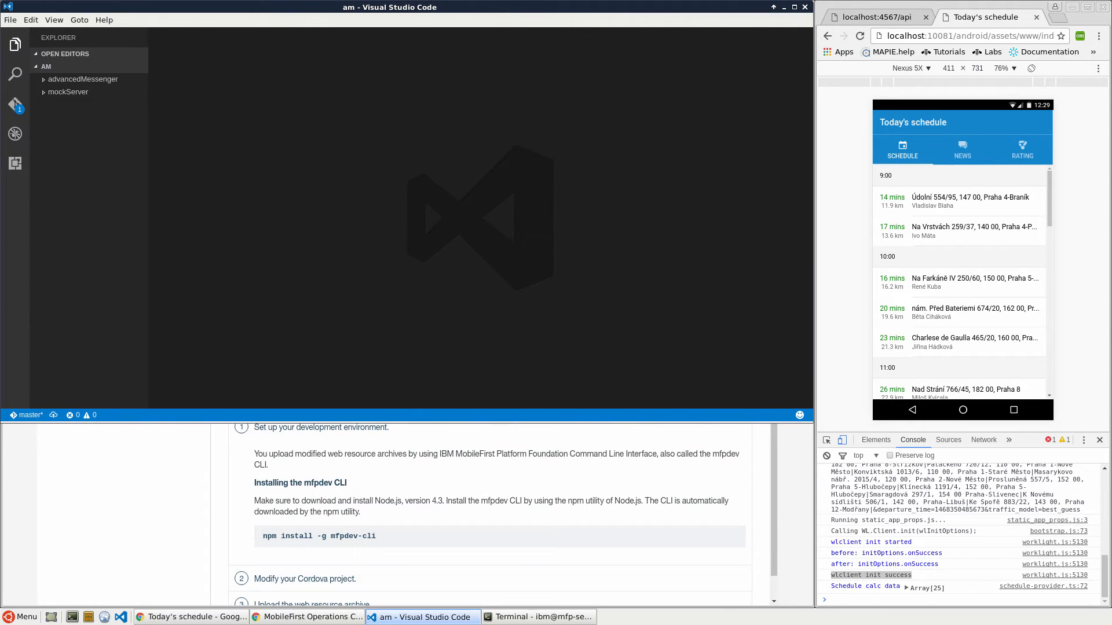
left_click(537, 616)
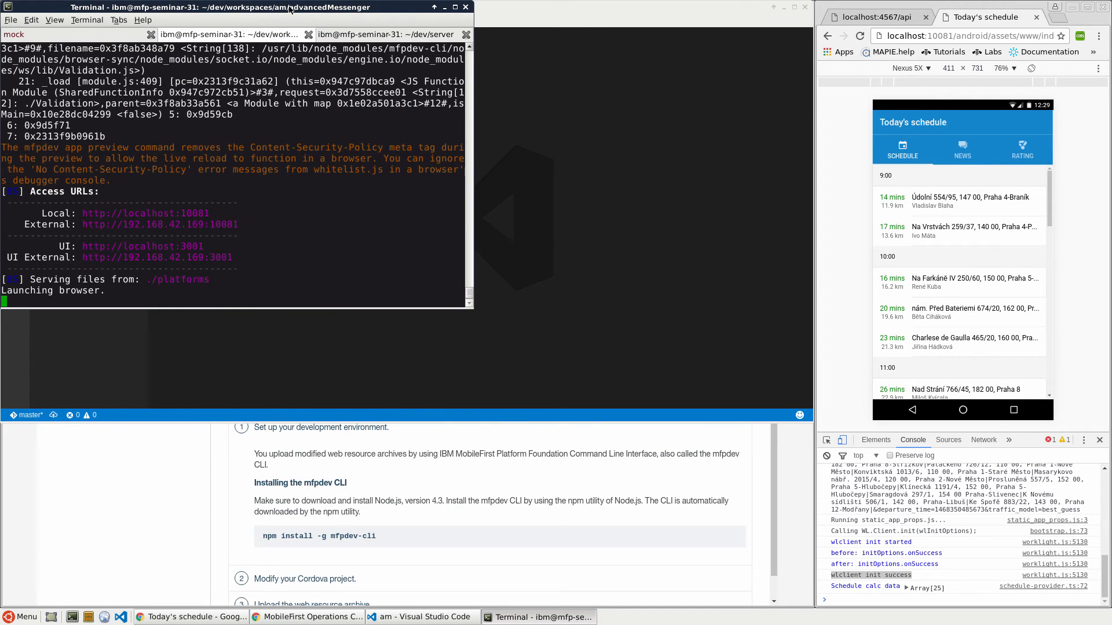
left_click(422, 617)
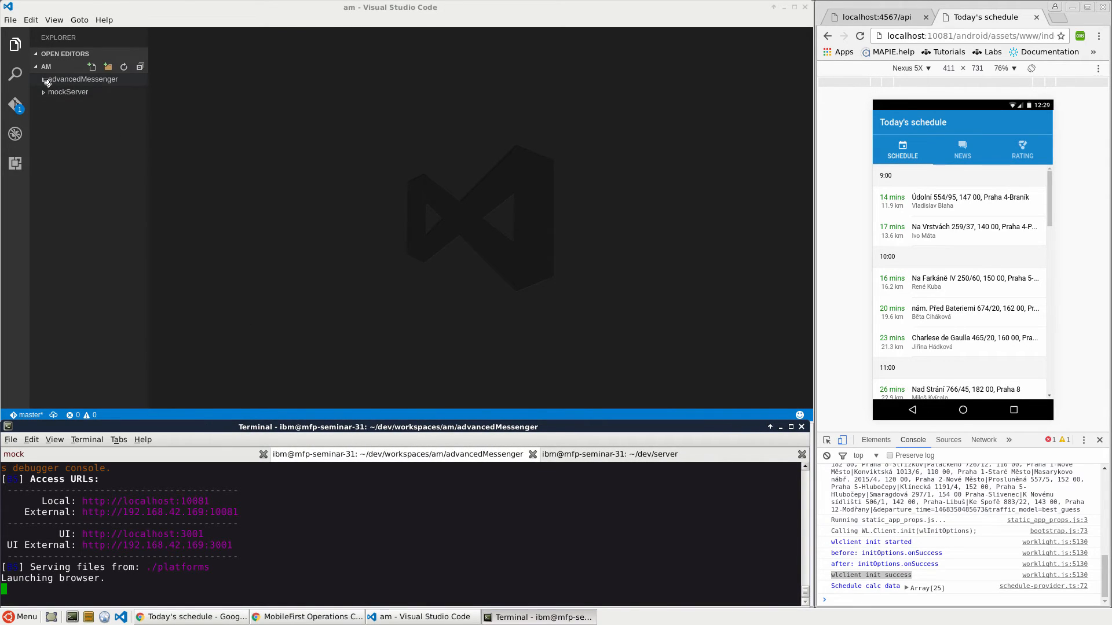
Step: Open cordova-plugin-mfp's bootstrap.js and highlight mfpjsloaded in its mfpFire function
left_click(82, 78)
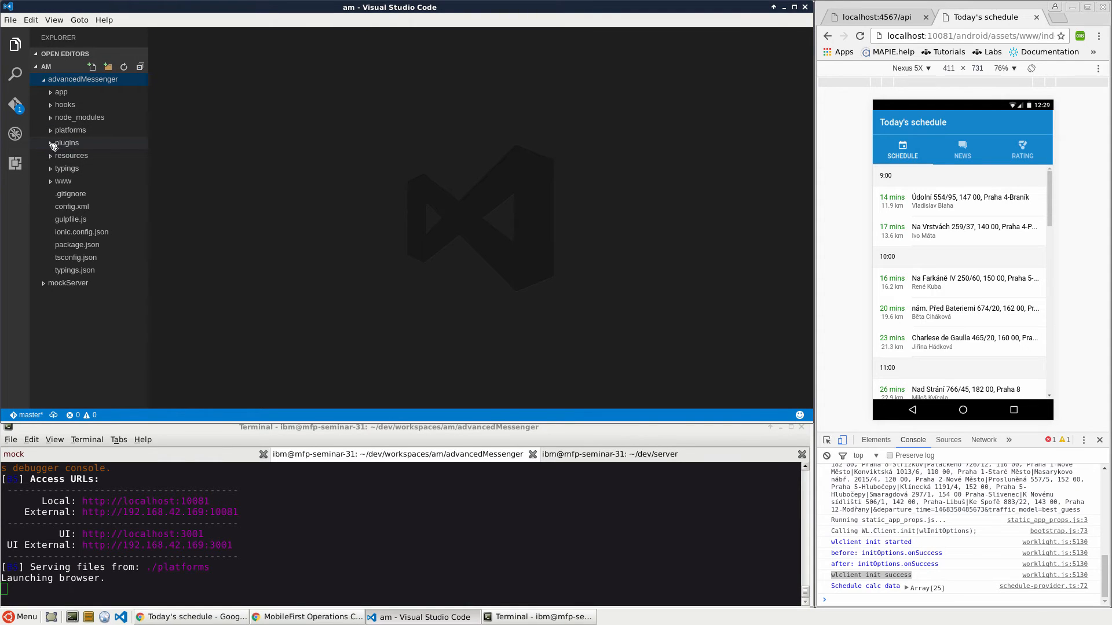
left_click(65, 142)
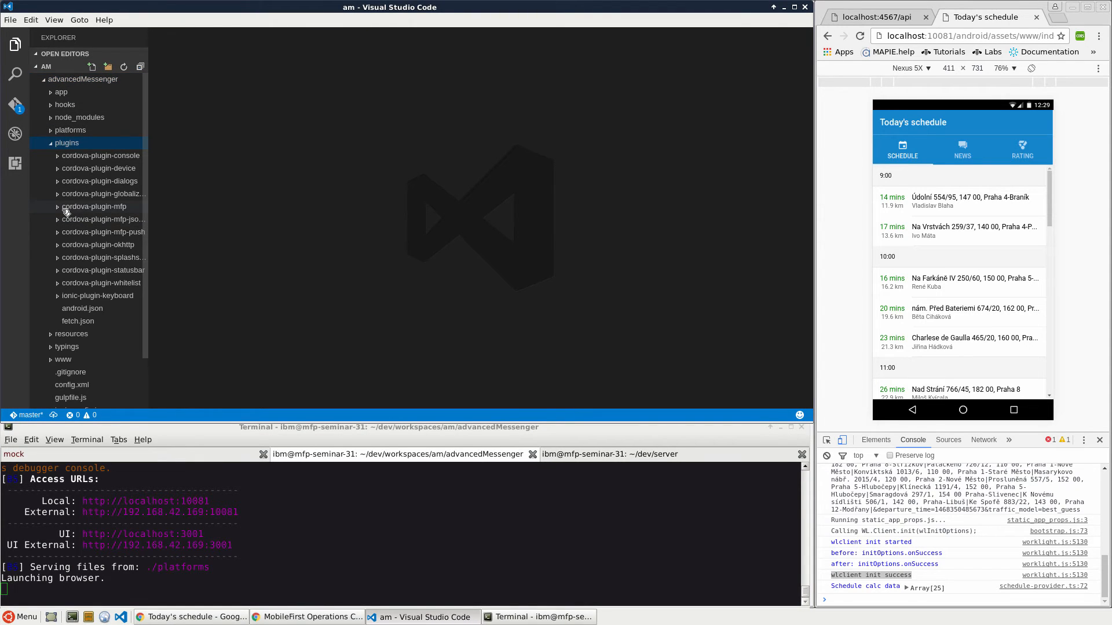
left_click(92, 206)
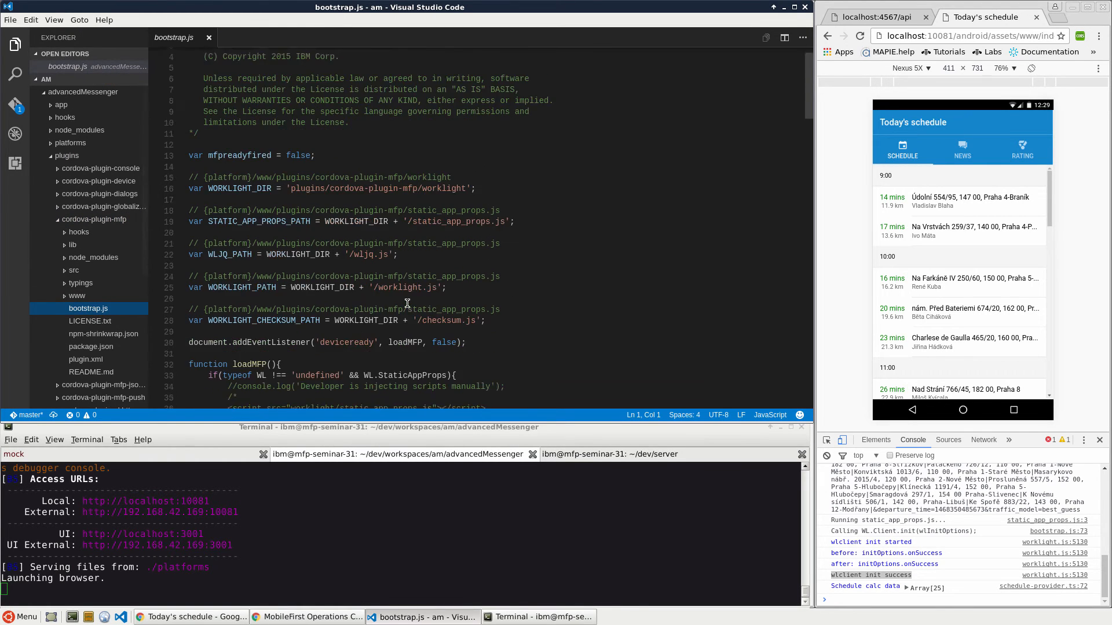
scroll("down", 3)
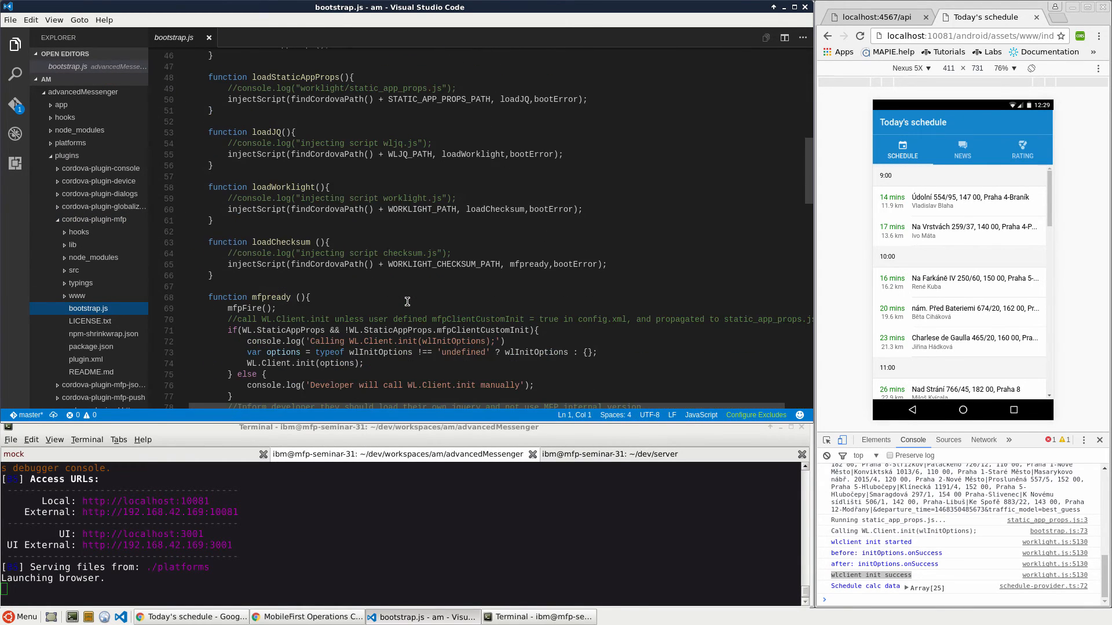
scroll("down", 3)
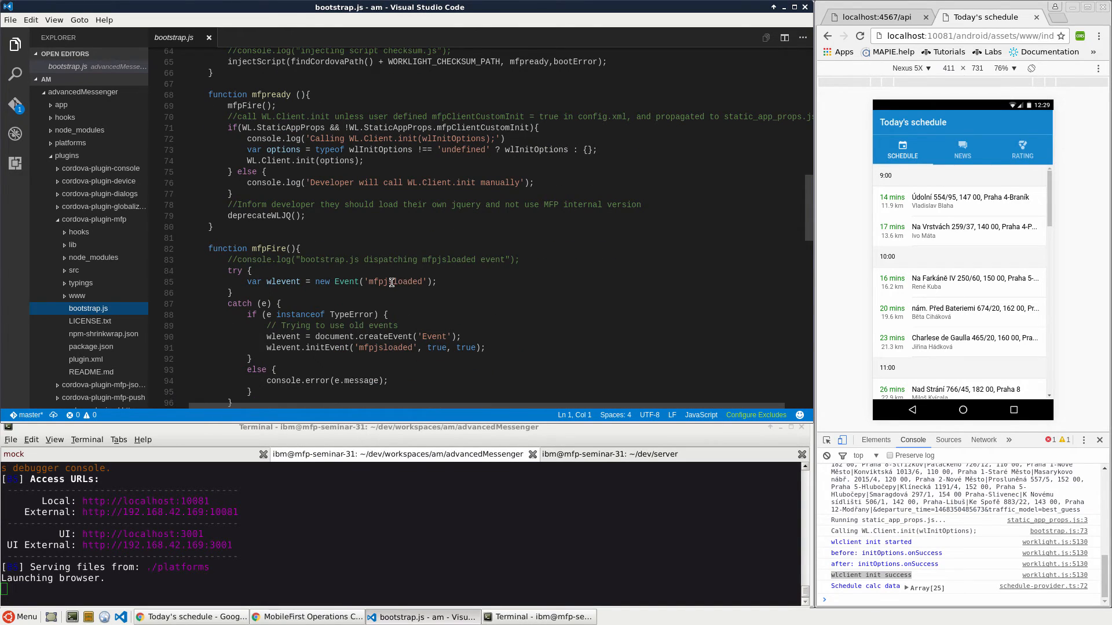
double_click(395, 282)
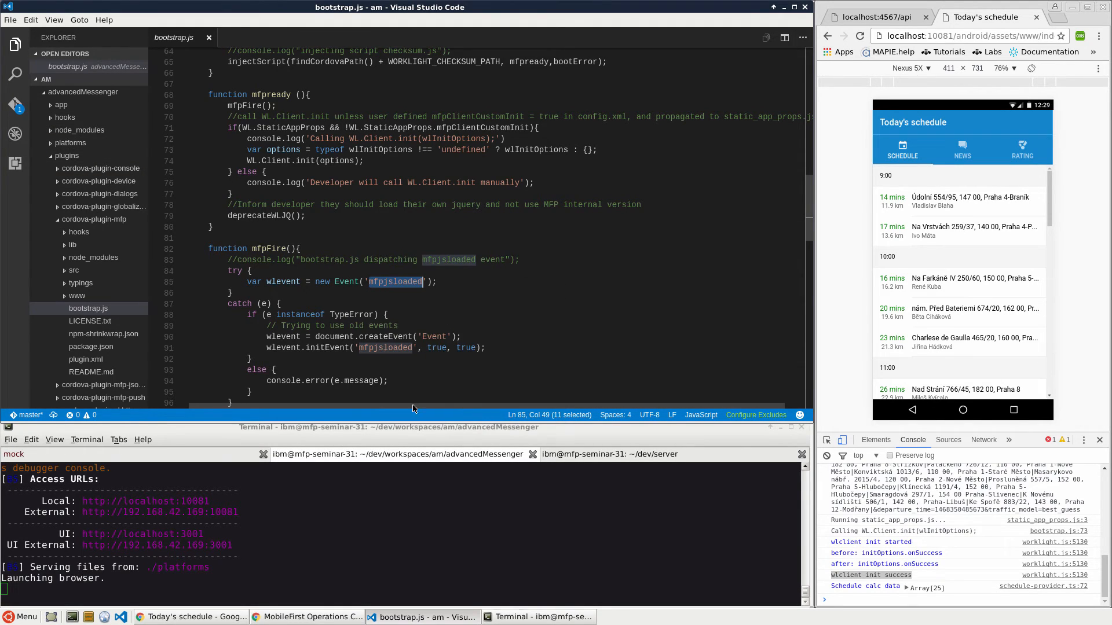
Step: In app.ts comment out line 18 setting rootPage to TabsPage and save the file
left_click(67, 155)
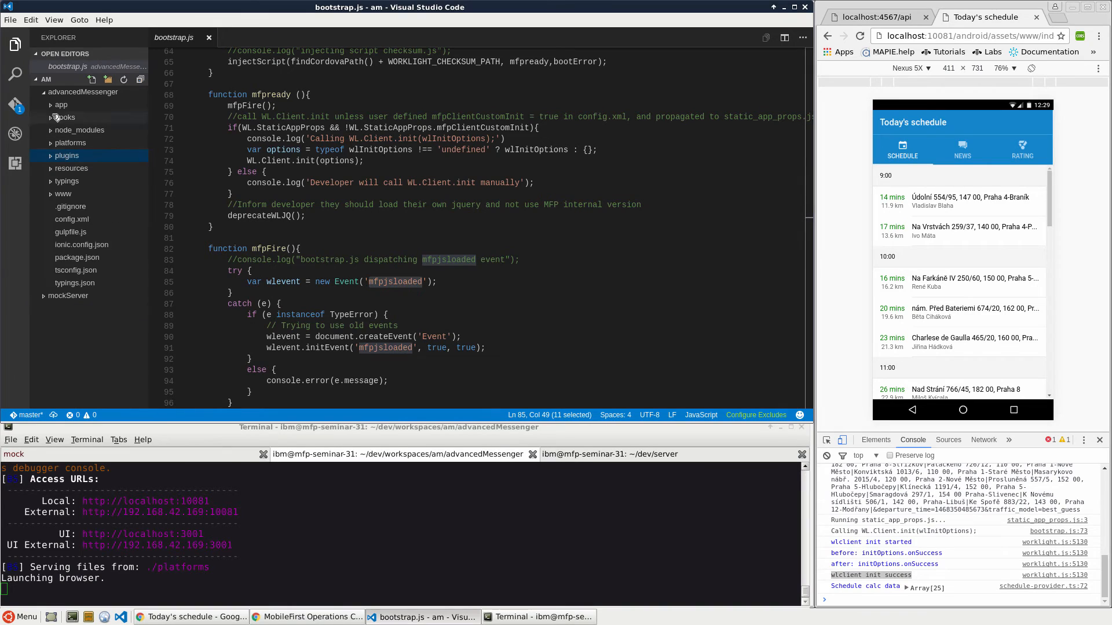
left_click(61, 104)
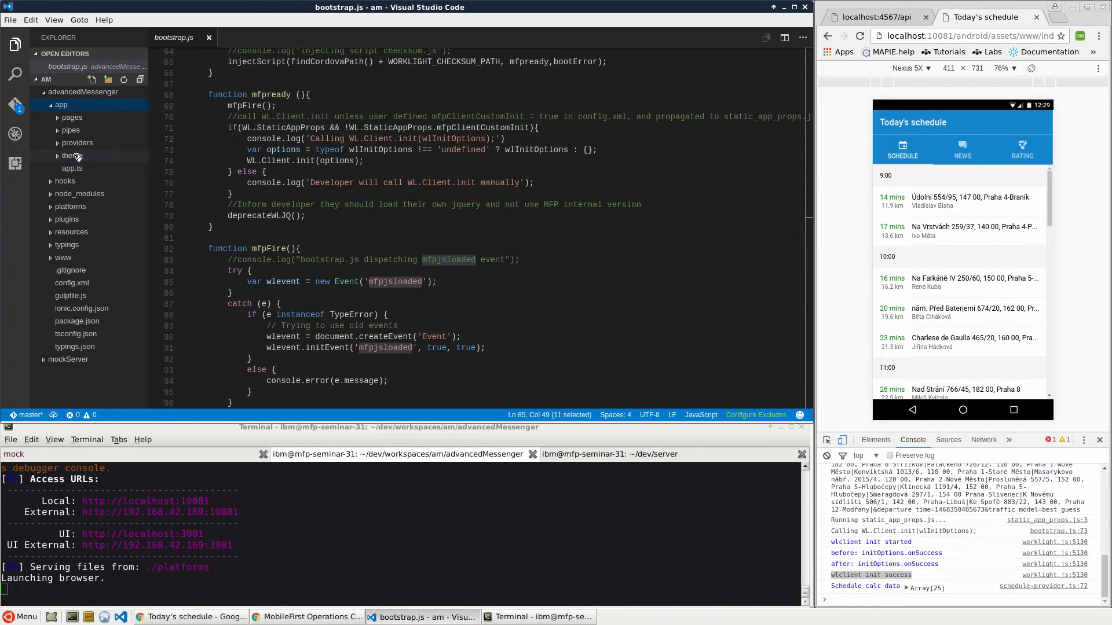
left_click(72, 168)
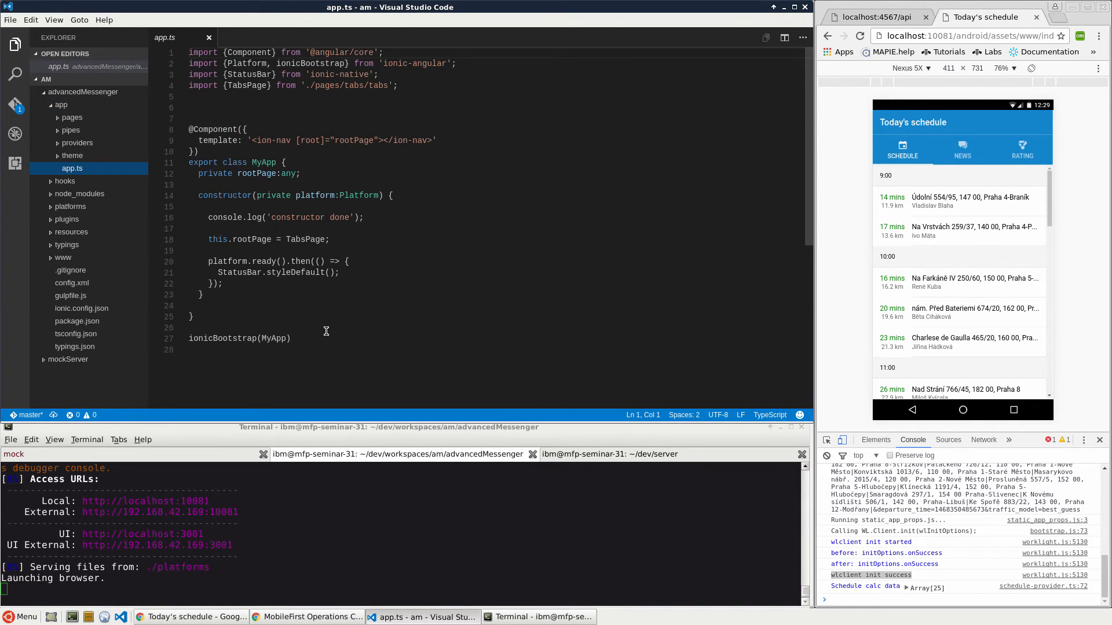
mouse_move(308, 341)
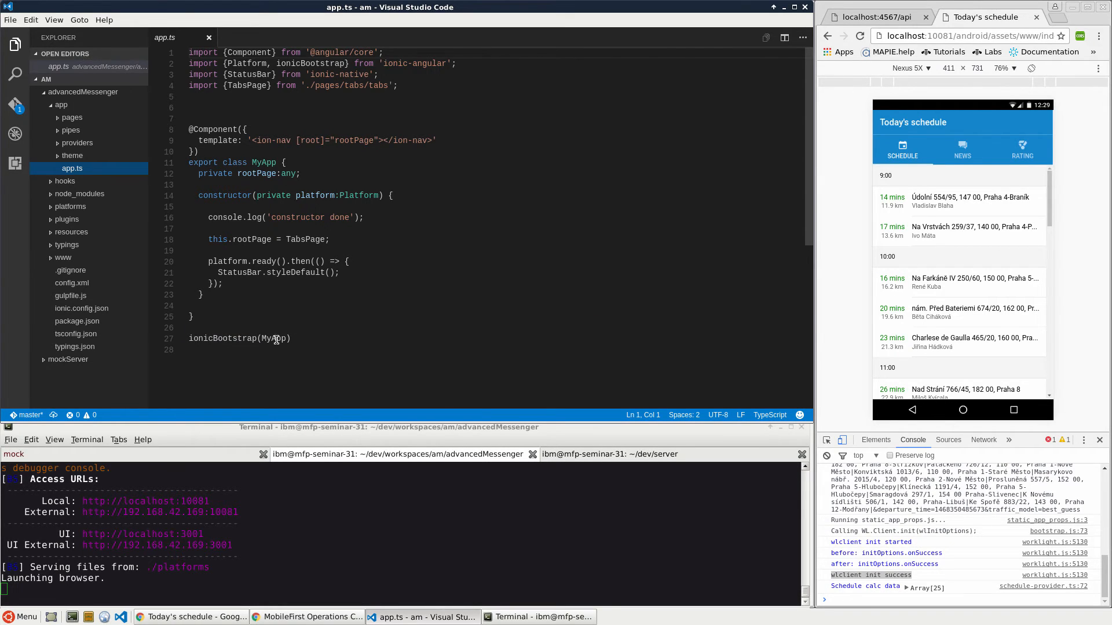
mouse_move(355, 180)
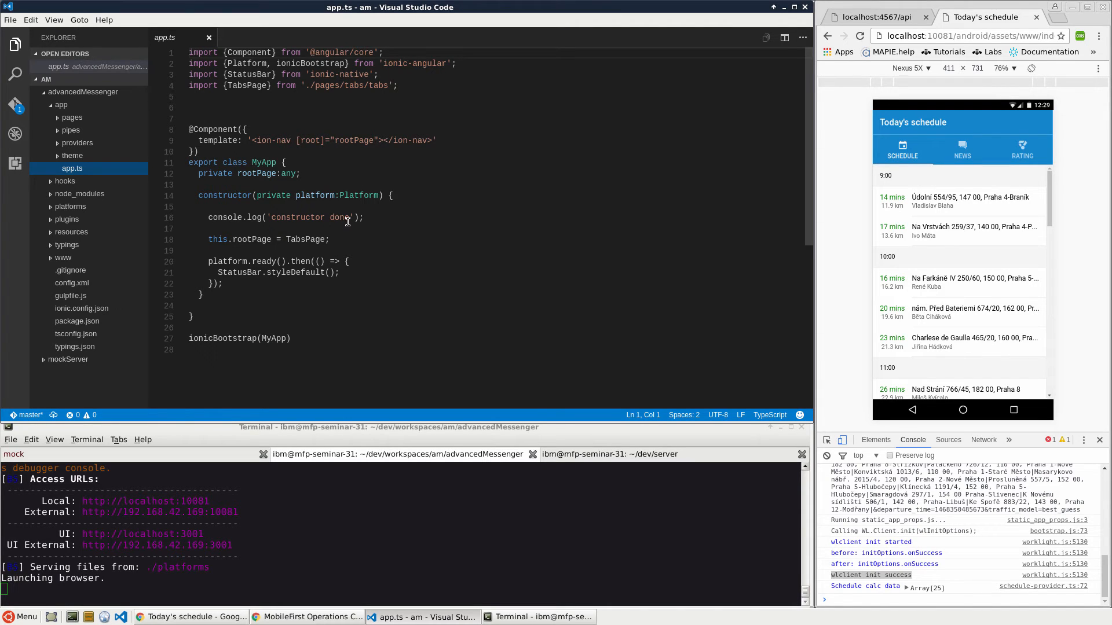
mouse_move(342, 239)
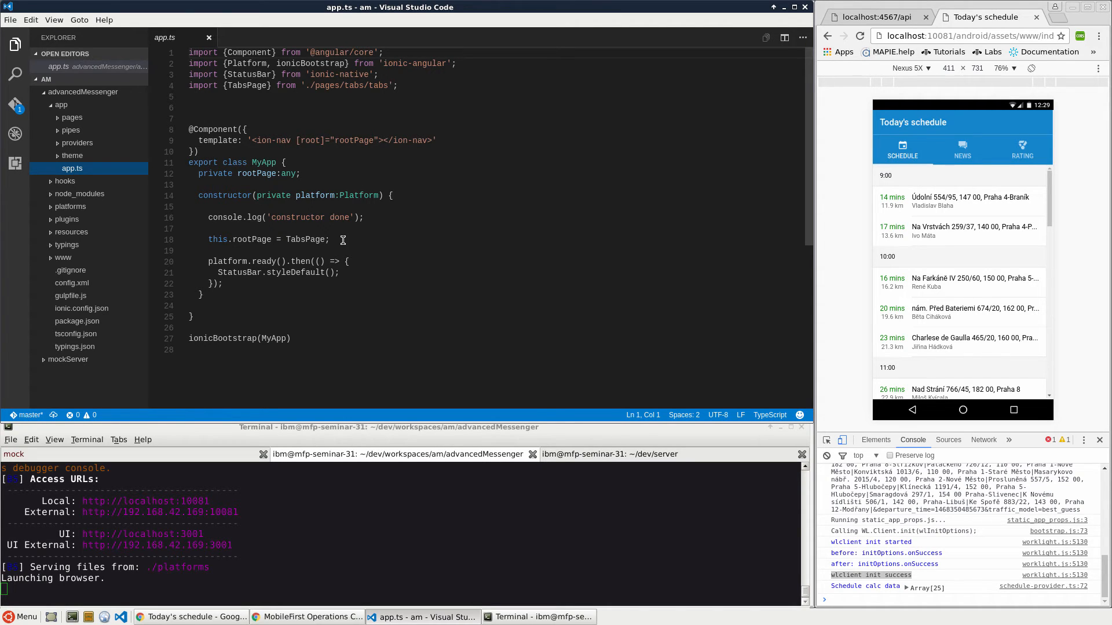
mouse_move(334, 238)
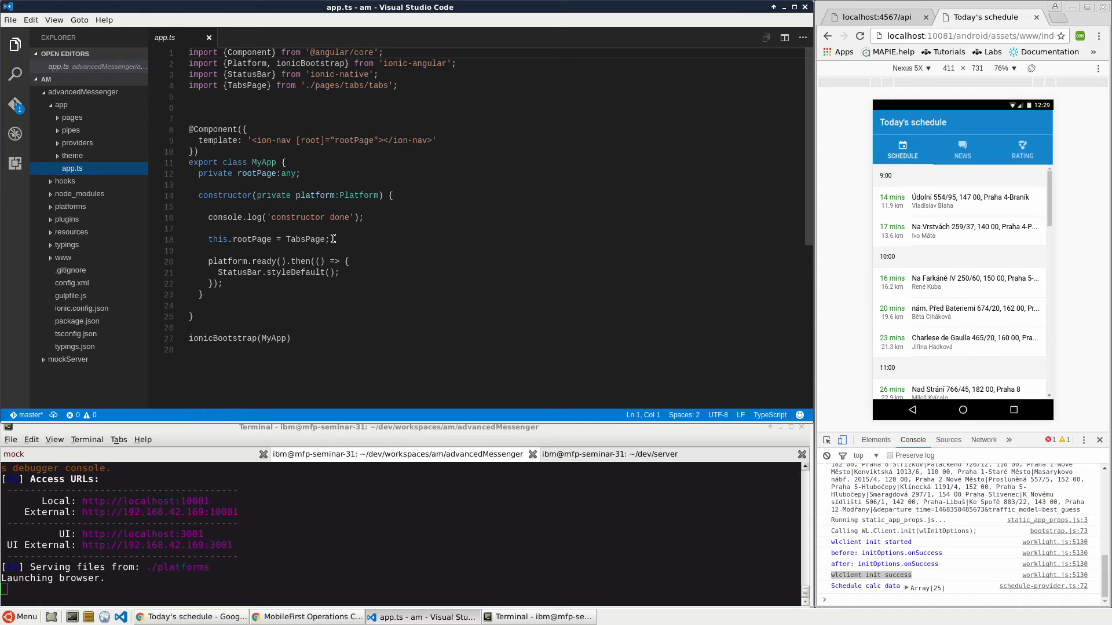
mouse_move(267, 239)
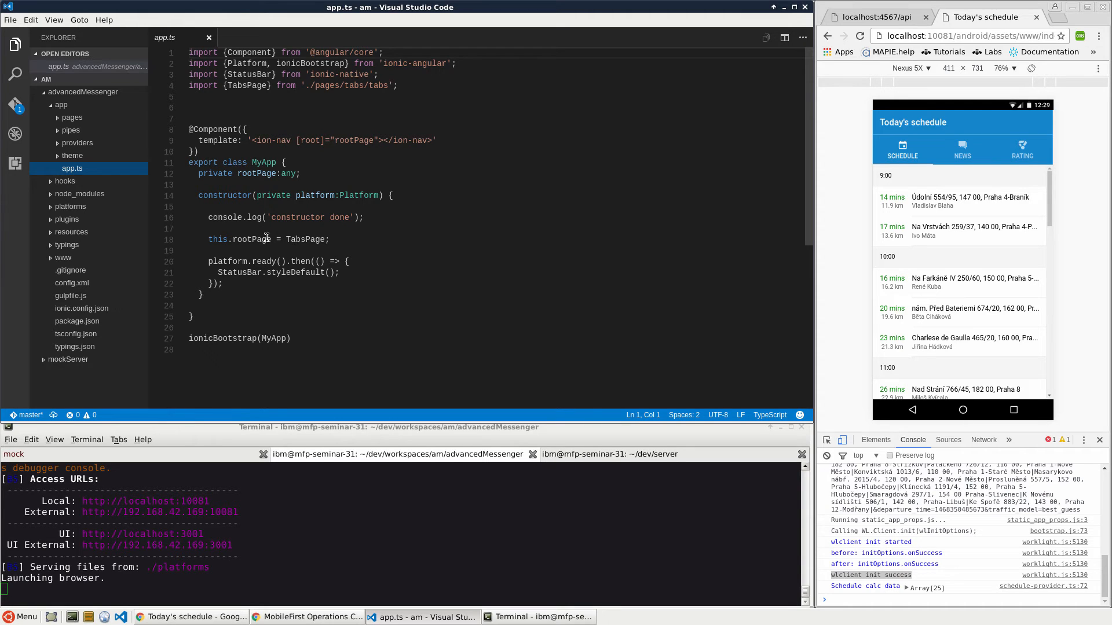
double_click(250, 239)
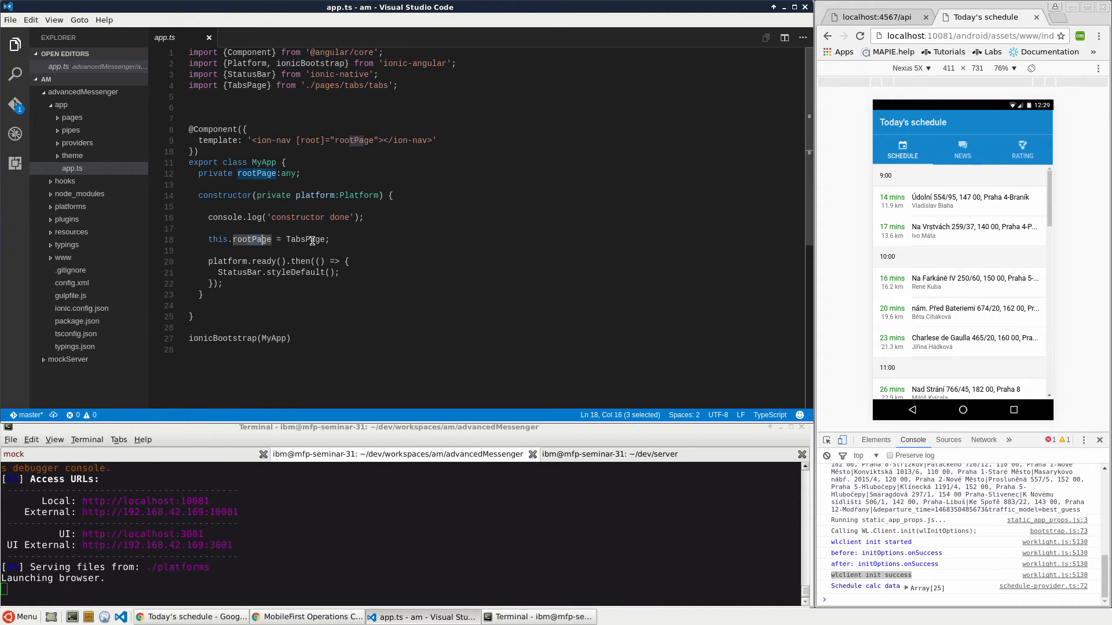
mouse_move(305, 240)
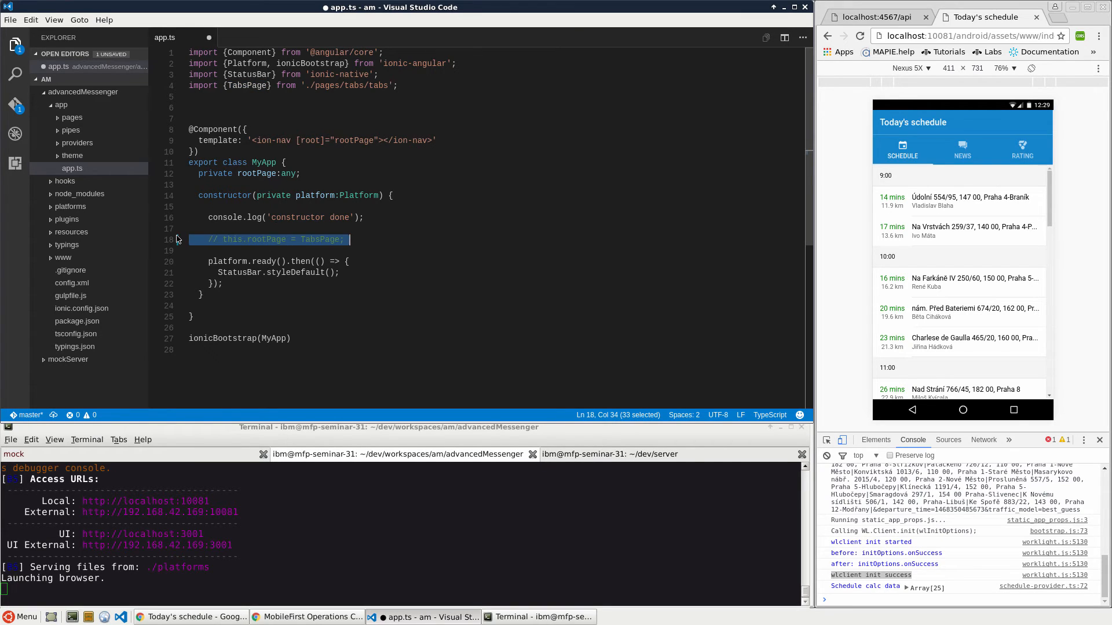
key("ctrl+s")
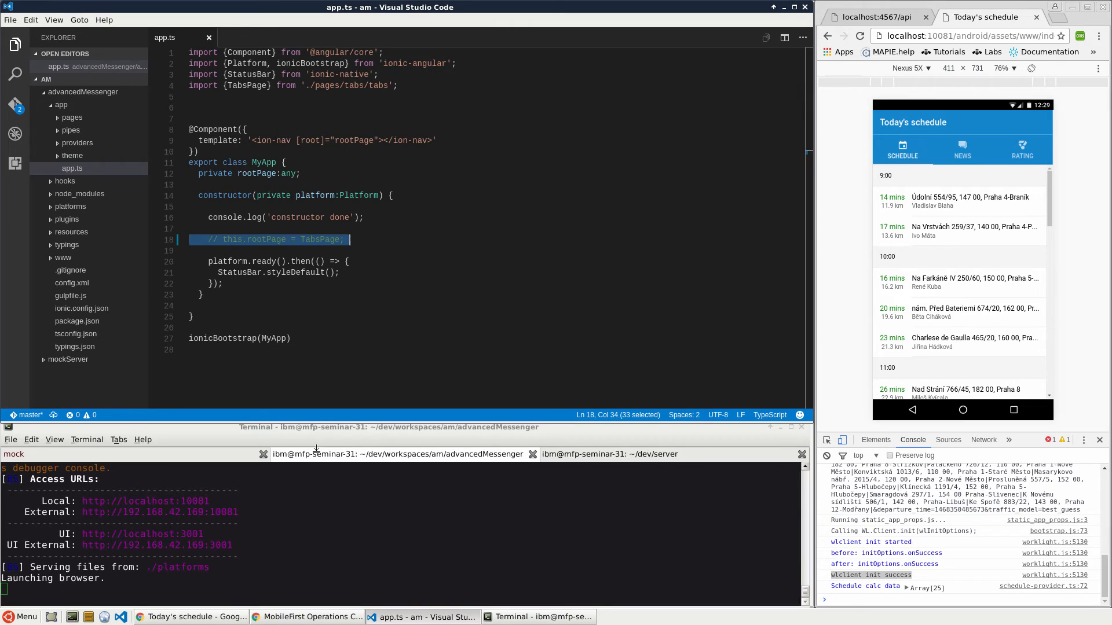
Step: Expand advancedMessenger's www folder and select its build folder beside index.html
left_click(63, 257)
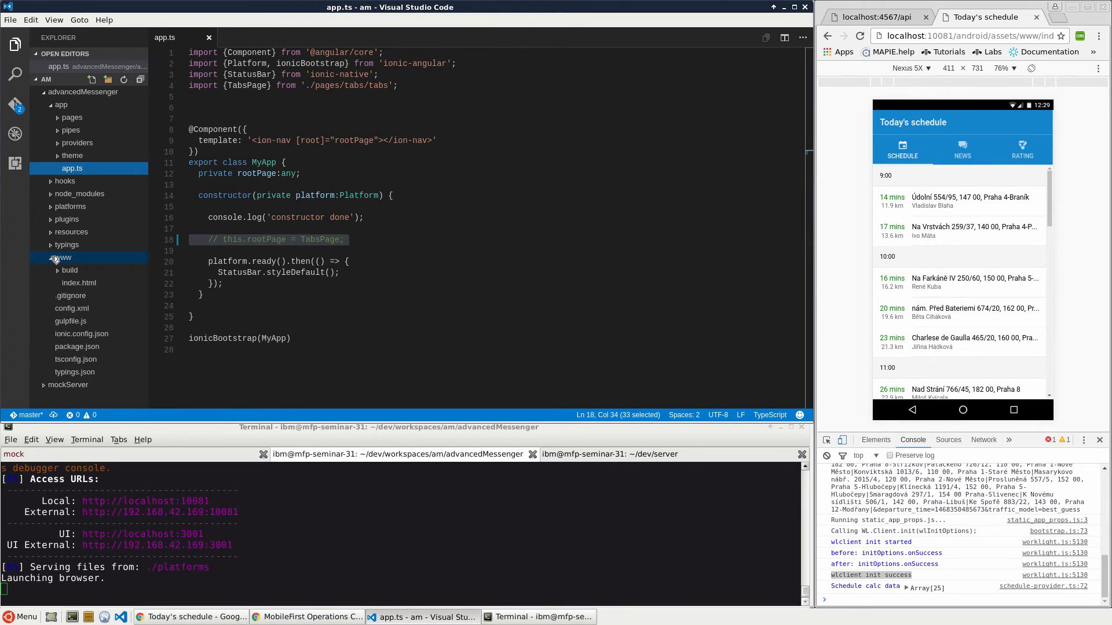
left_click(62, 257)
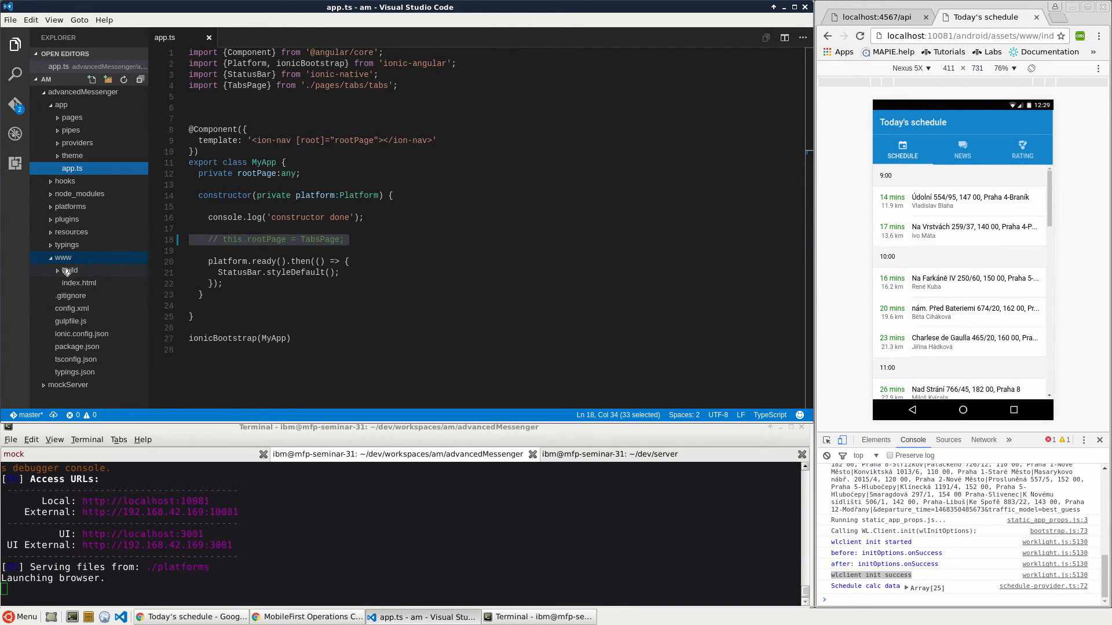
left_click(69, 270)
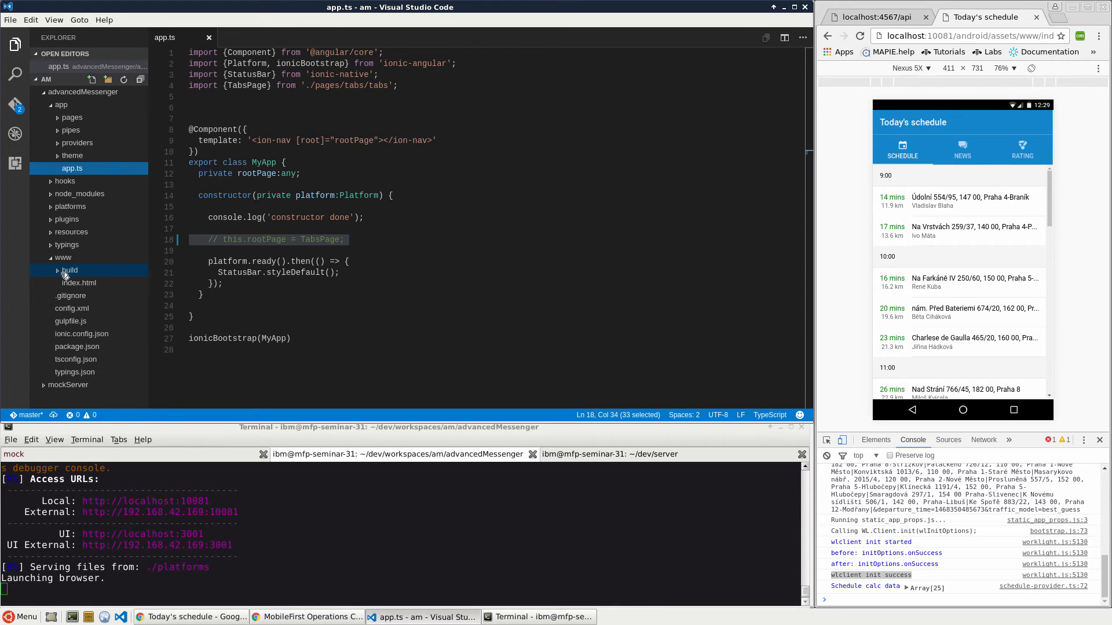
mouse_move(79, 283)
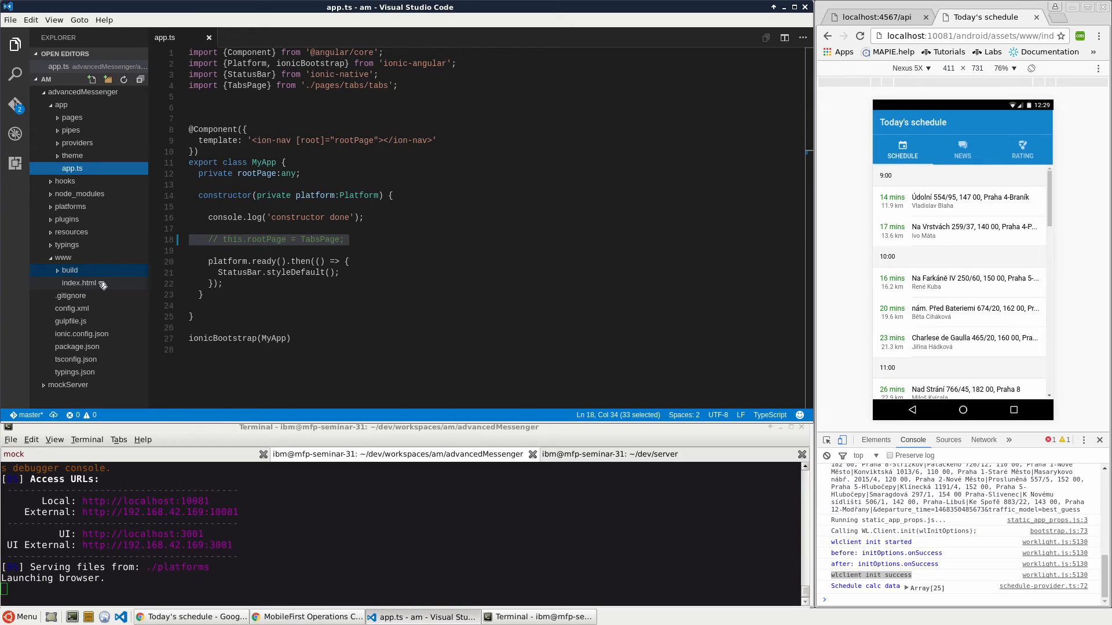
mouse_move(63, 106)
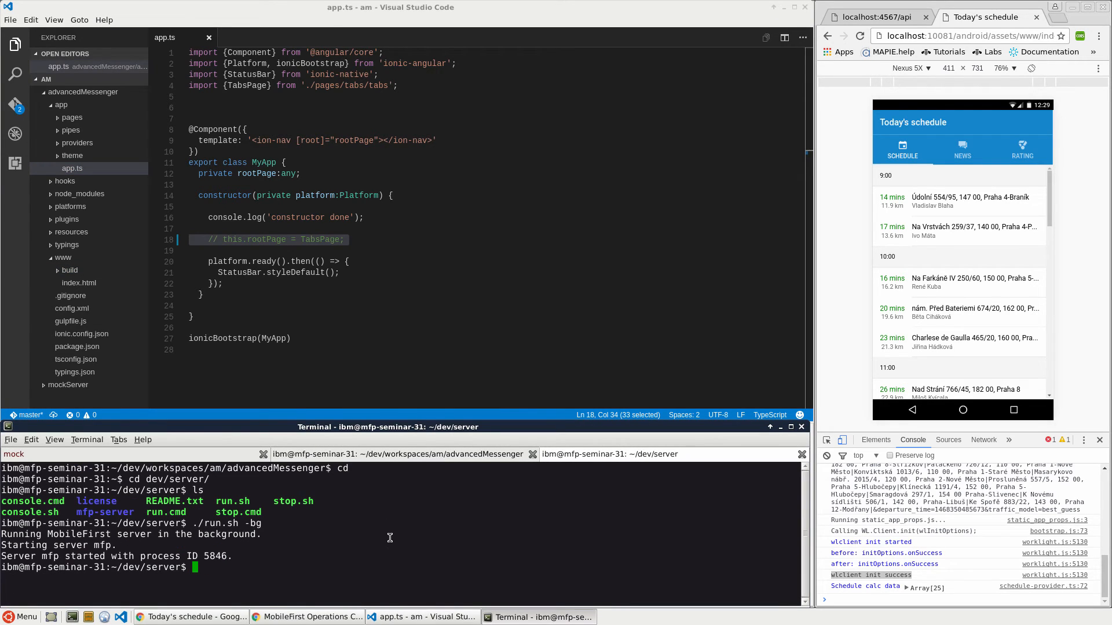
Step: cd into dev/workspaces/am/advancedMessenger and start gulp watch
type("cd")
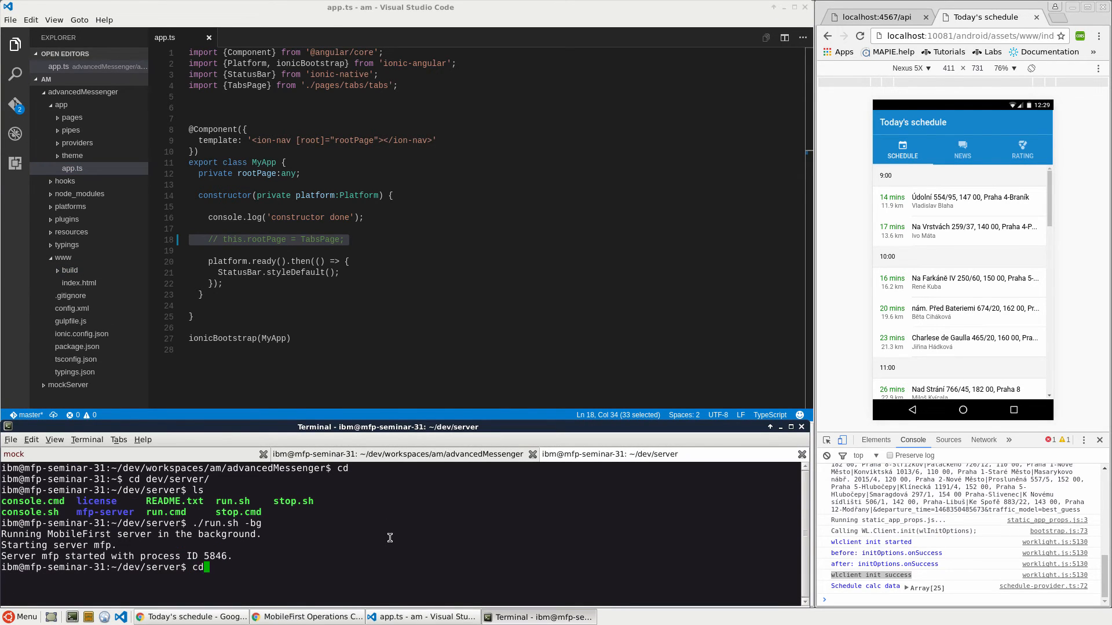
type("cd dev/workspaces/am/a")
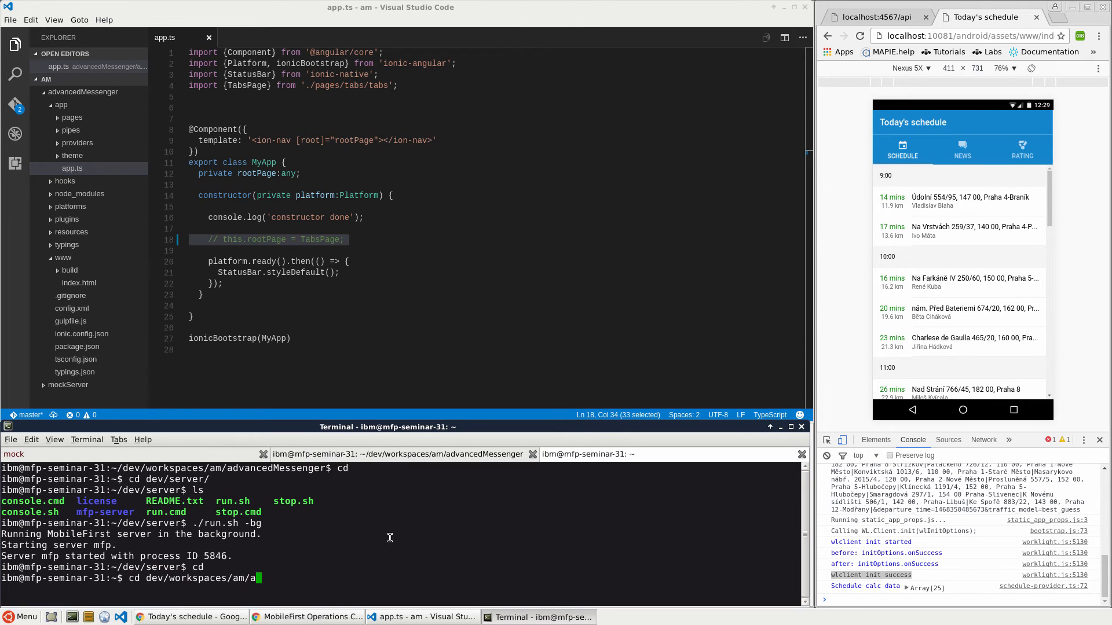
key("Return")
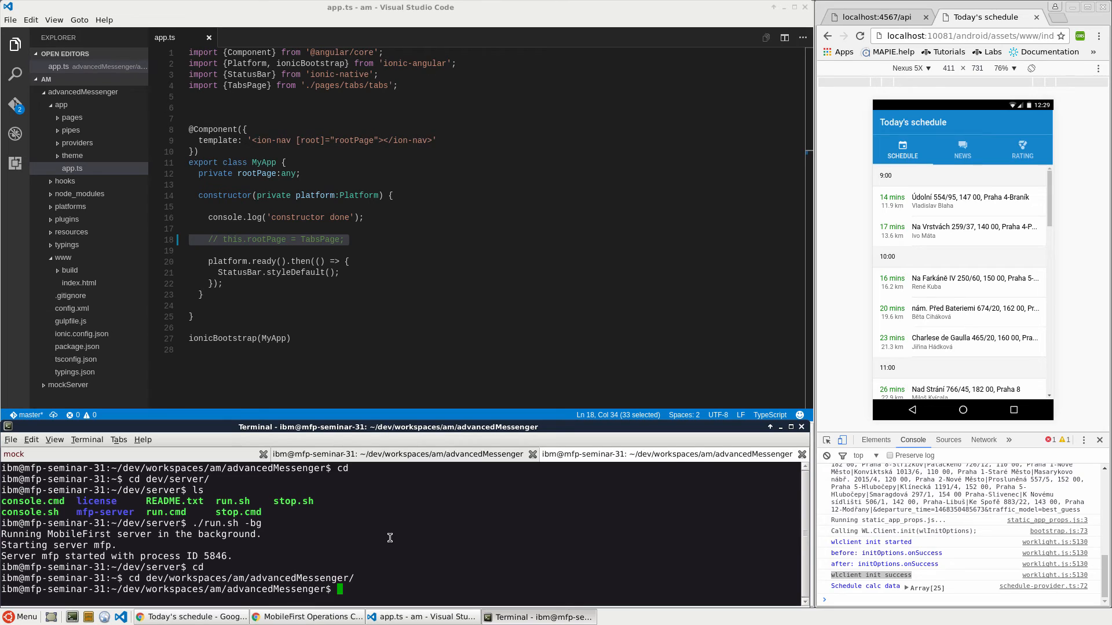
type("gulp watc")
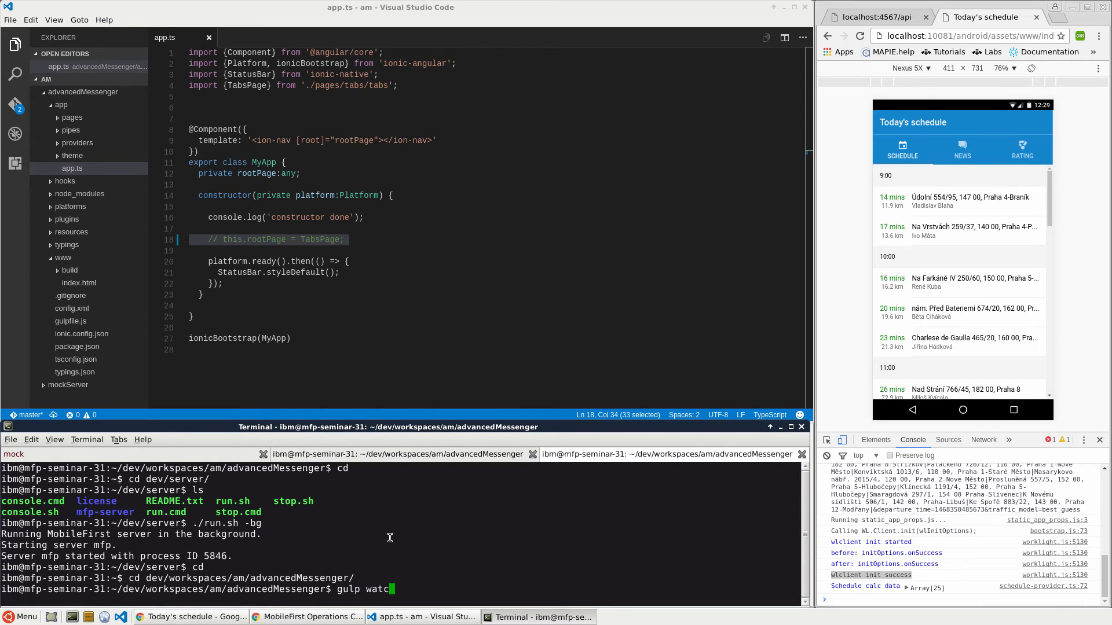
key("Return")
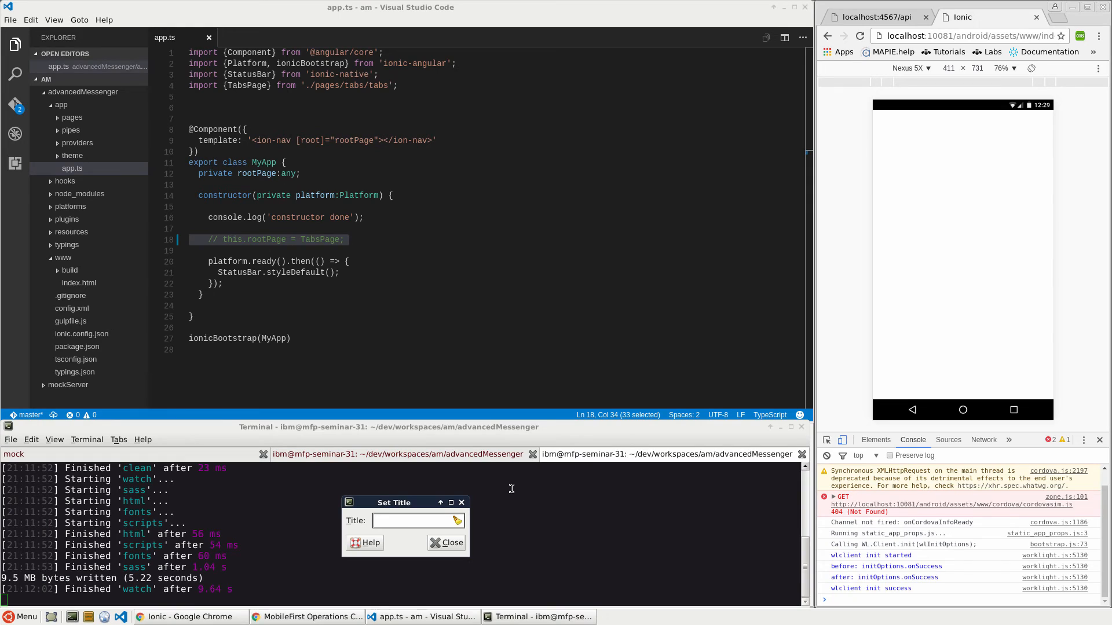
Step: Title the terminal tab gulp, reload the preview and reinstate rootPage = TabsPage in app.ts
type("gulp")
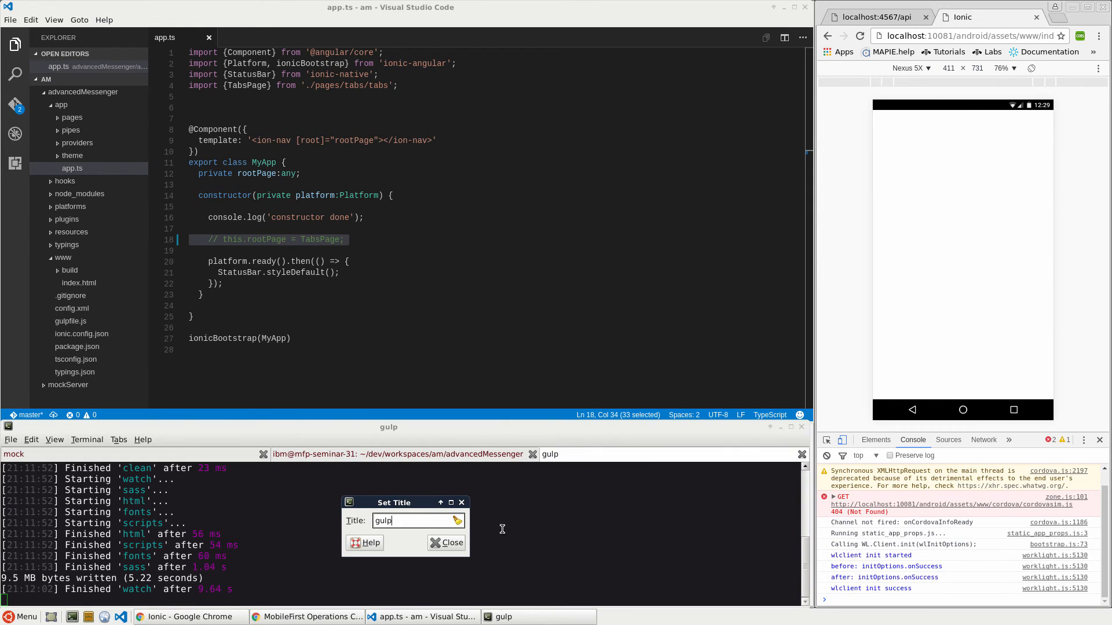
left_click(446, 542)
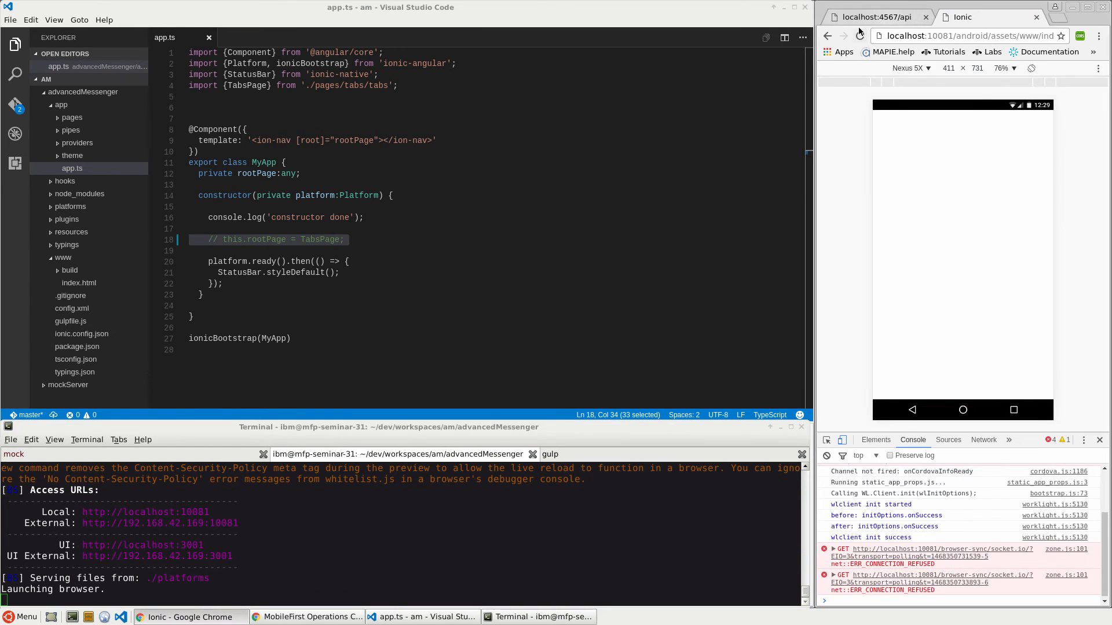
left_click(843, 36)
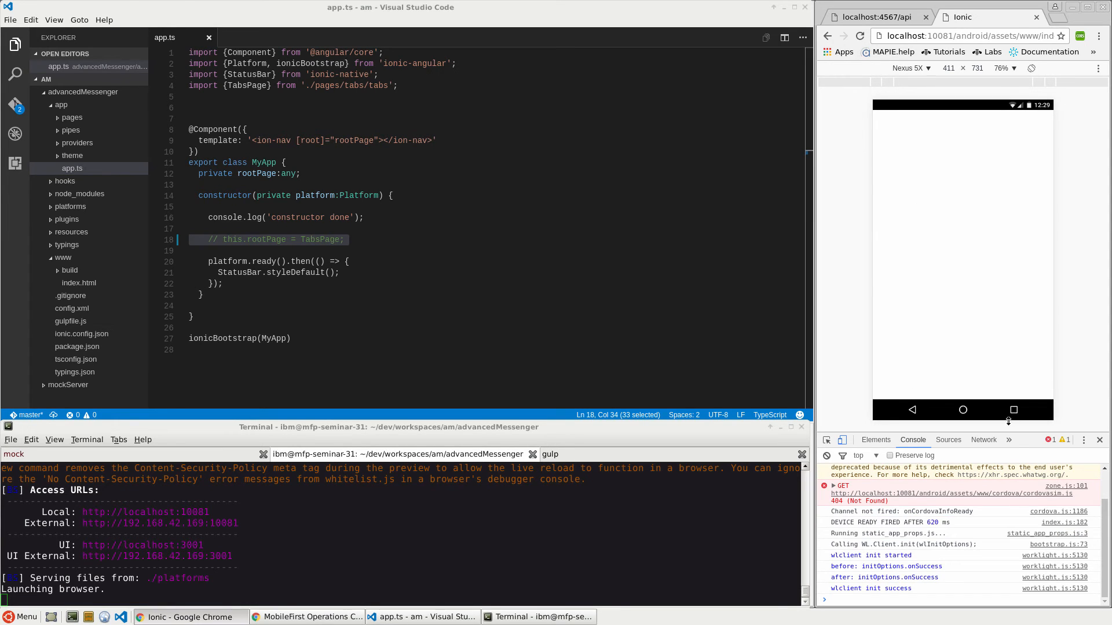
mouse_move(918, 522)
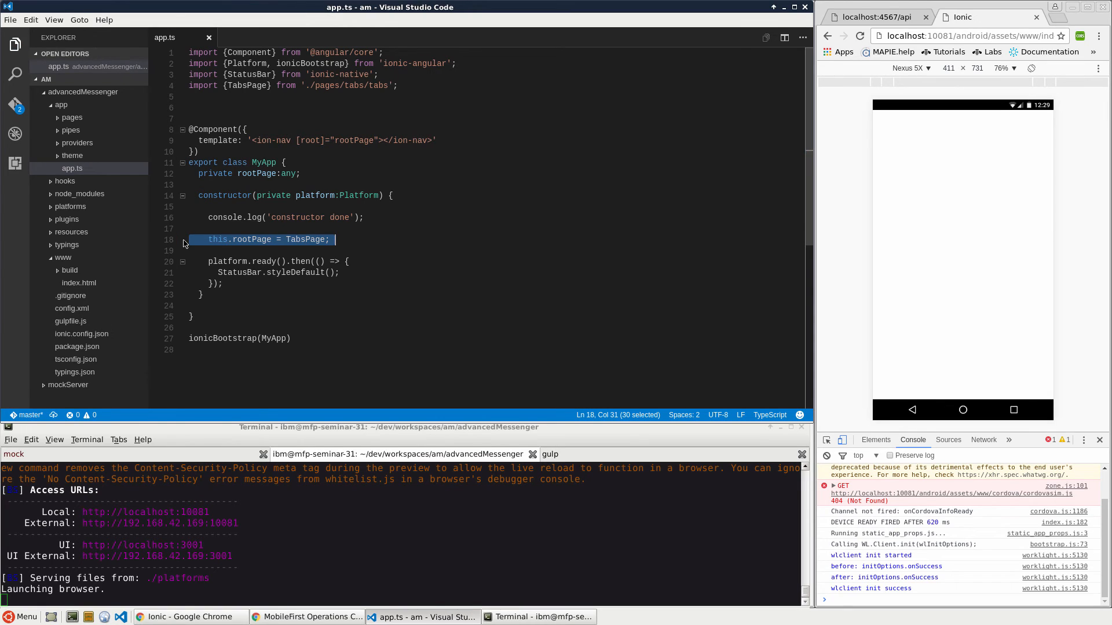
mouse_move(430, 288)
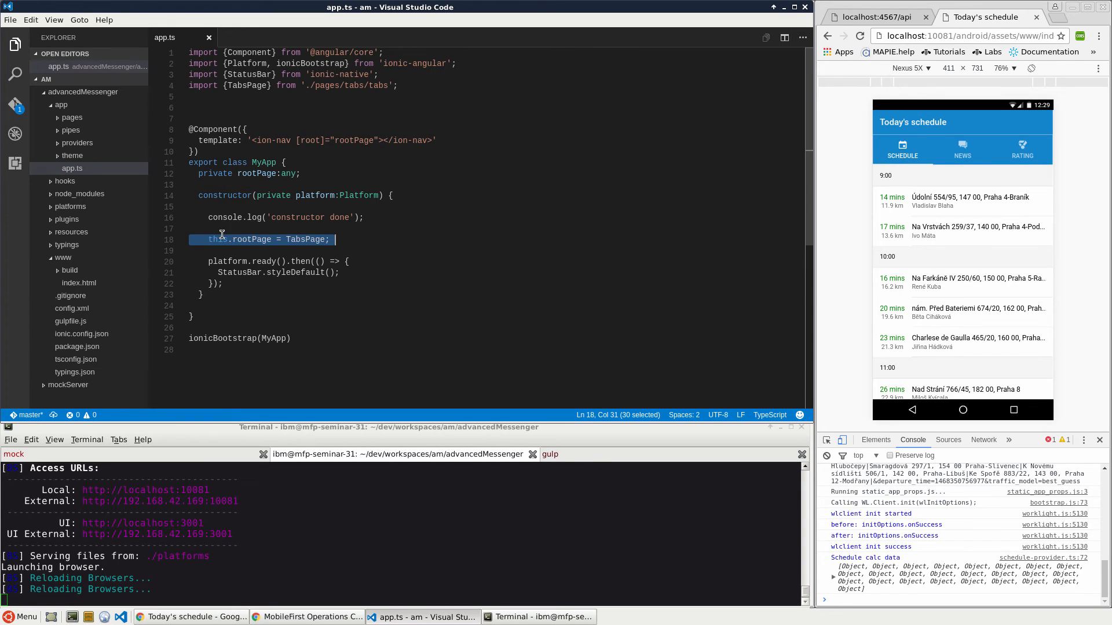
double_click(250, 240)
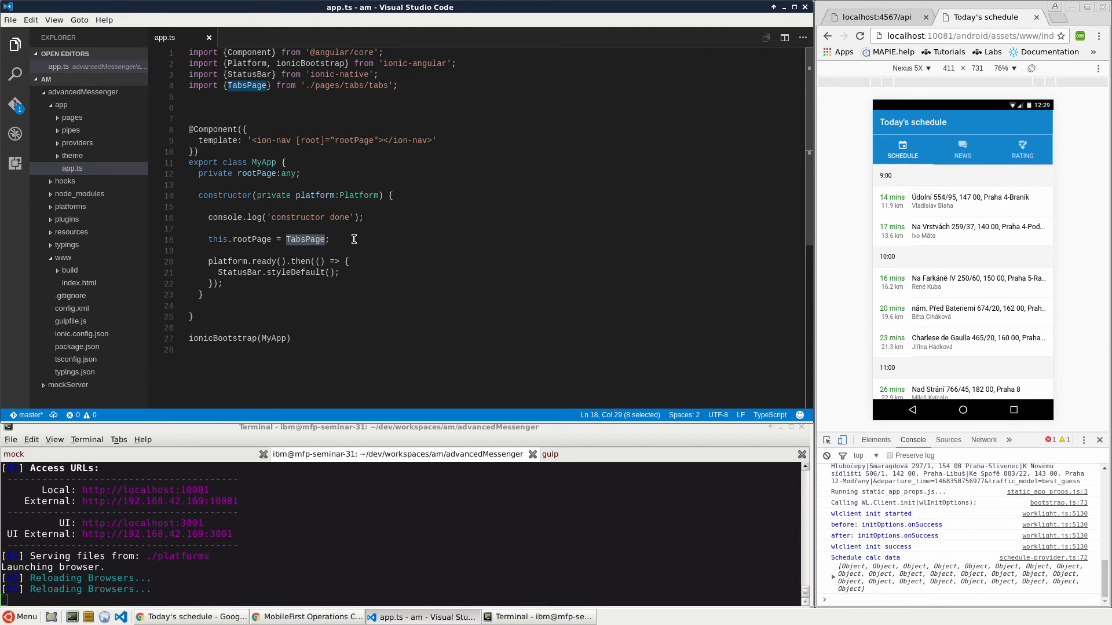
mouse_move(358, 227)
type(", ")
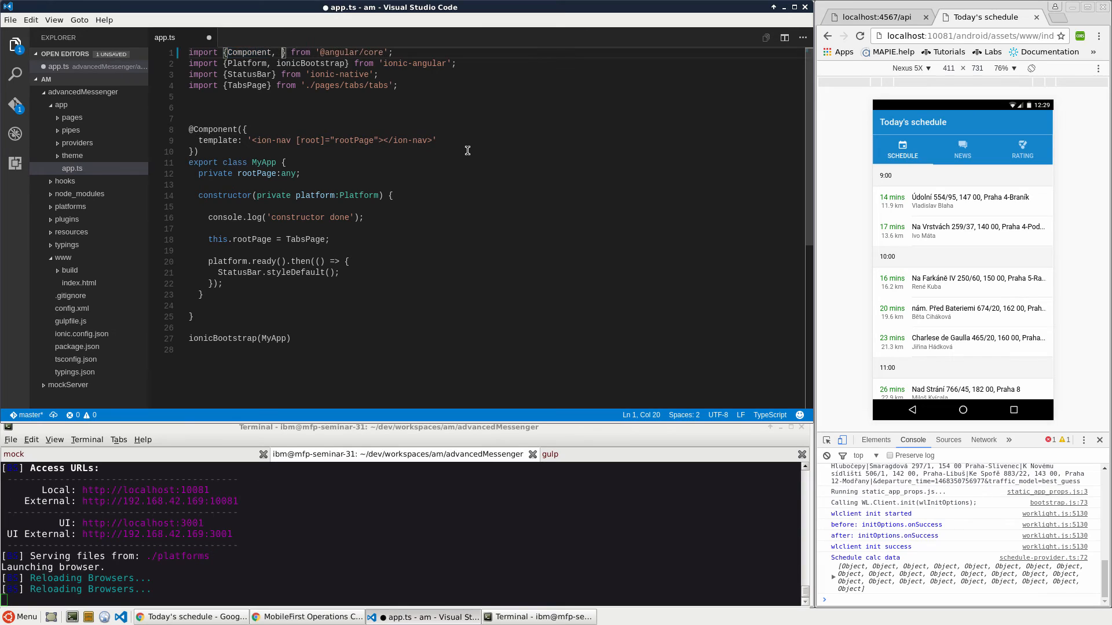
Step: Add a 'renderer: Renderer' constructor parameter and begin typing renderer.listenGlobal
type("Renderer")
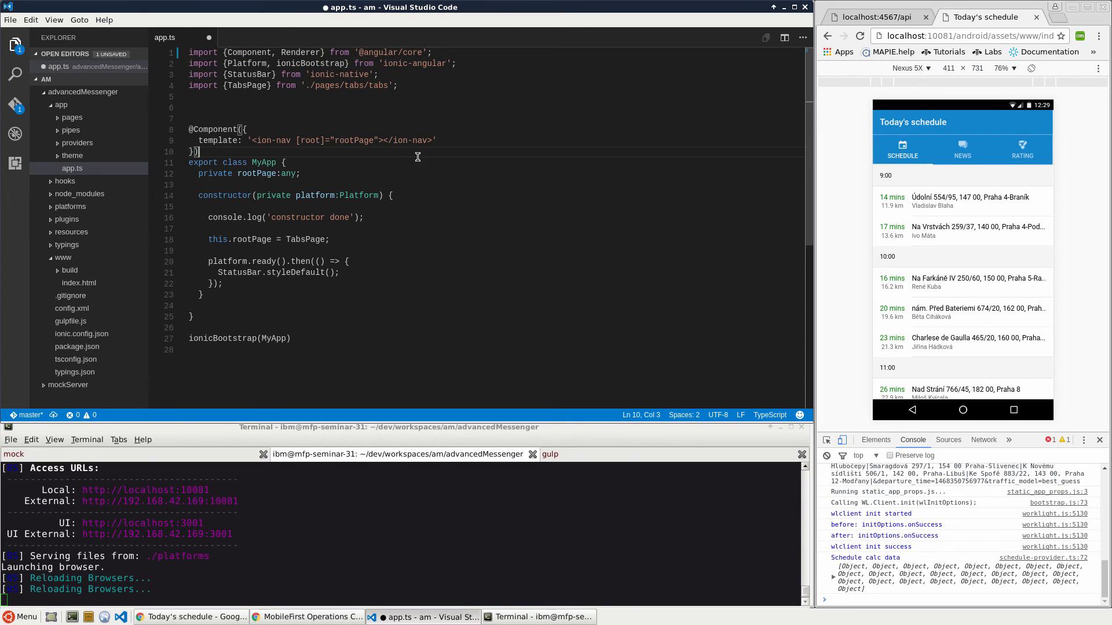
mouse_move(361, 196)
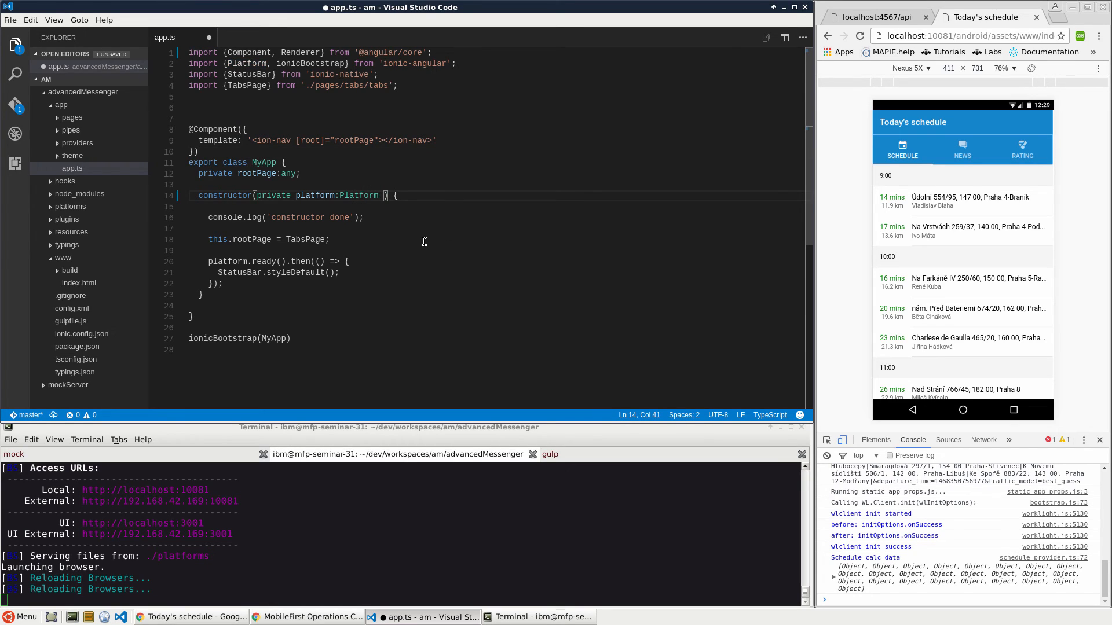
mouse_move(461, 217)
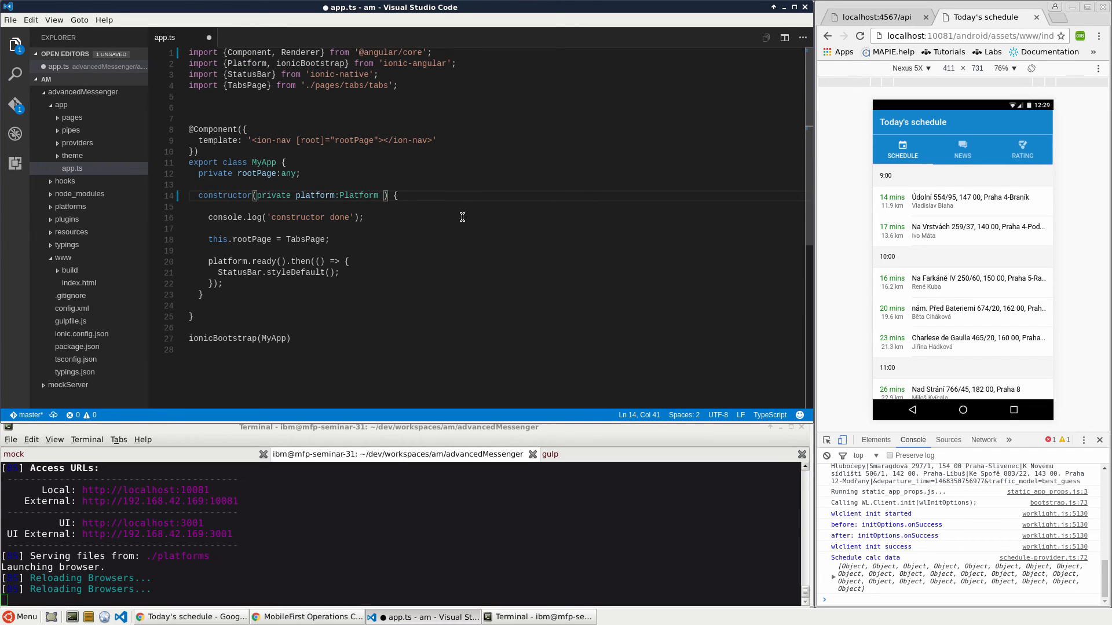
double_click(359, 196)
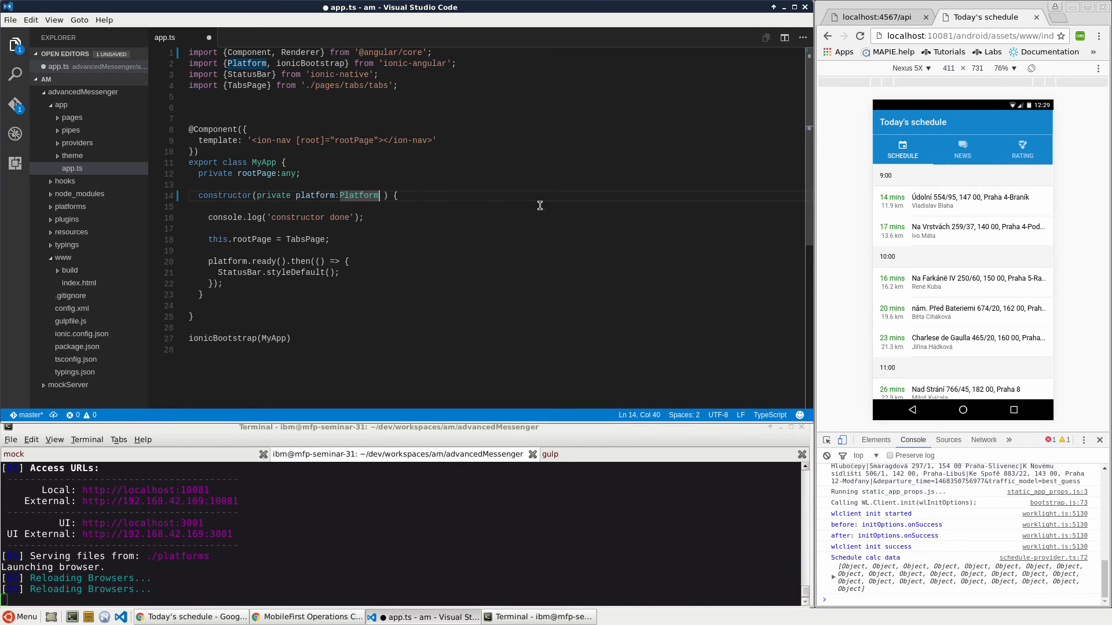
type(", renderer: Re")
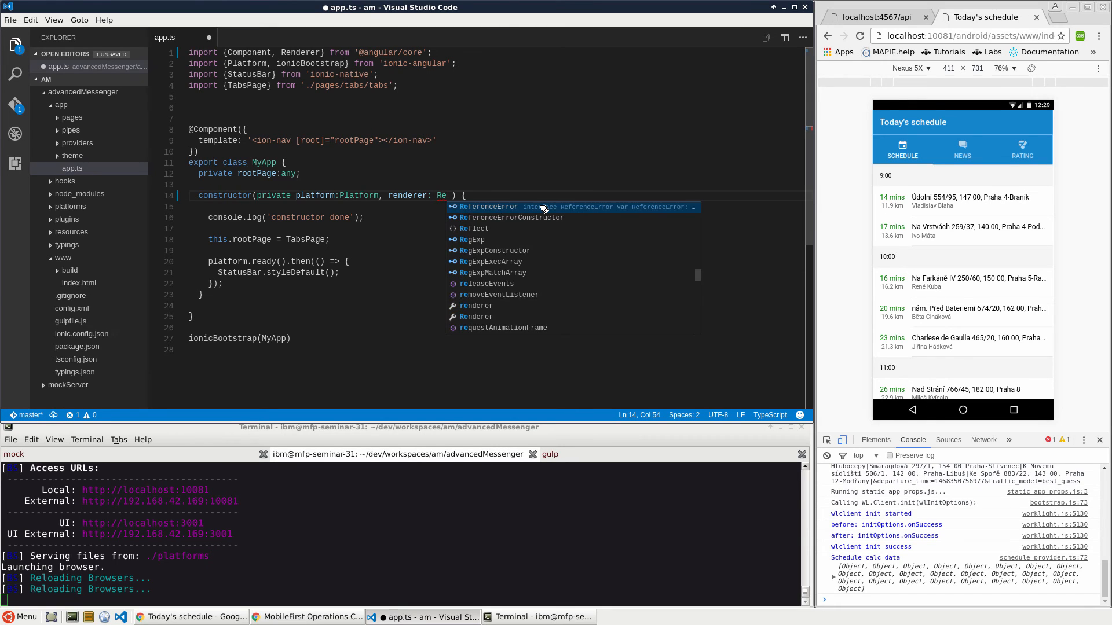
type("ndere")
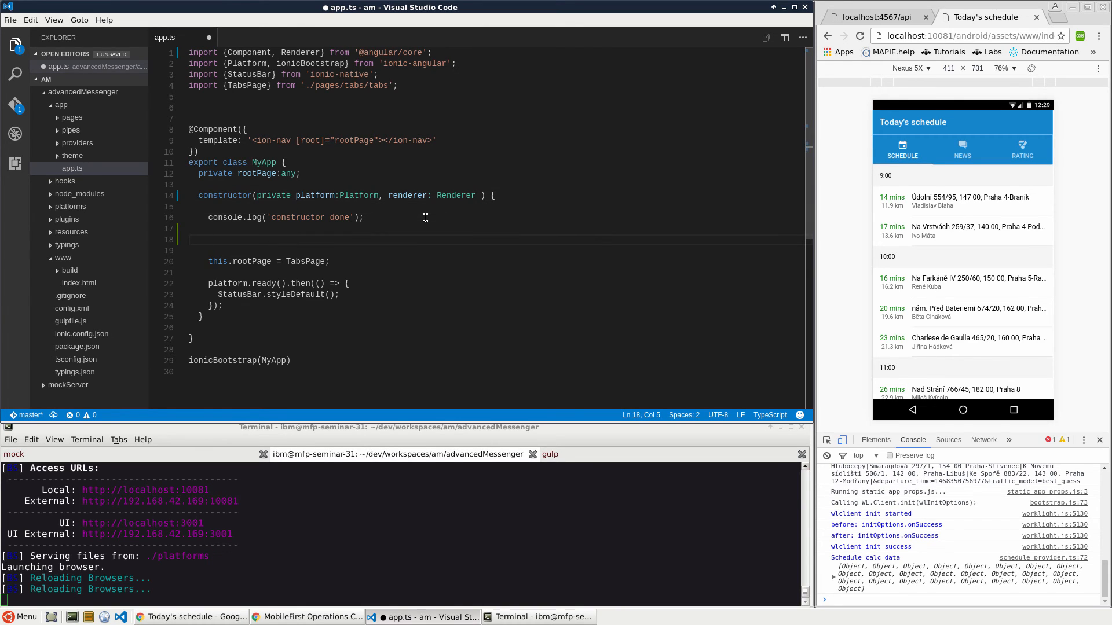
type("renderer.listenGlobal")
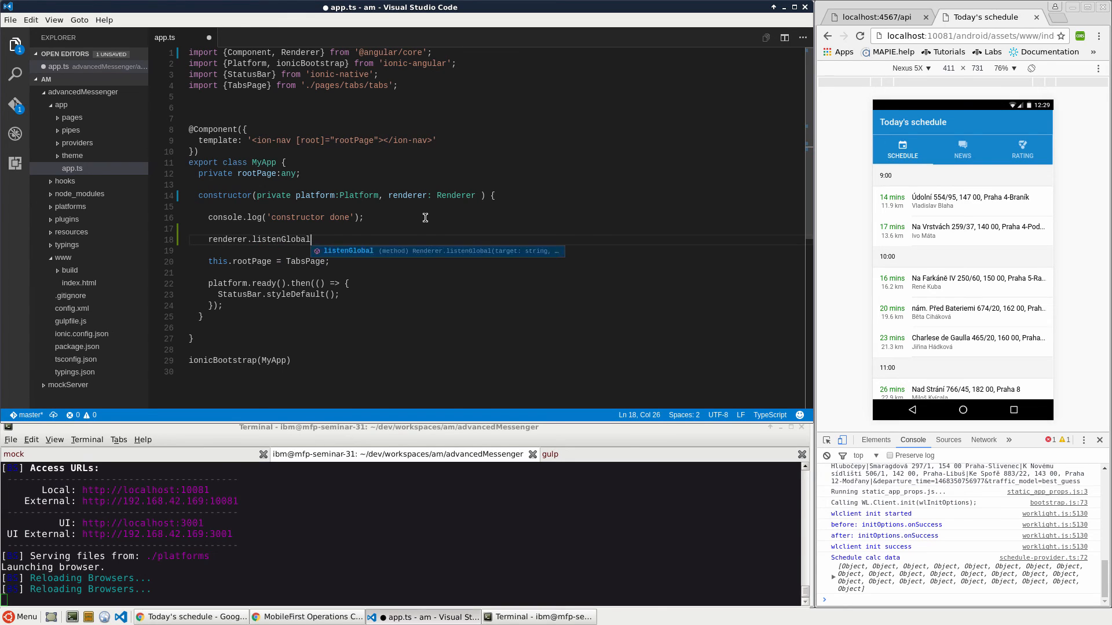
Step: Complete listenGlobal('document', 'mfpjsloaded', () => console.log('--> MFP API init complete'))
type("(")
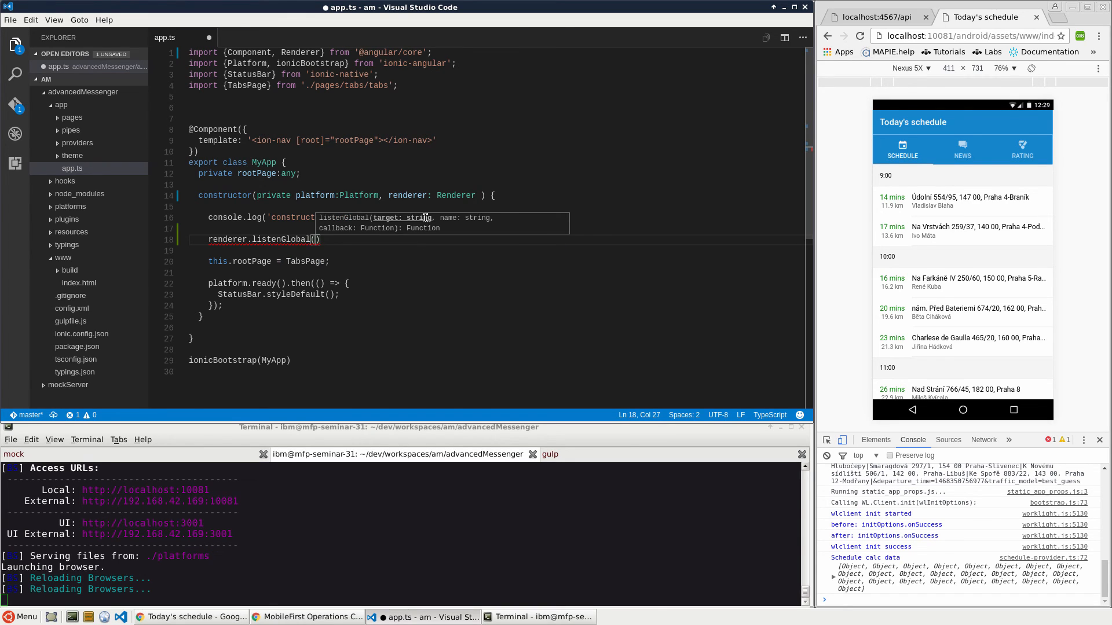
type("'document")
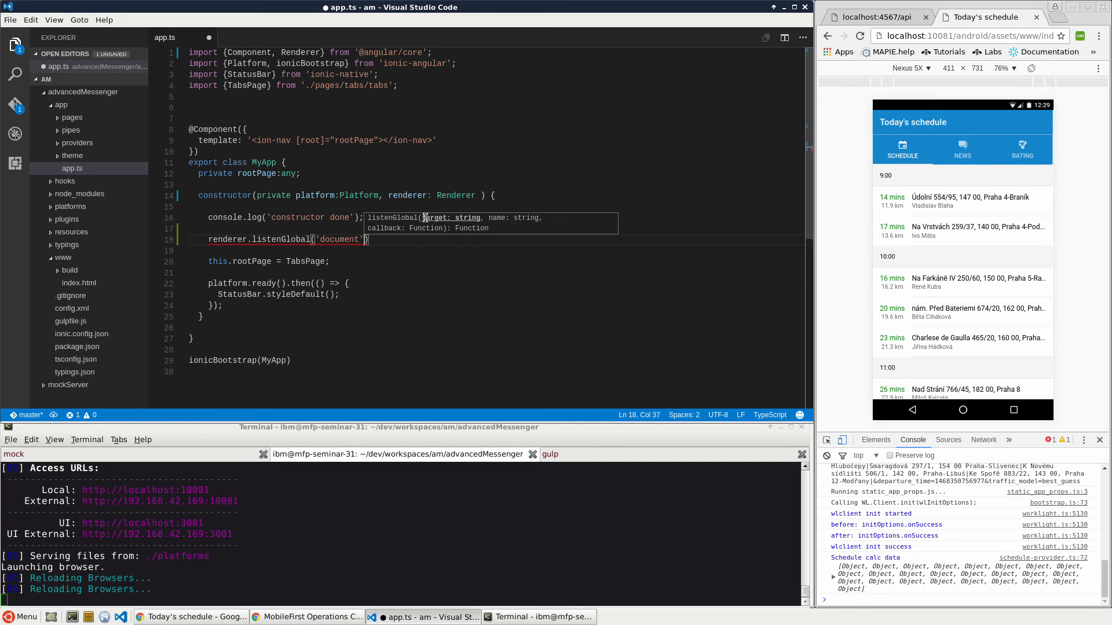
type(",")
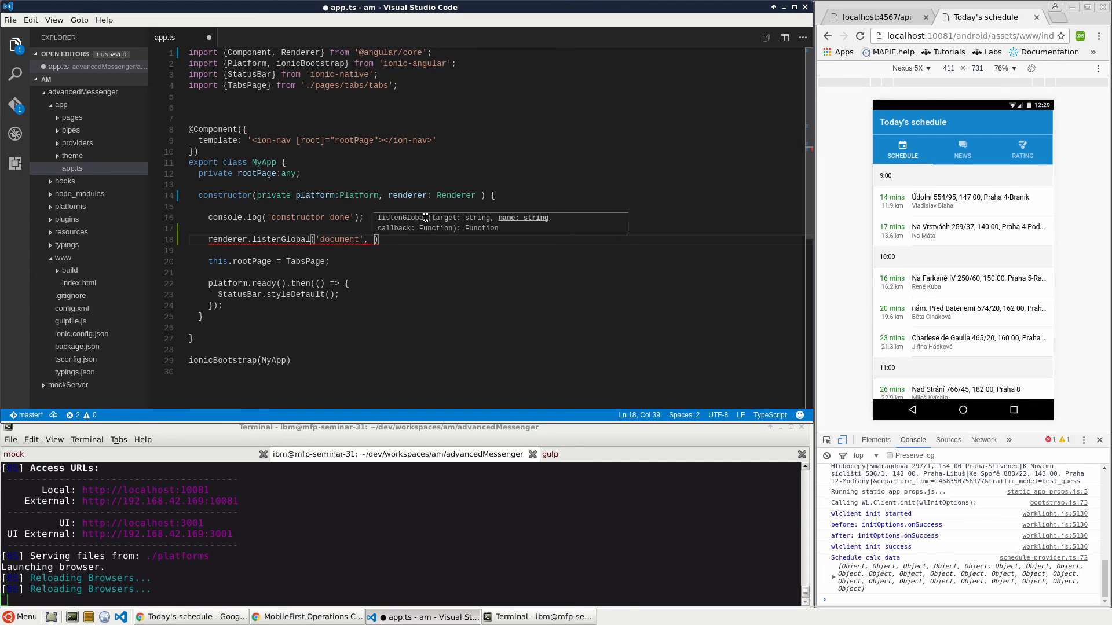
type("'mfpjsloaded'")
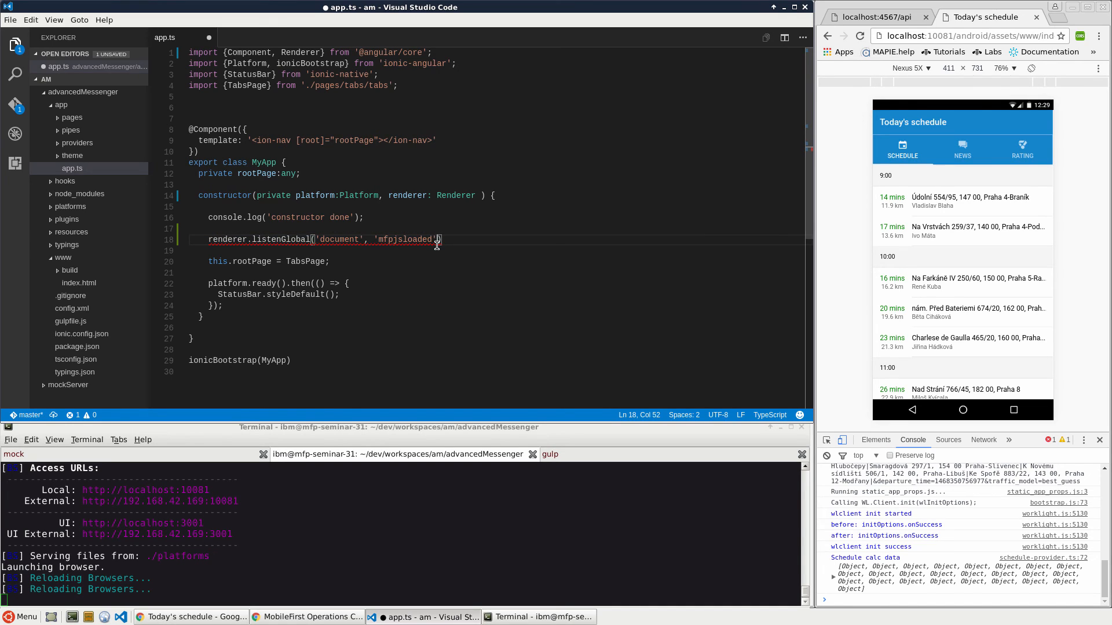
type("()")
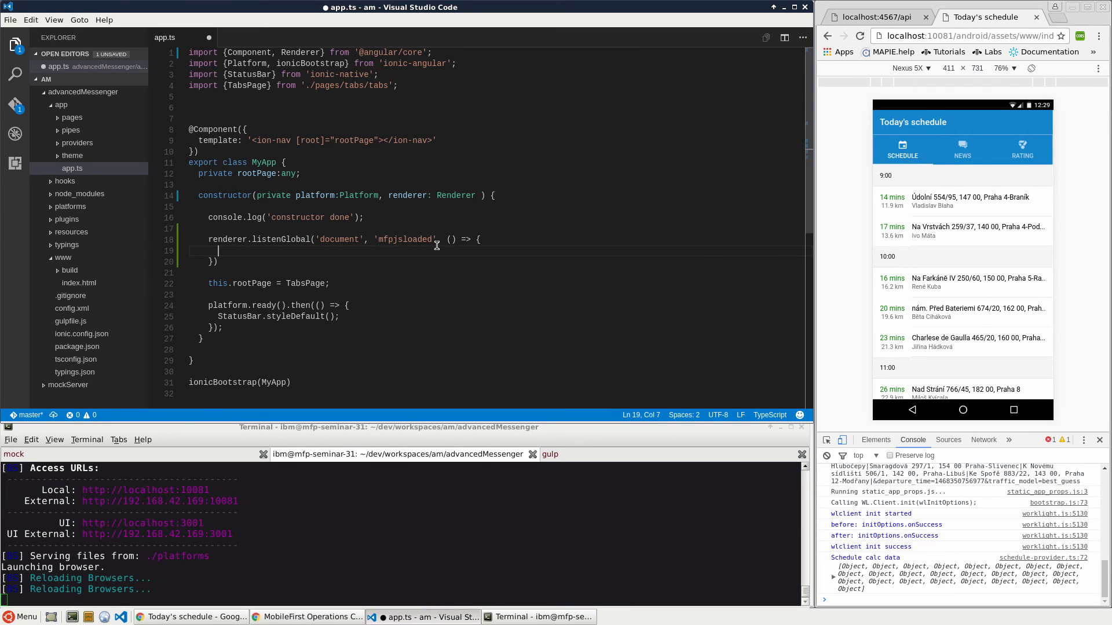
type("con")
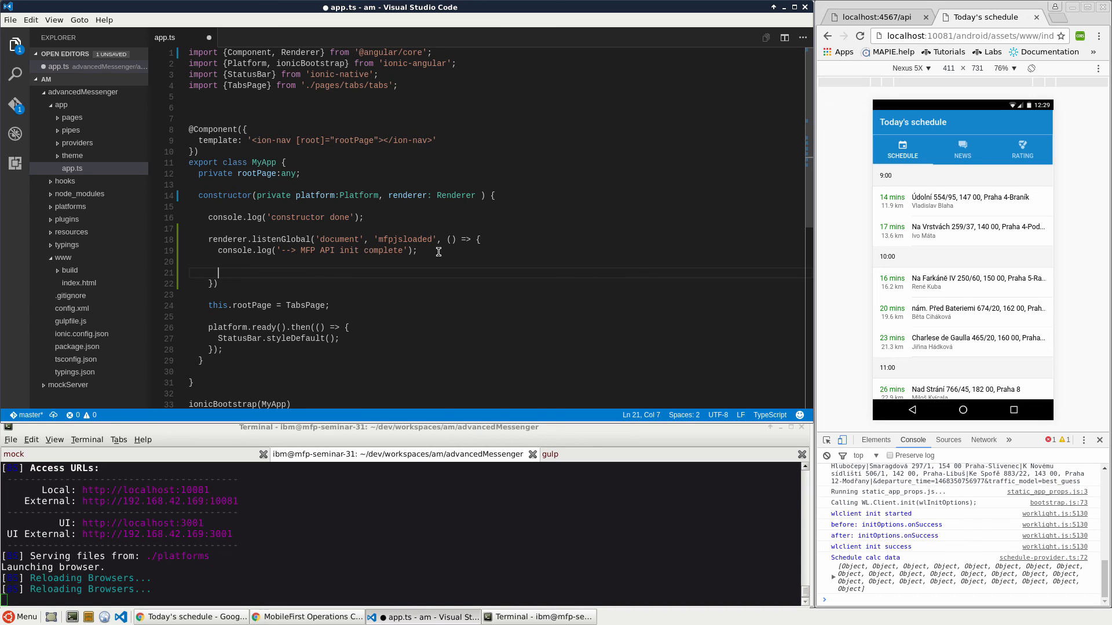
Step: Call this.MFPInit() in the callback and add an empty MFPInit() method after the constructor
type("this")
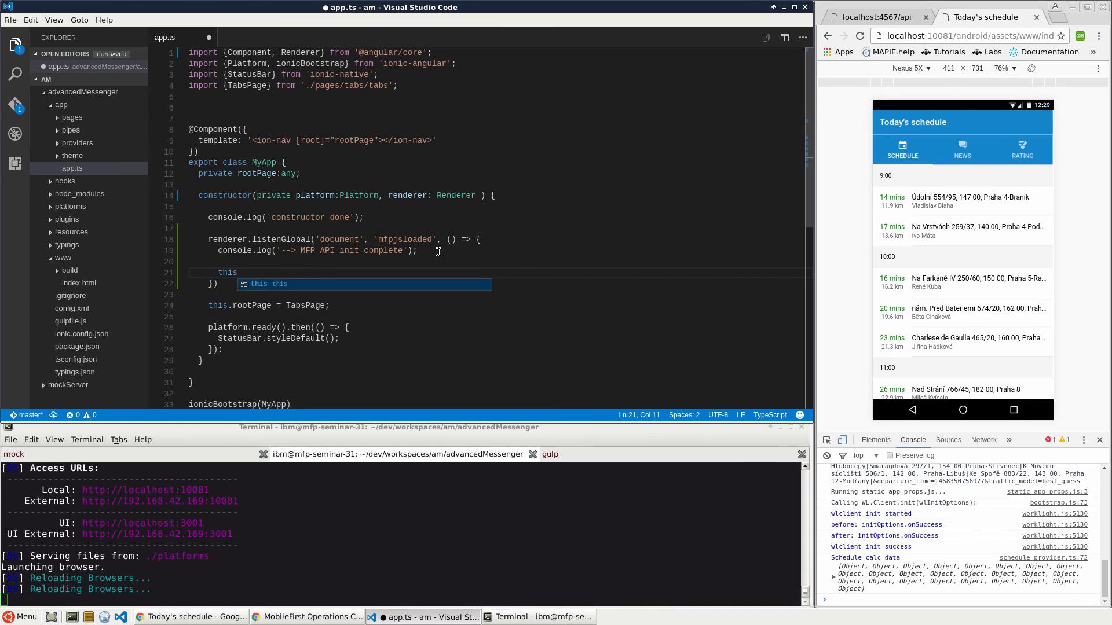
type(".MFPI")
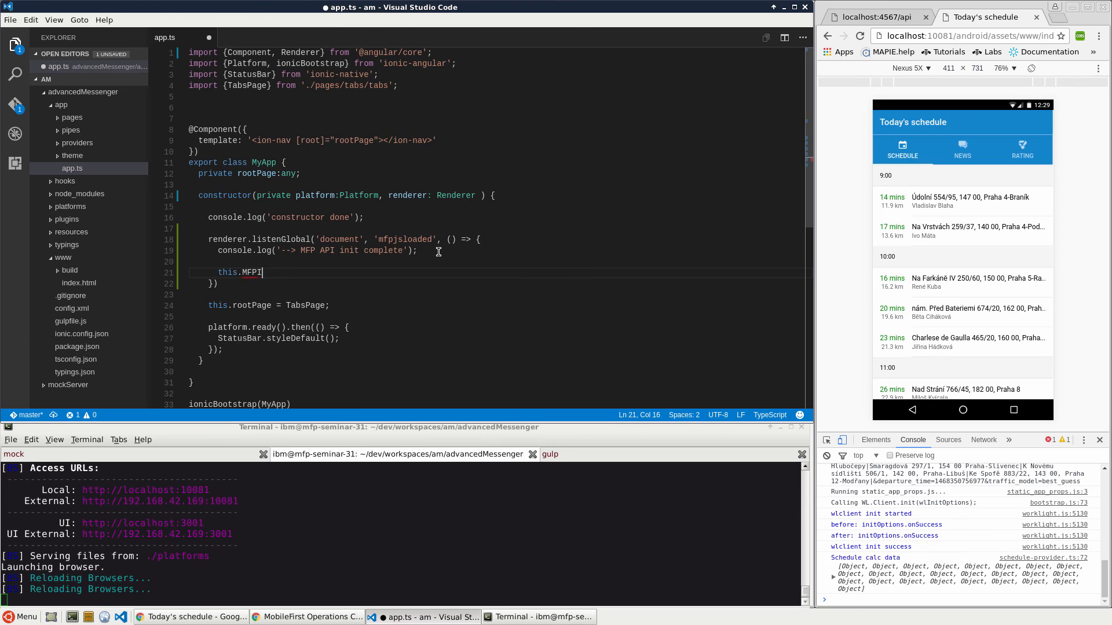
type("Init();")
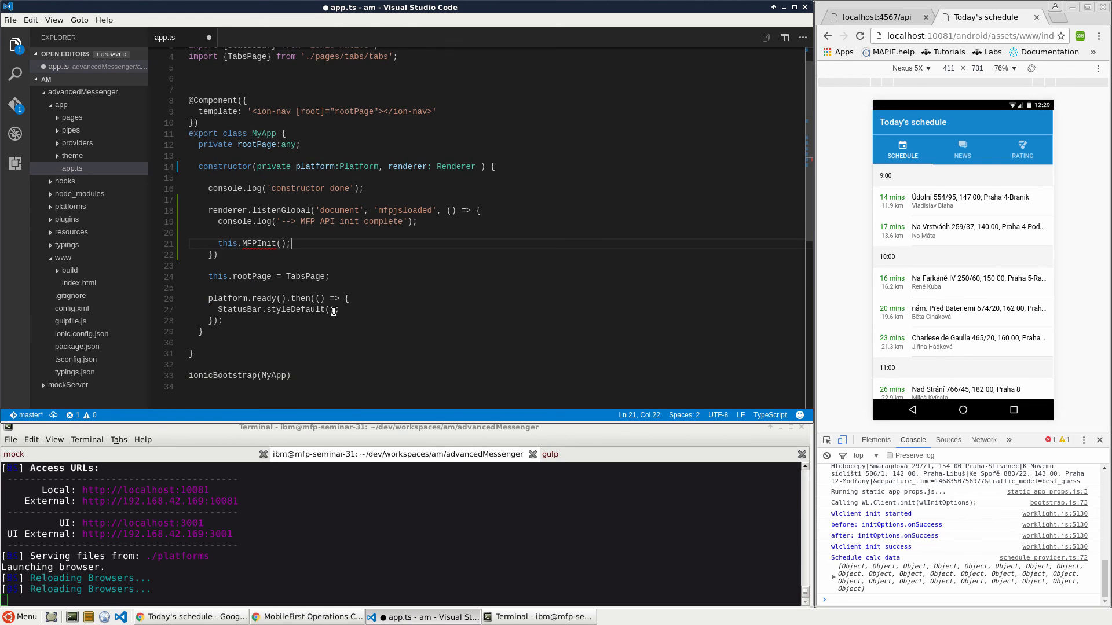
left_click(317, 332)
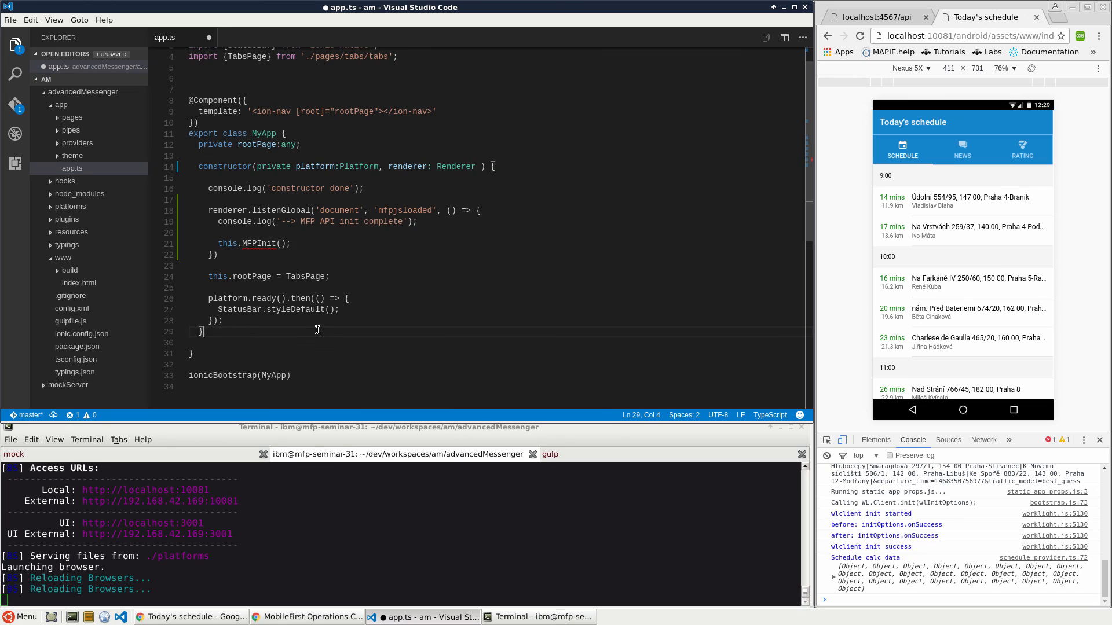
type("MFPInit")
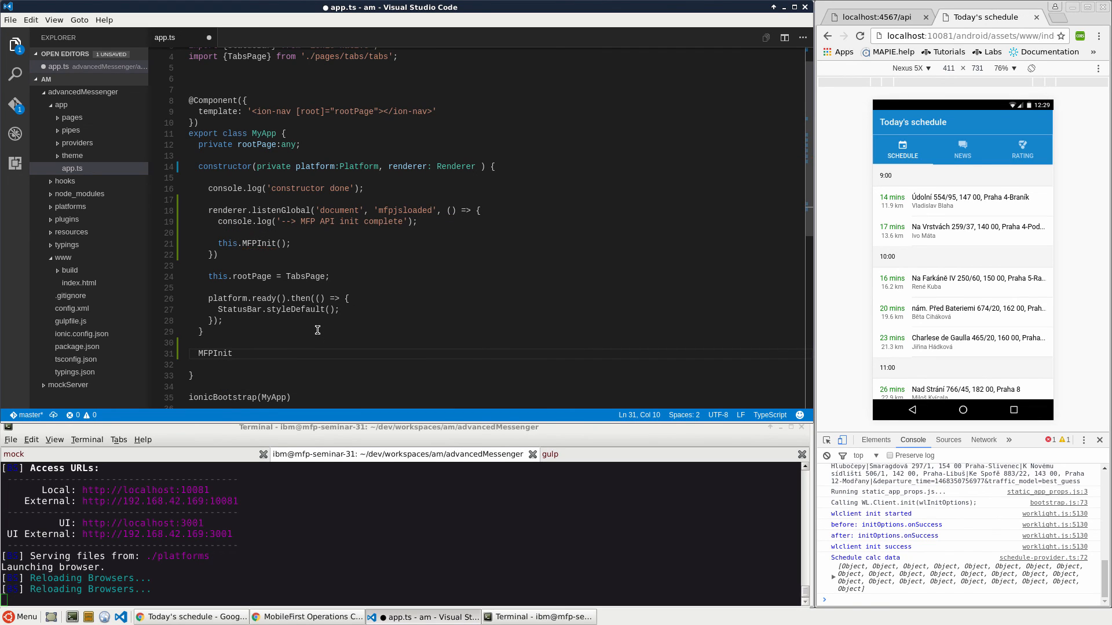
type("(){")
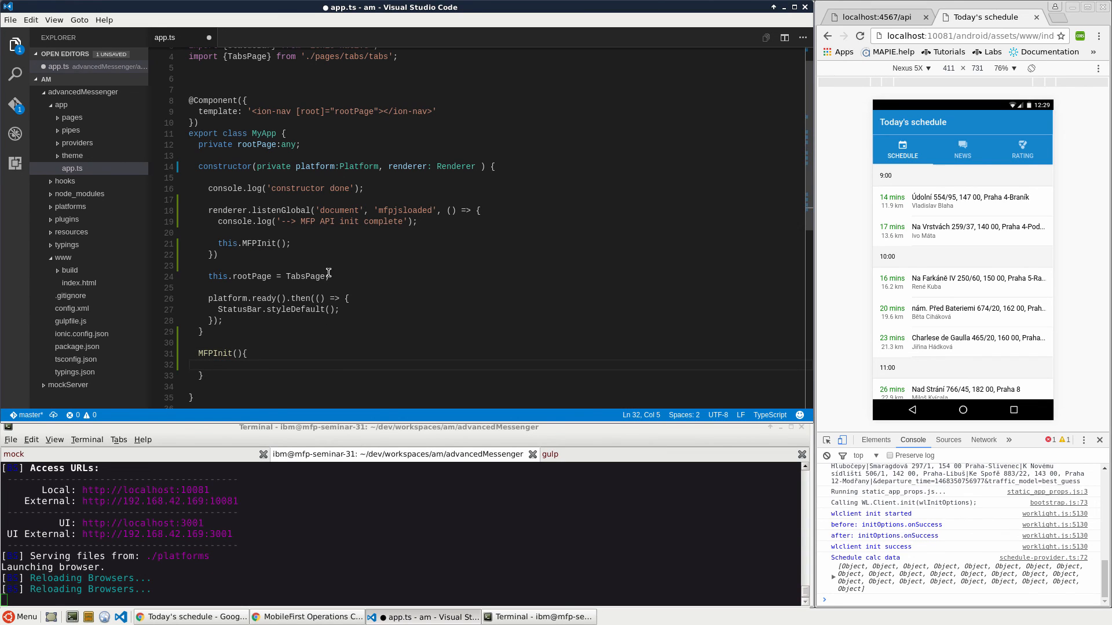
Step: Move the 'this.rootPage = TabsPage;' assignment out of the constructor into the MFPInit method
triple_click(268, 276)
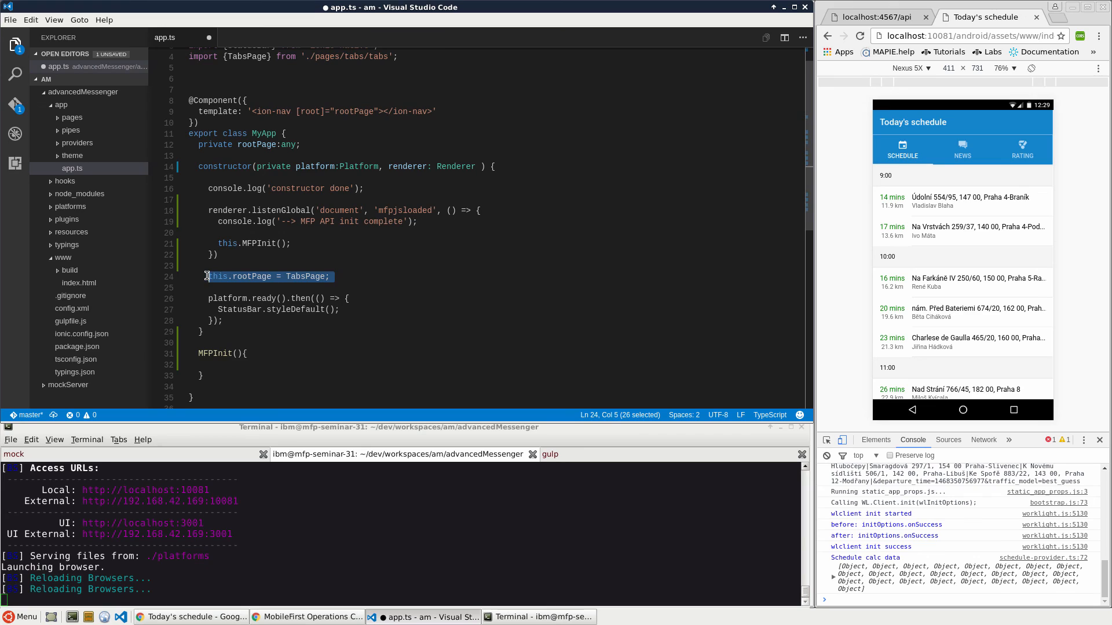
key("Delete")
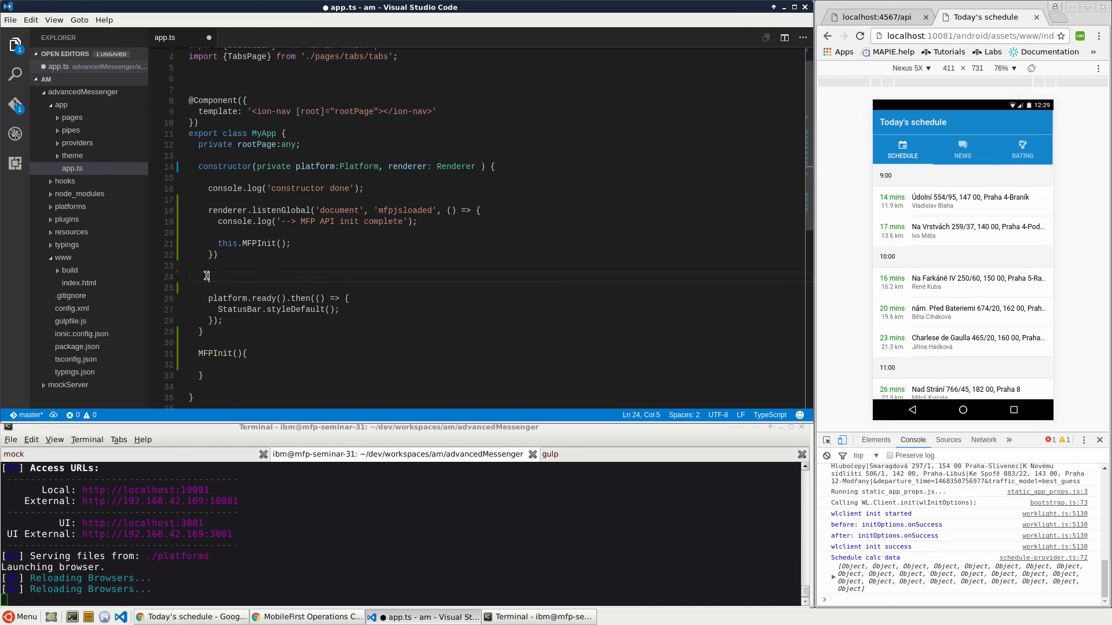
type("this.rootPage = TabsPage;")
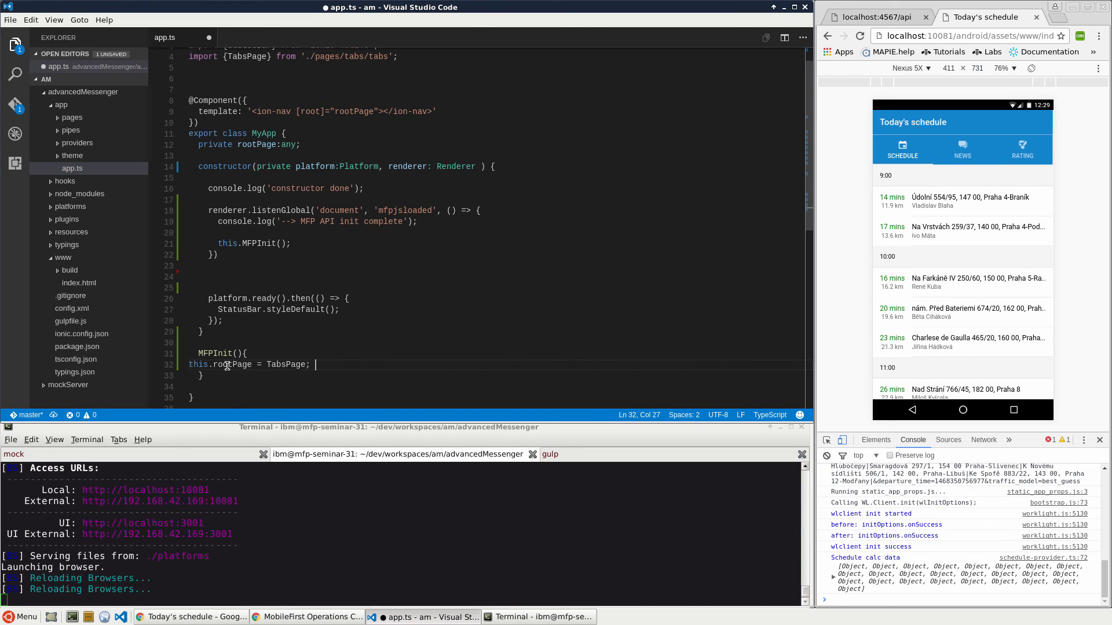
double_click(198, 365)
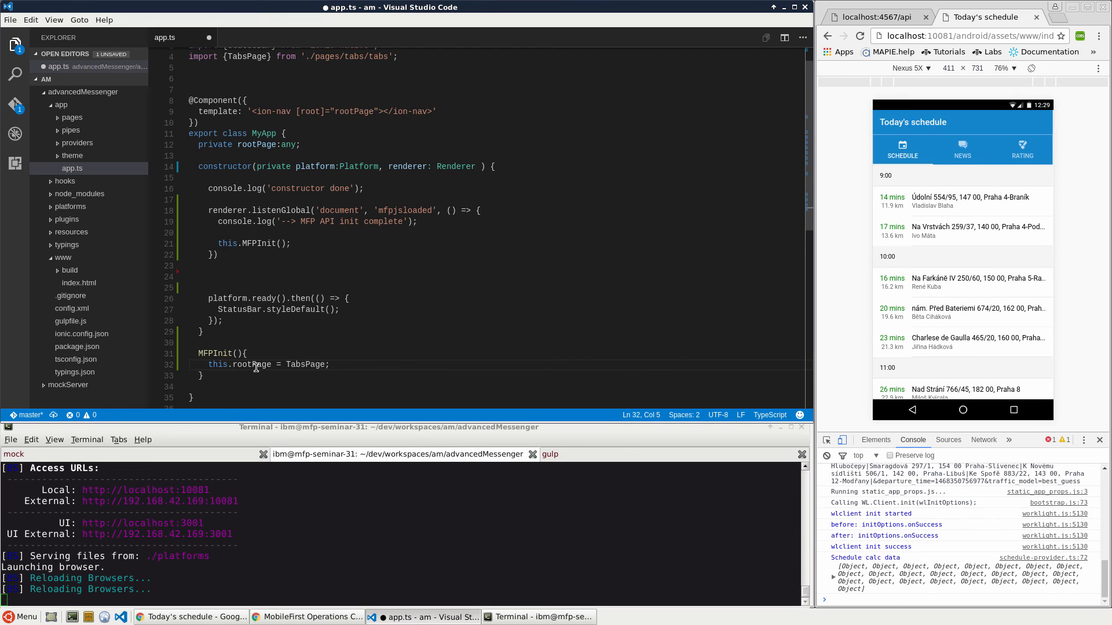
Step: Add a console.log noting the call and rename MFPInit to MFPInitComplete at the method and its call
left_click(245, 353)
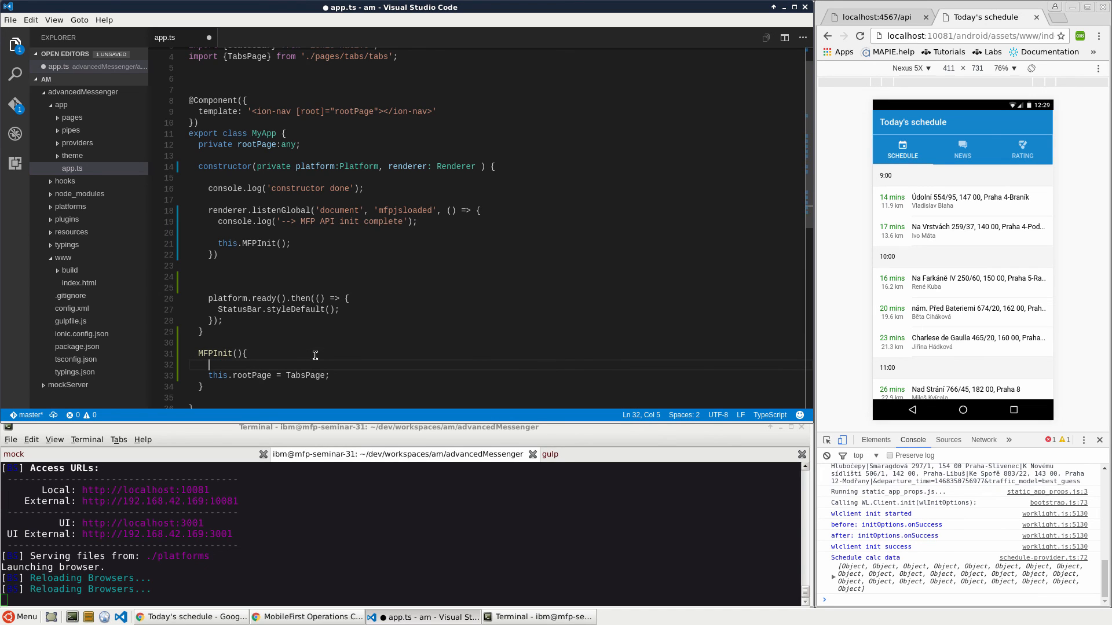
type("console.log('-->")
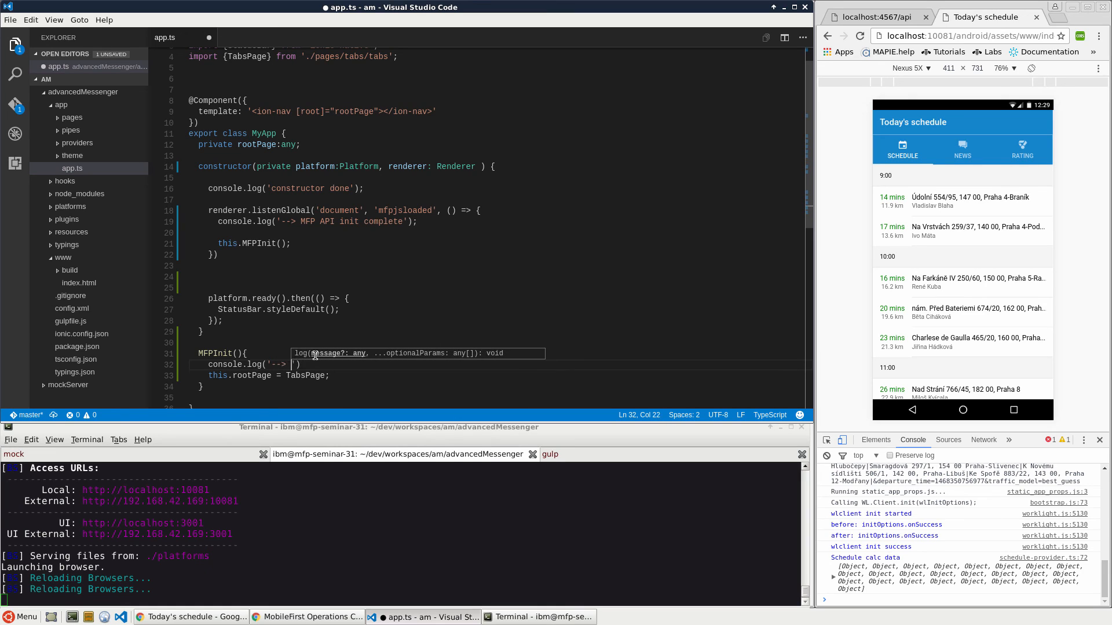
type("MFPInitComplete function called")
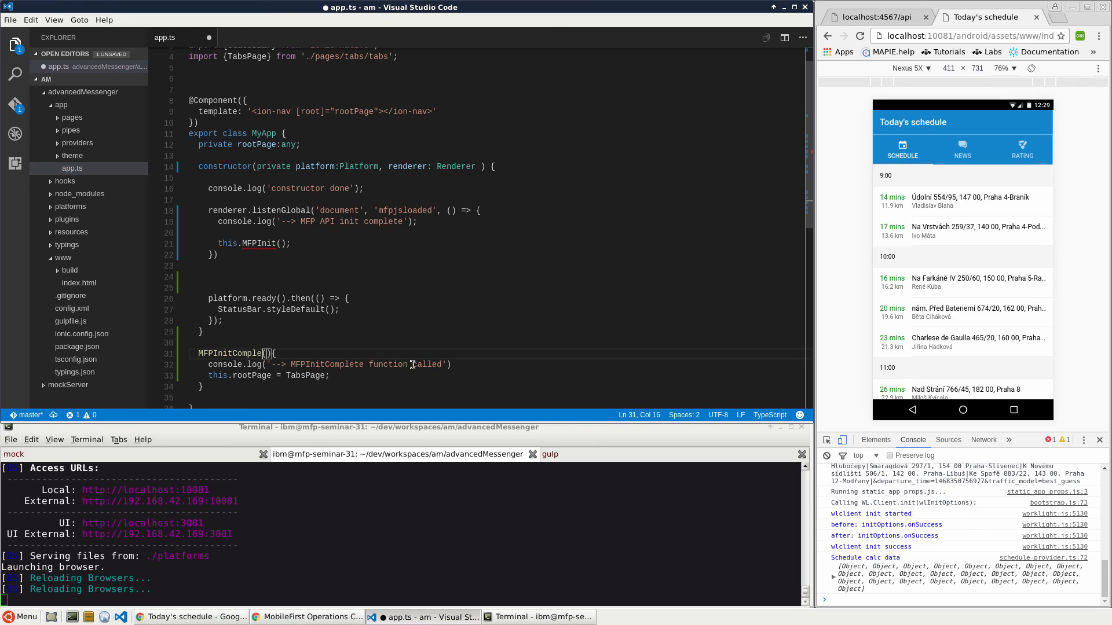
left_click(276, 243)
type("Complete")
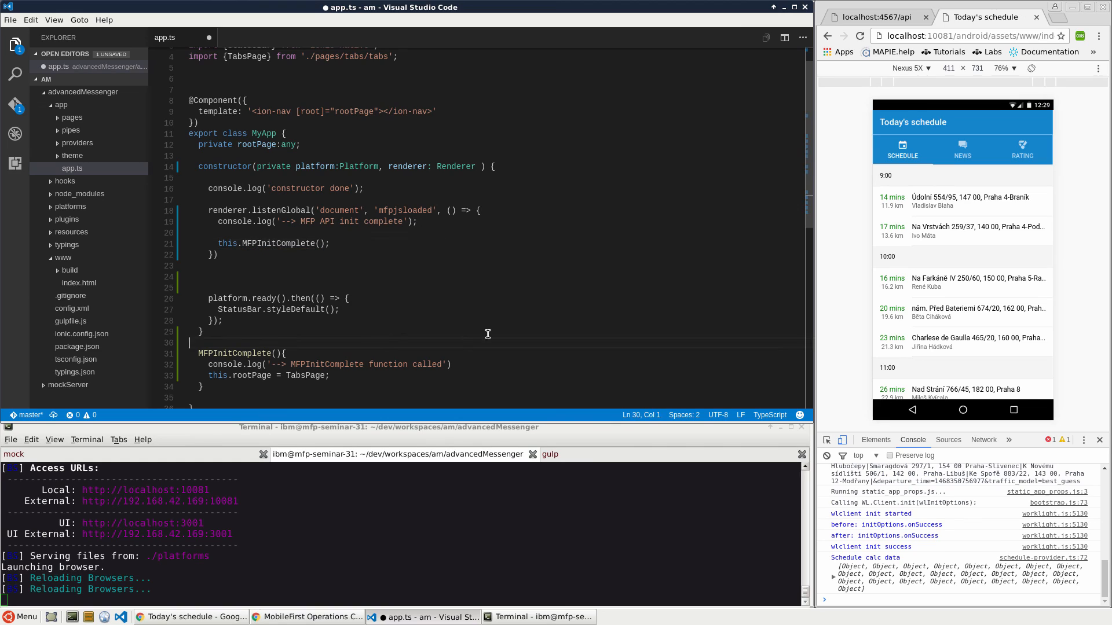
Step: Save app.ts and check the DevTools console shows MFPInitComplete called before the schedule loads
key("ctrl+s")
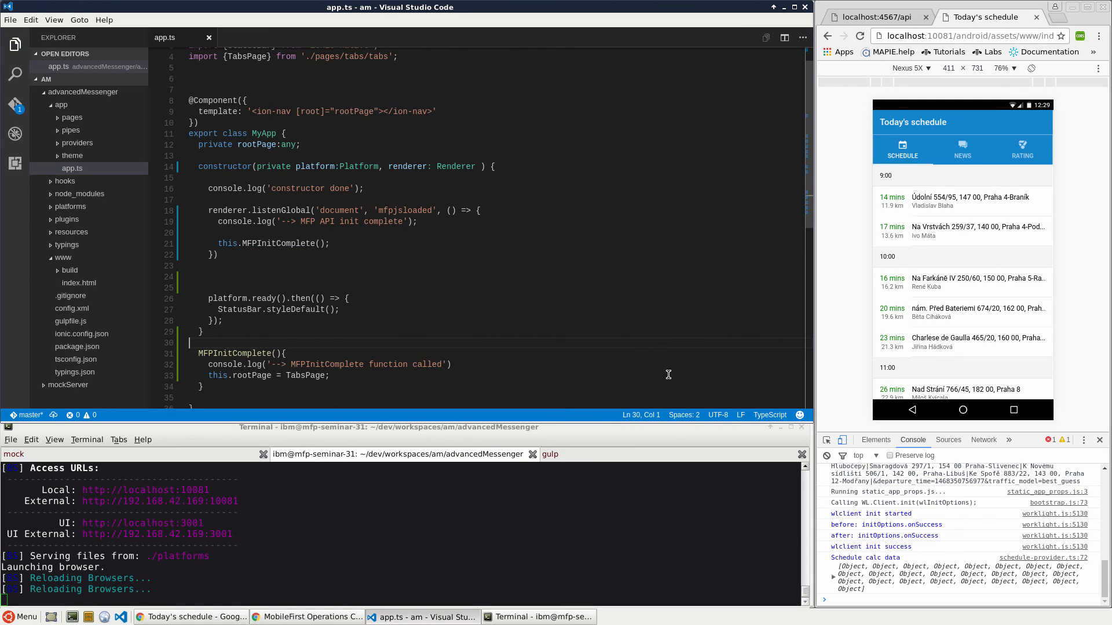
mouse_move(642, 361)
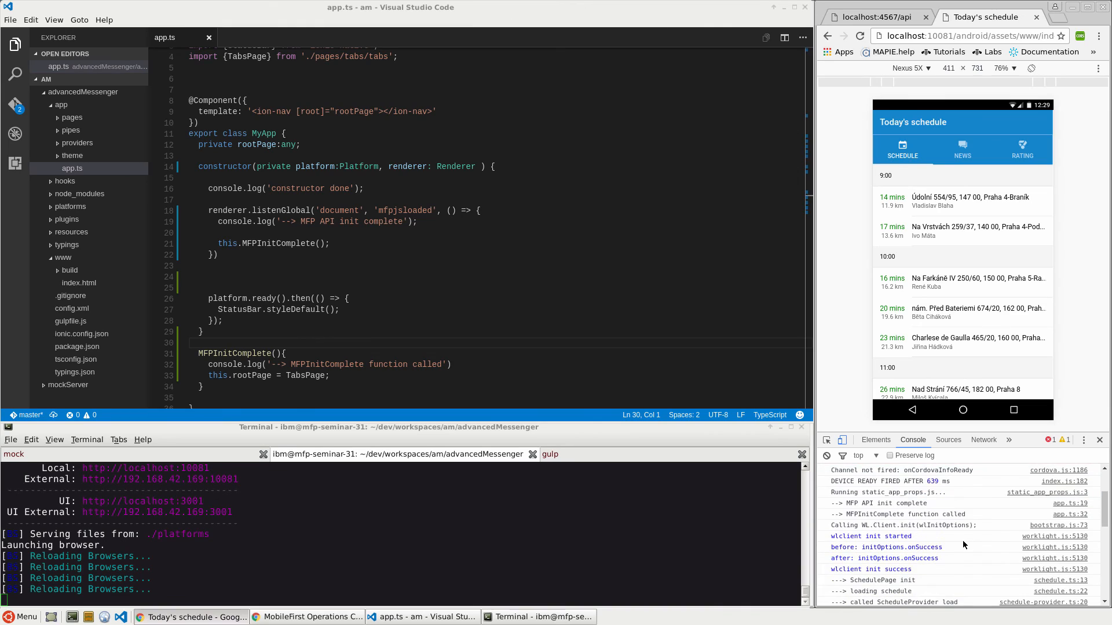
mouse_move(897, 517)
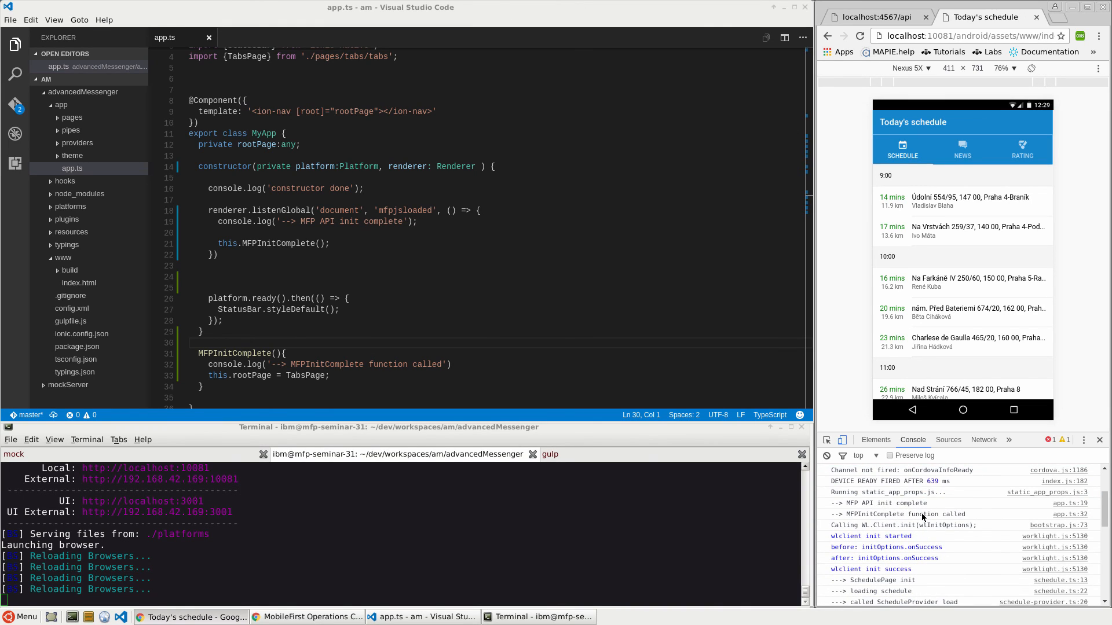
mouse_move(957, 516)
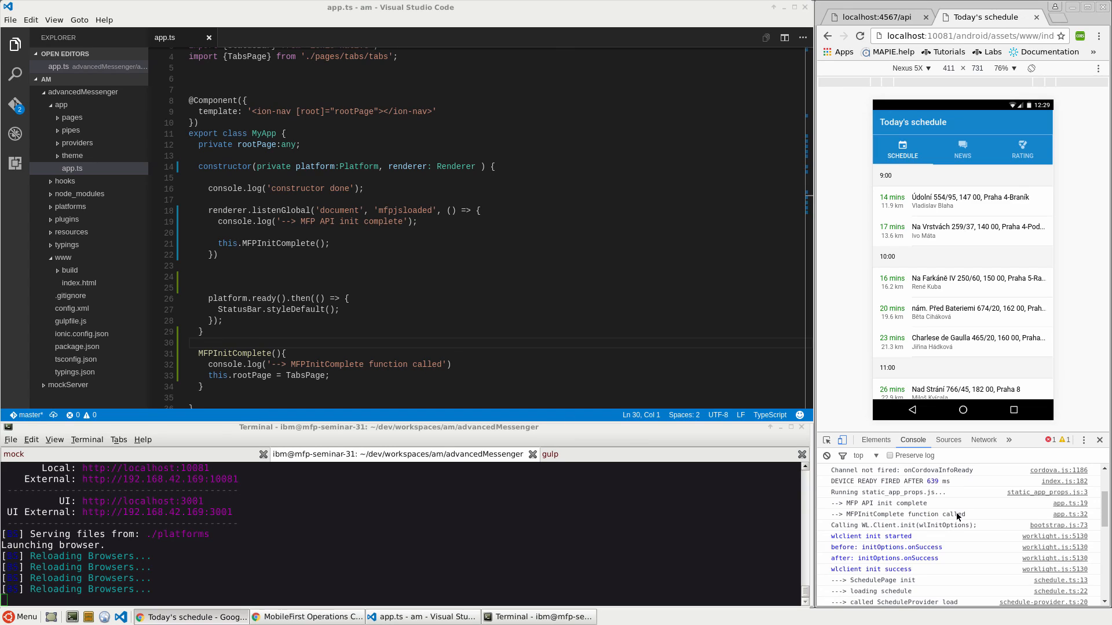
mouse_move(934, 533)
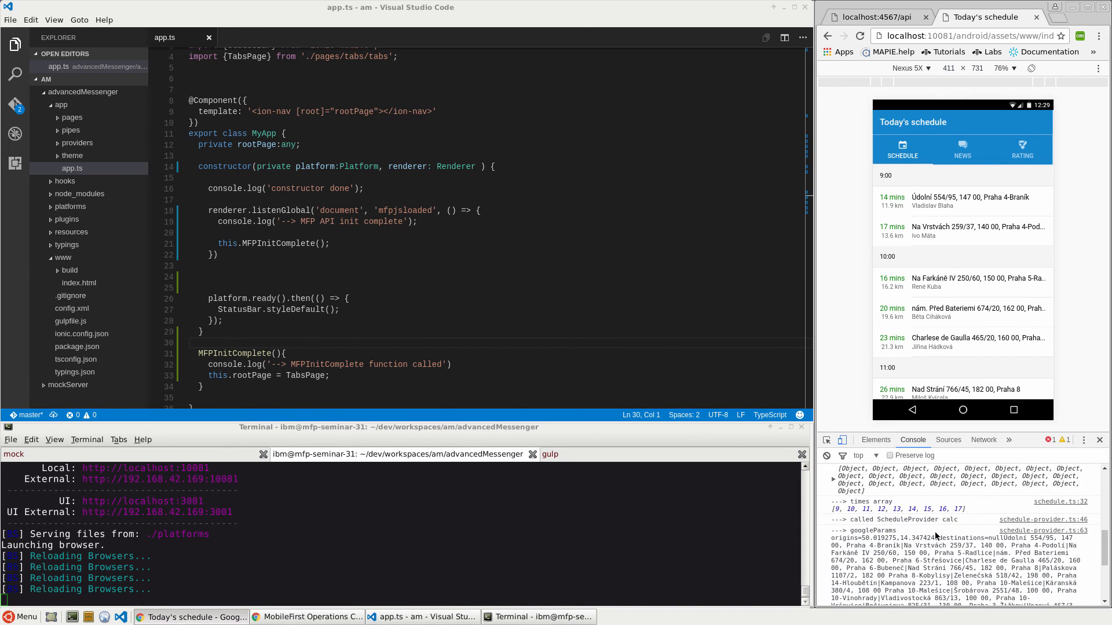
scroll("down", 3)
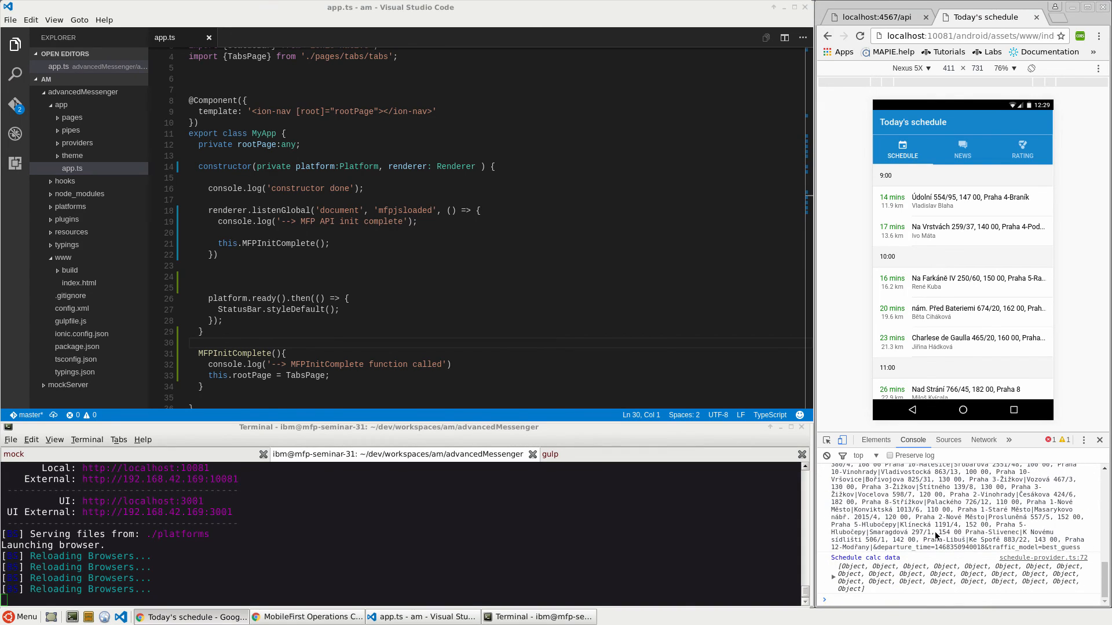
mouse_move(762, 319)
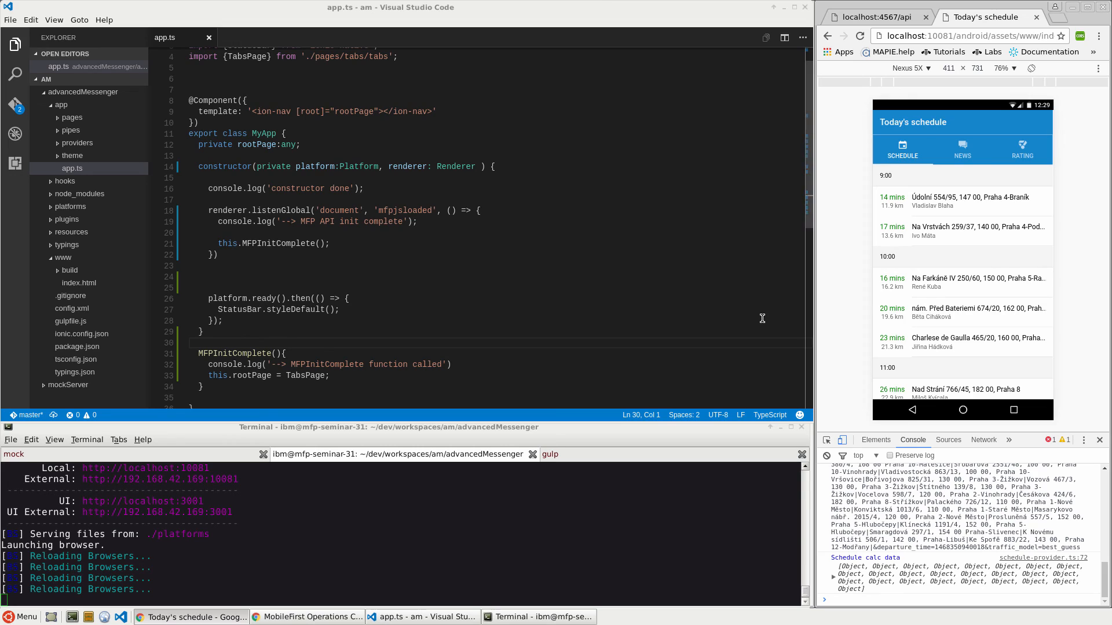